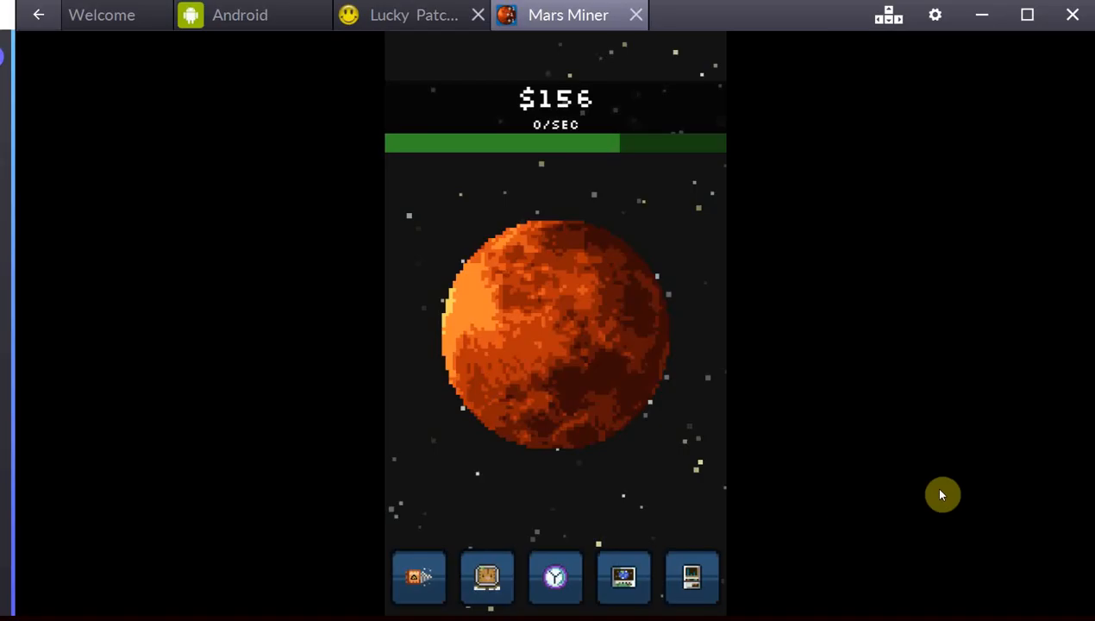
Mine the red planet, raising the balance from $156 to $164.
click(553, 390)
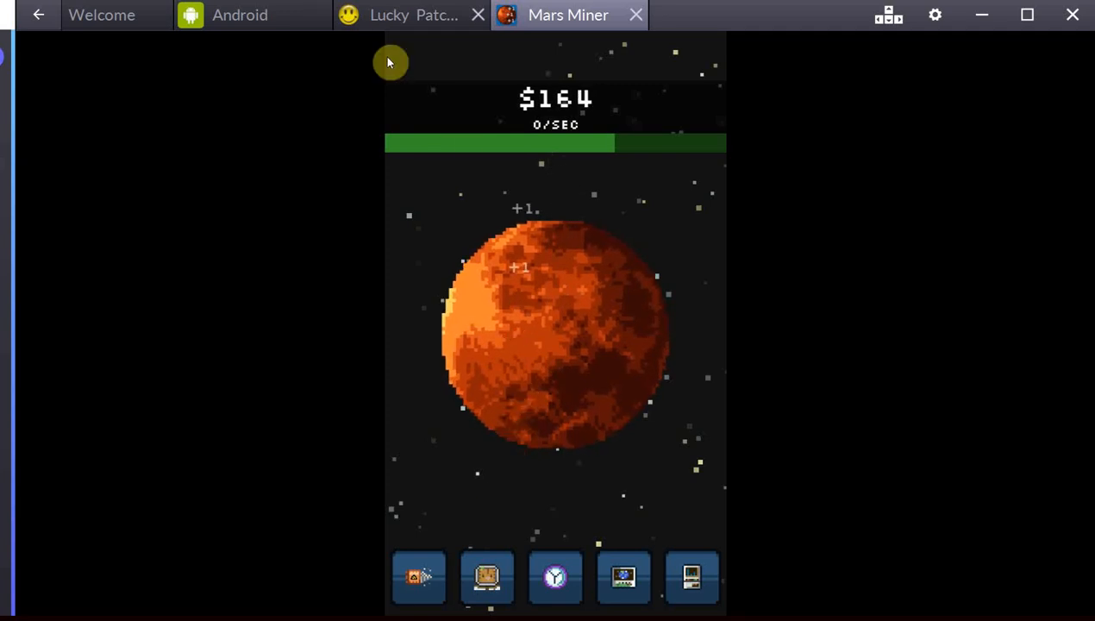
Check Root Explorer's options in Lucky Patcher, then return to Mars Miner at $164.
click(400, 14)
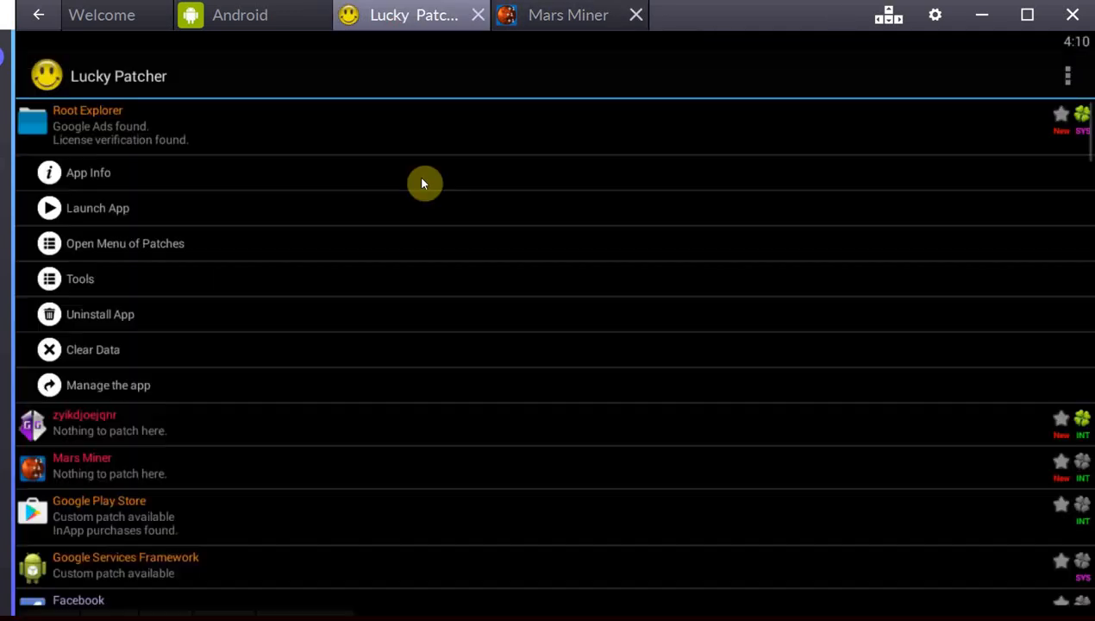
mouse_move(357, 167)
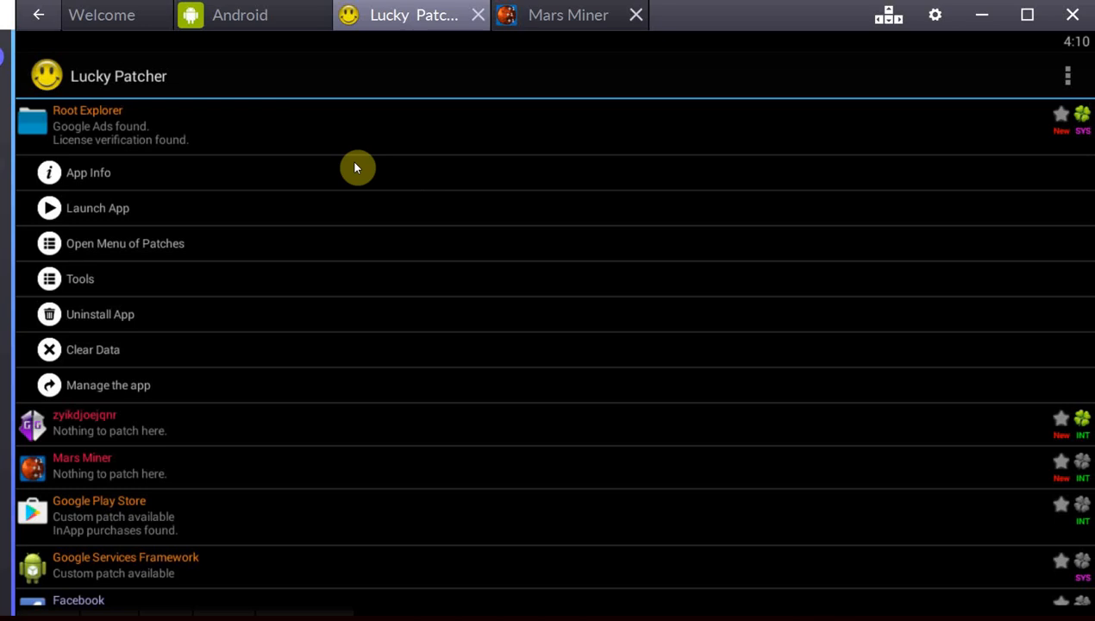
mouse_move(358, 158)
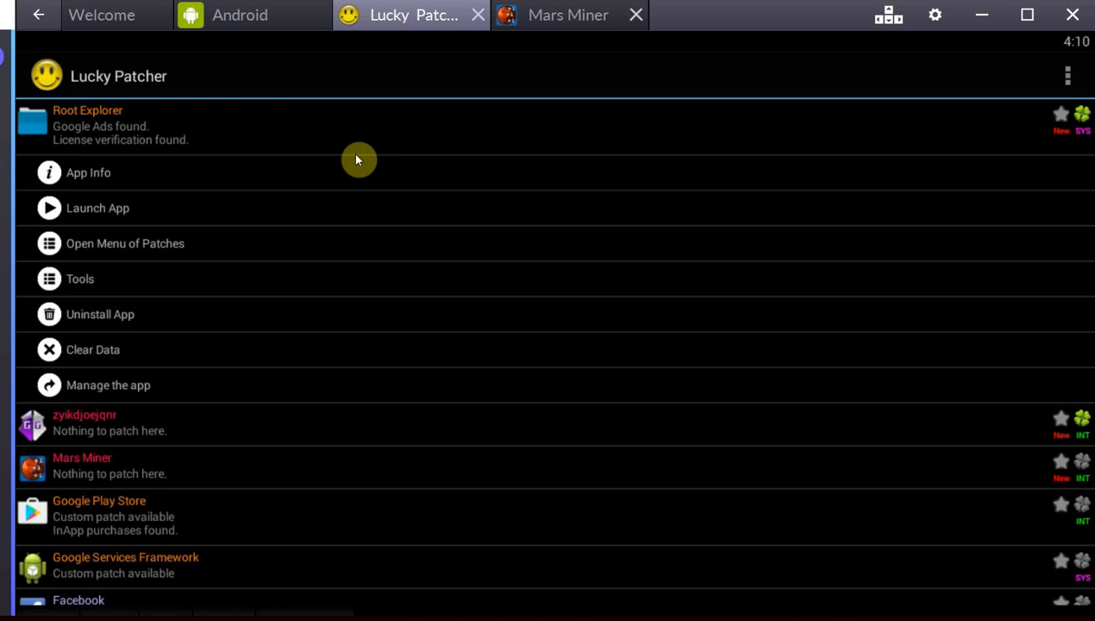
mouse_move(583, 27)
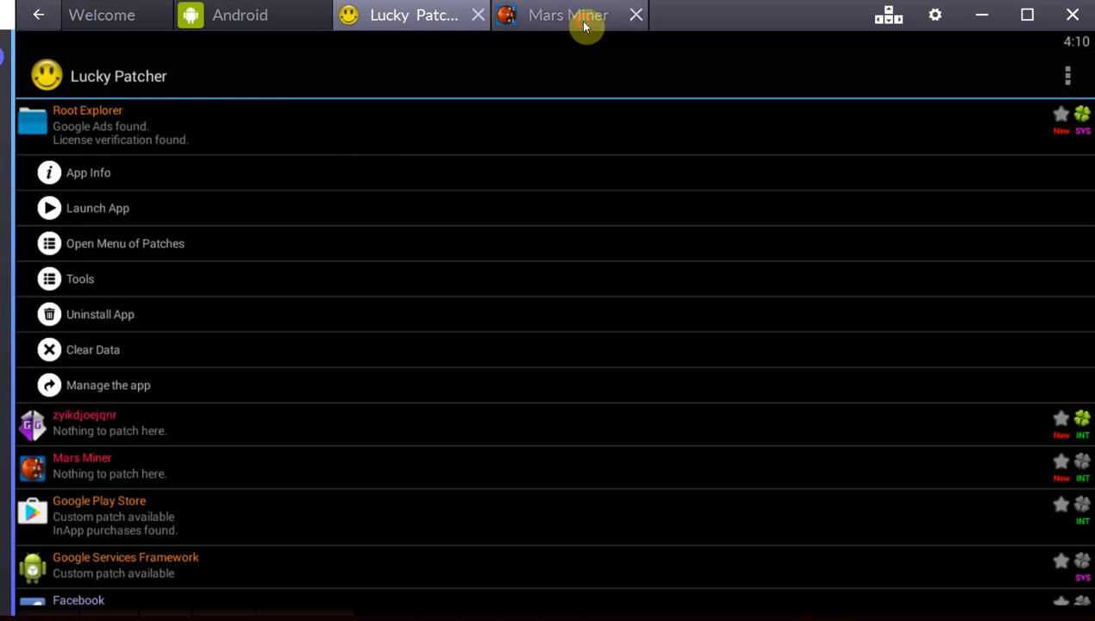
click(567, 13)
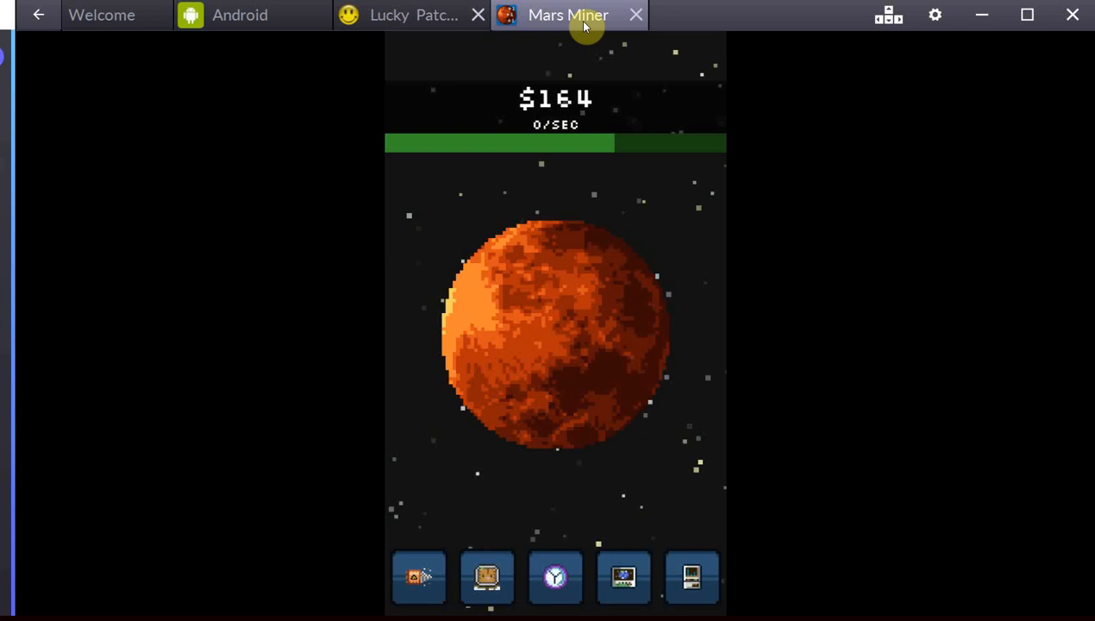
Mine the planet repeatedly, lifting the balance from $164 to $181.
click(555, 355)
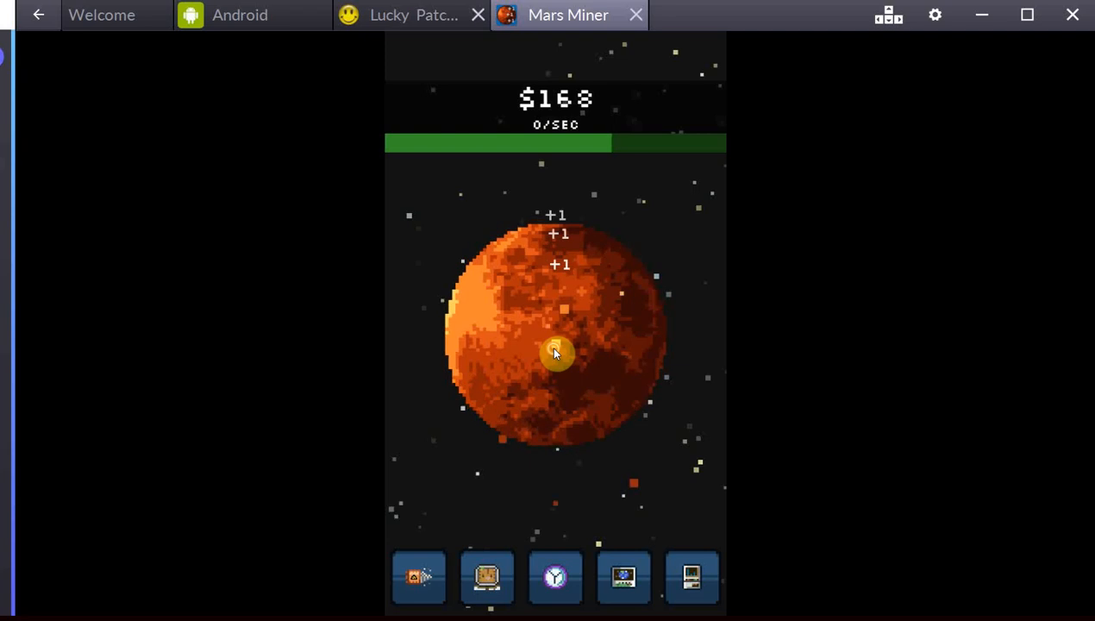
click(555, 354)
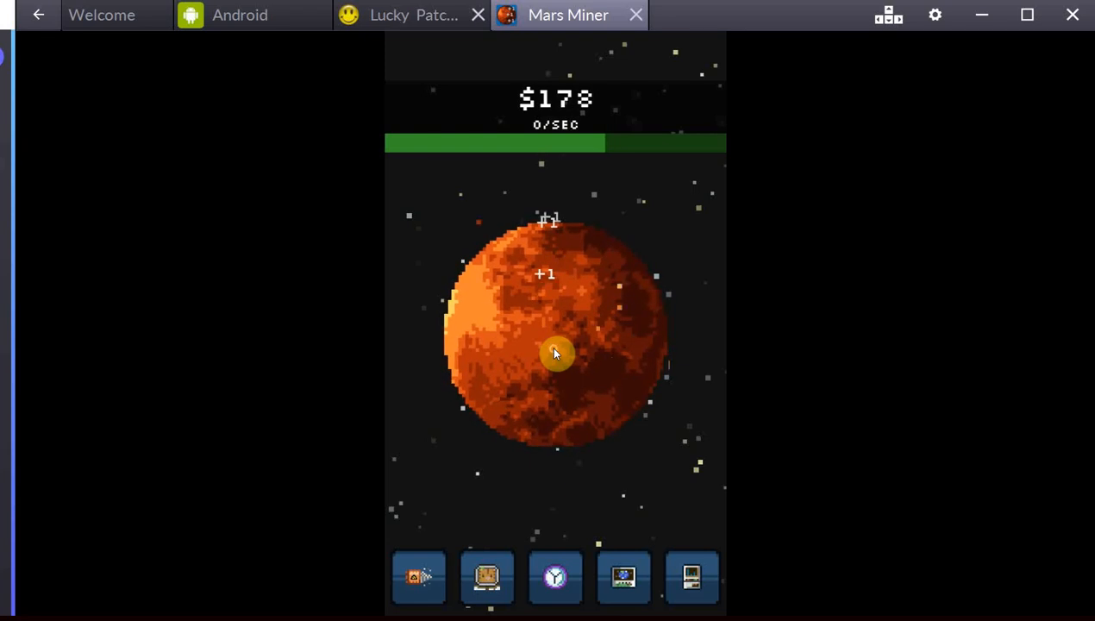
click(555, 355)
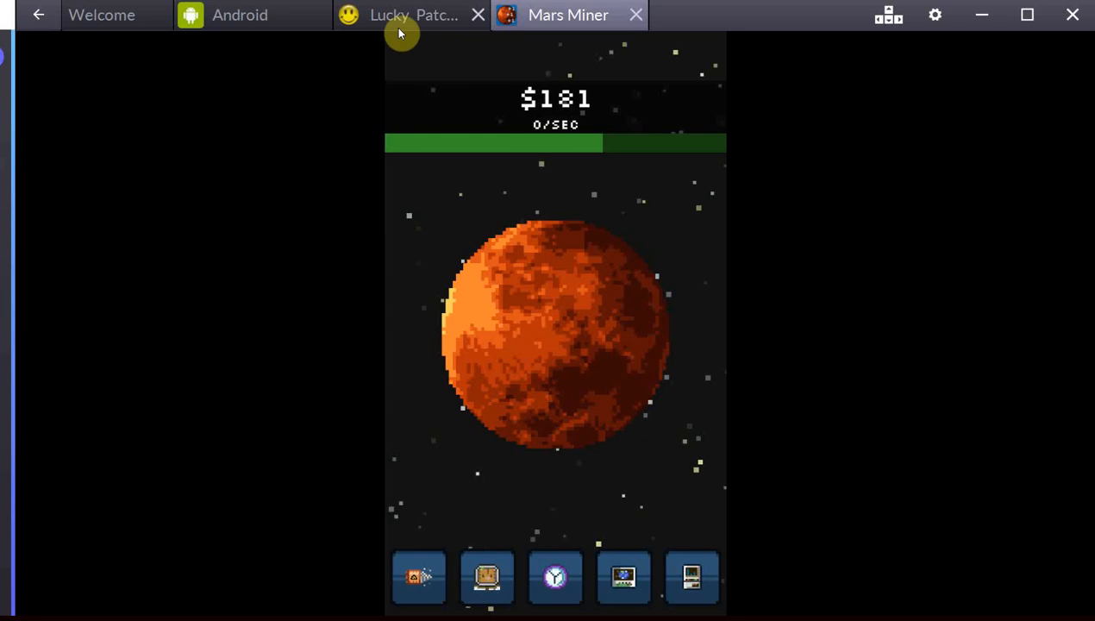
Bring Lucky Patcher back up with Root Explorer's options shown, leaving Mars Miner at $181.
click(412, 16)
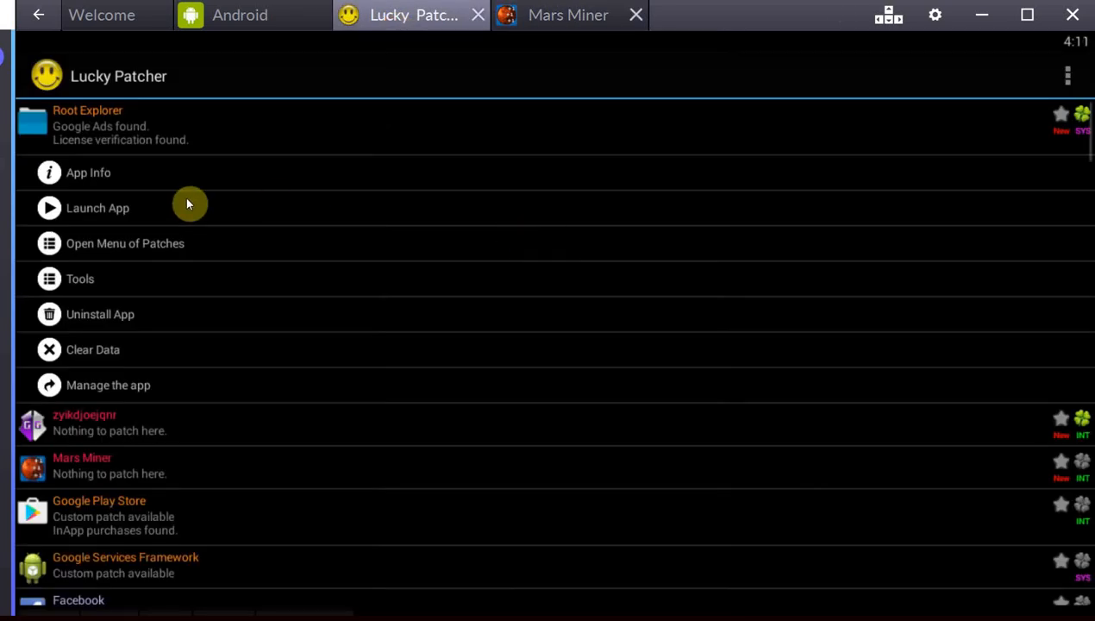
mouse_move(121, 134)
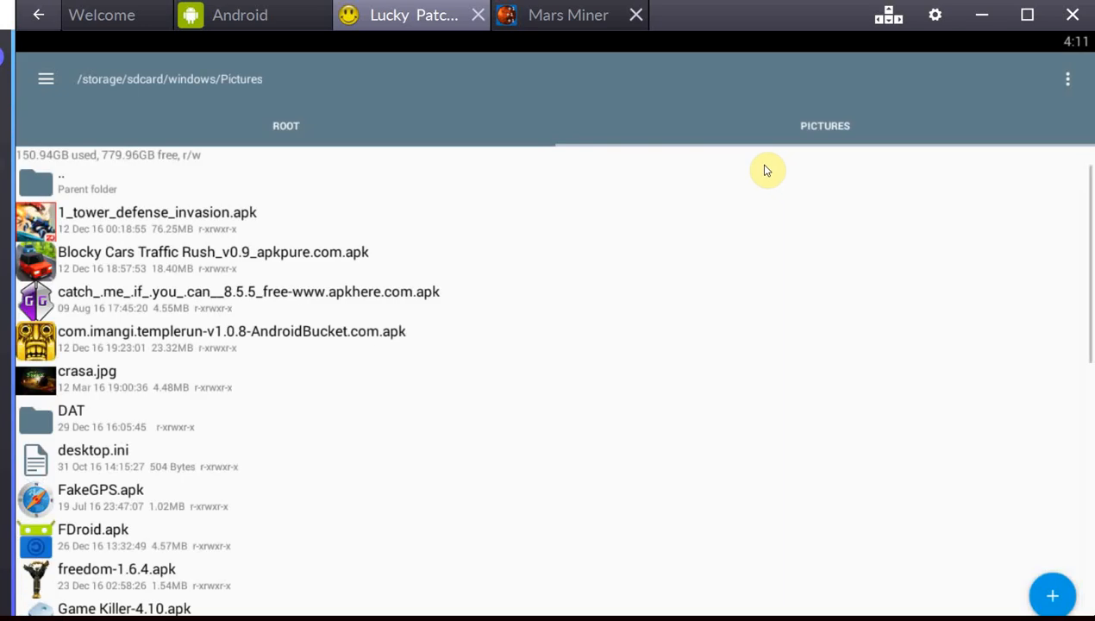
mouse_move(247, 135)
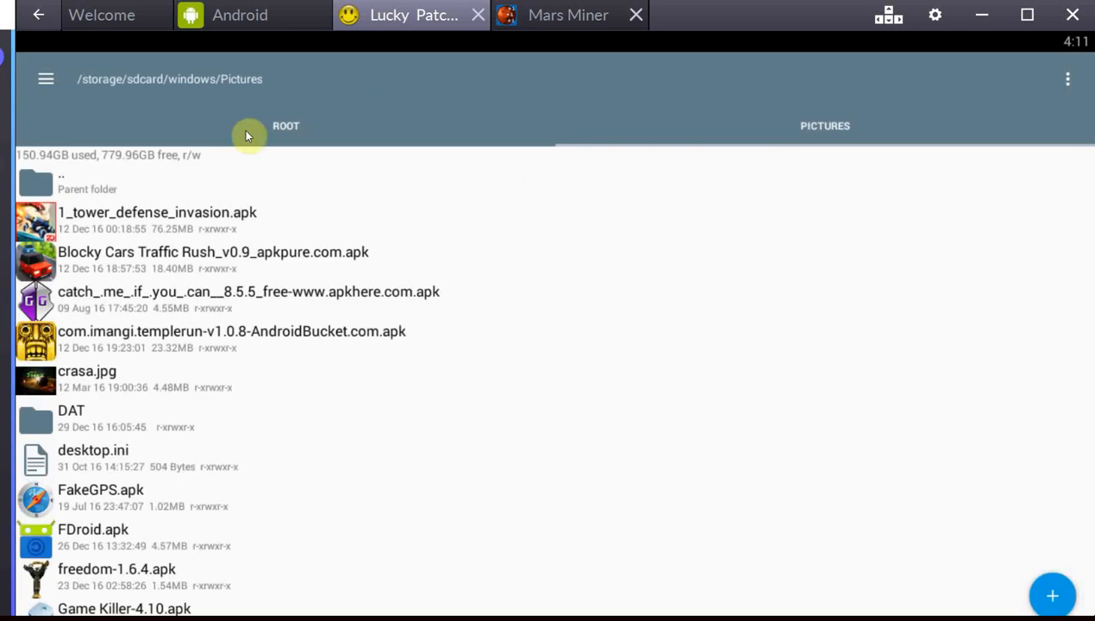
Browse from the file system root into /data/data and look through the com.android folders.
click(287, 126)
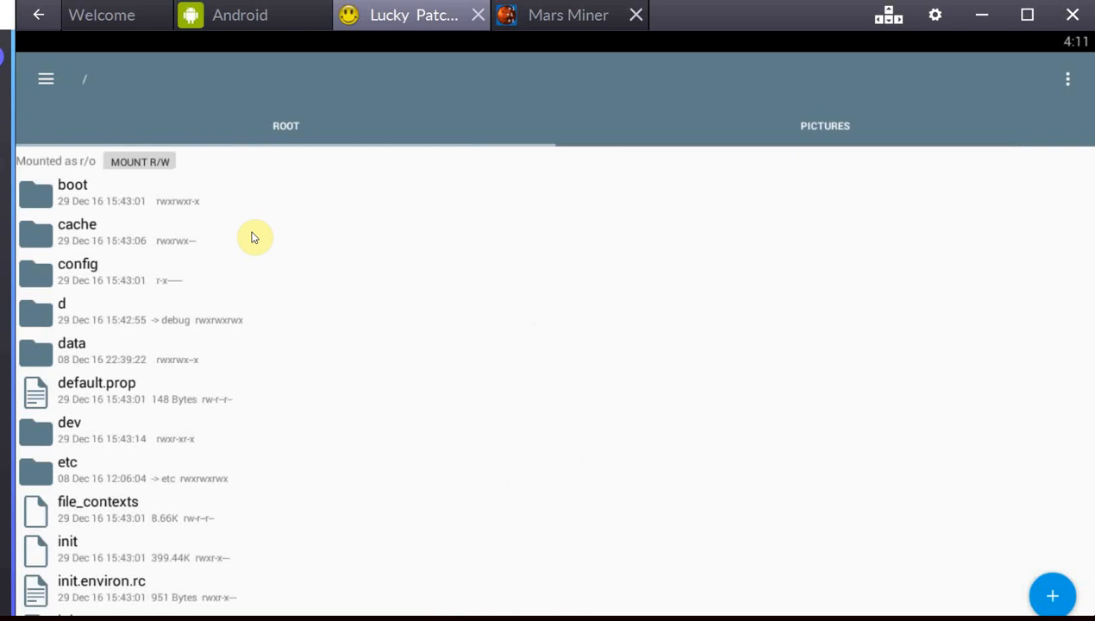
scroll(down, 3)
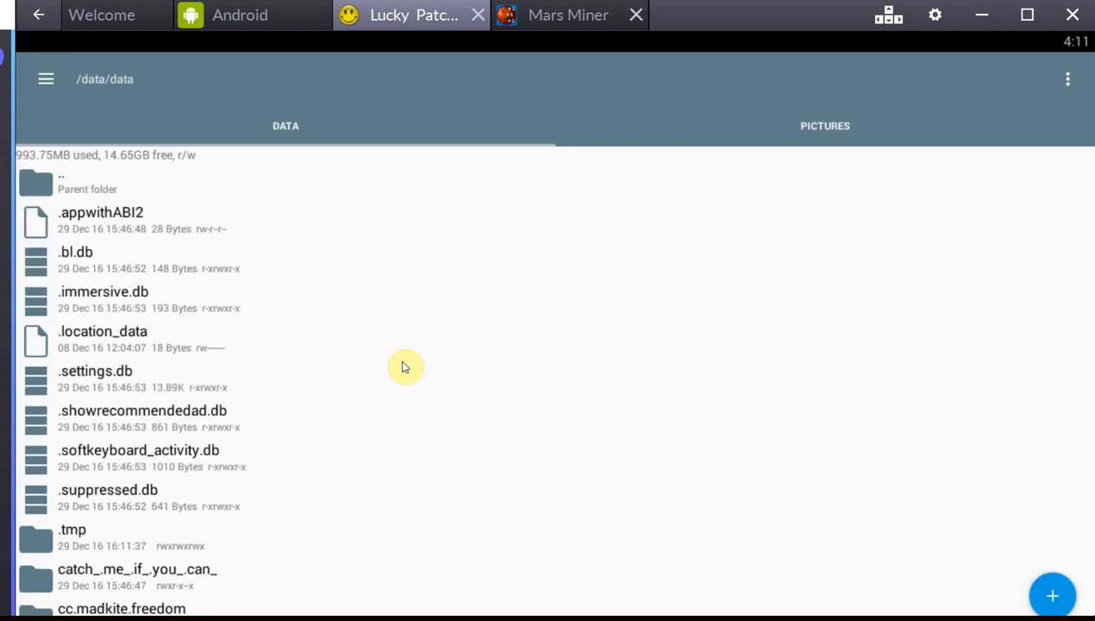
mouse_move(327, 487)
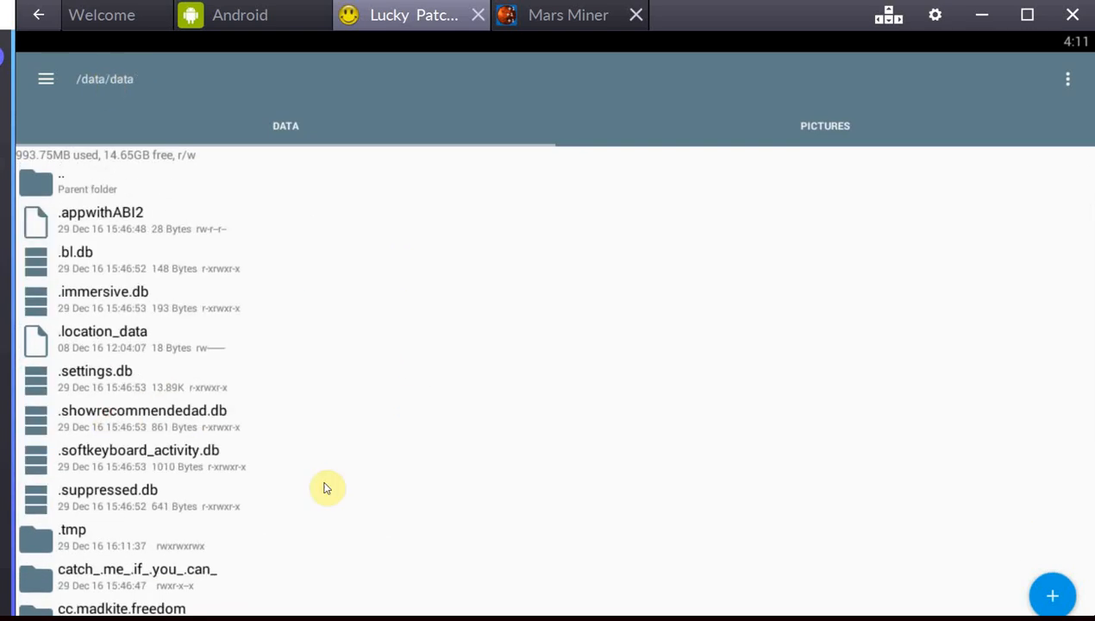
scroll(down, 3)
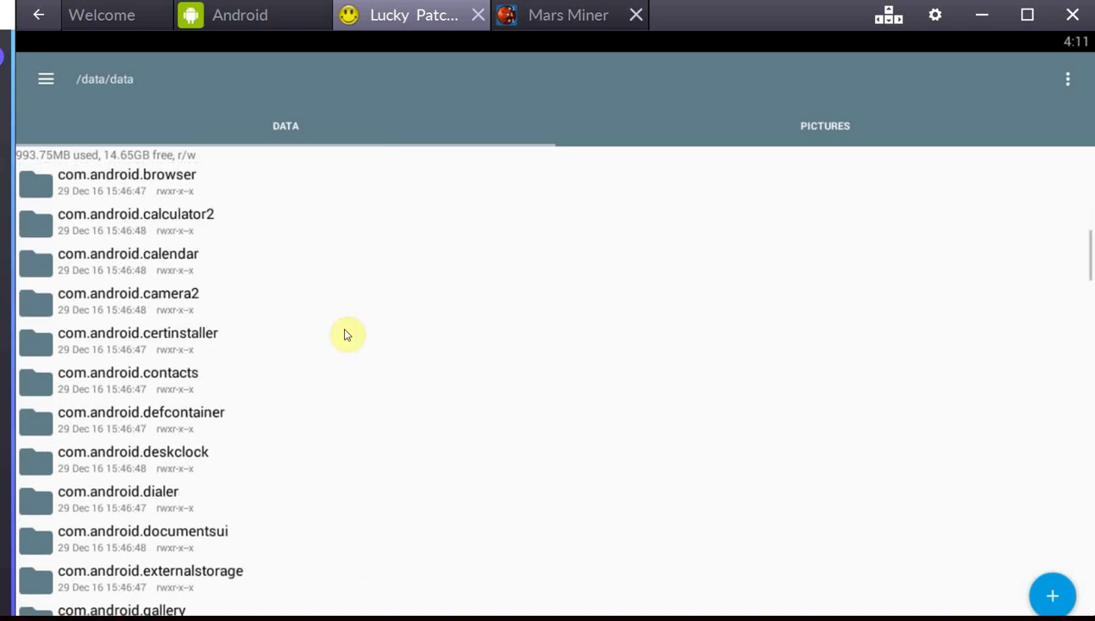
scroll(down, 3)
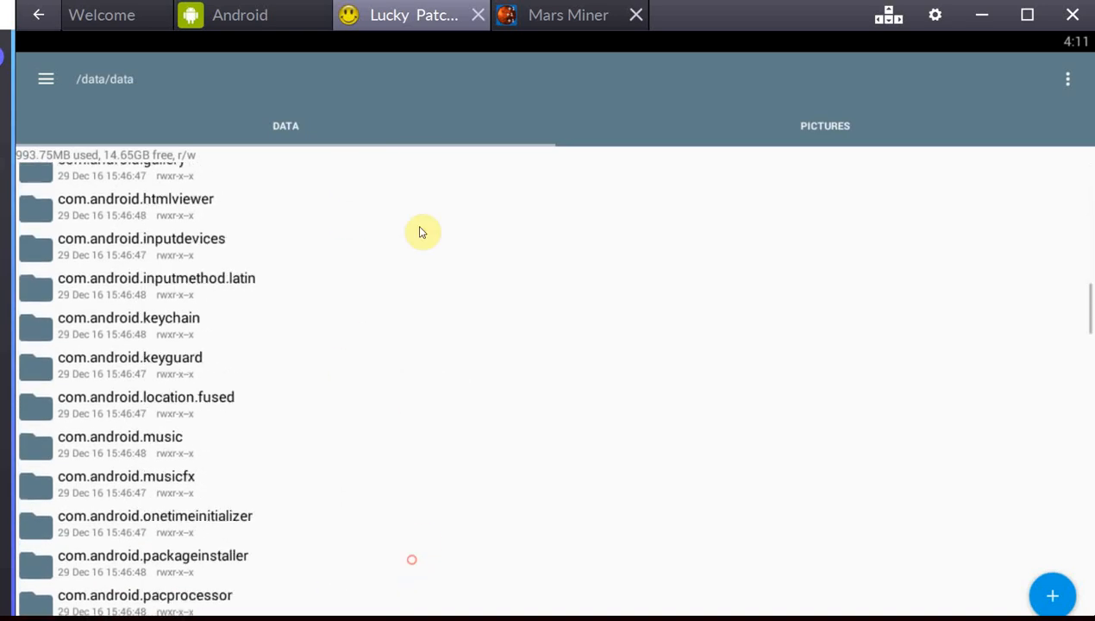
Mine the planet from $181 up to $194, then return to Lucky Patcher.
click(572, 13)
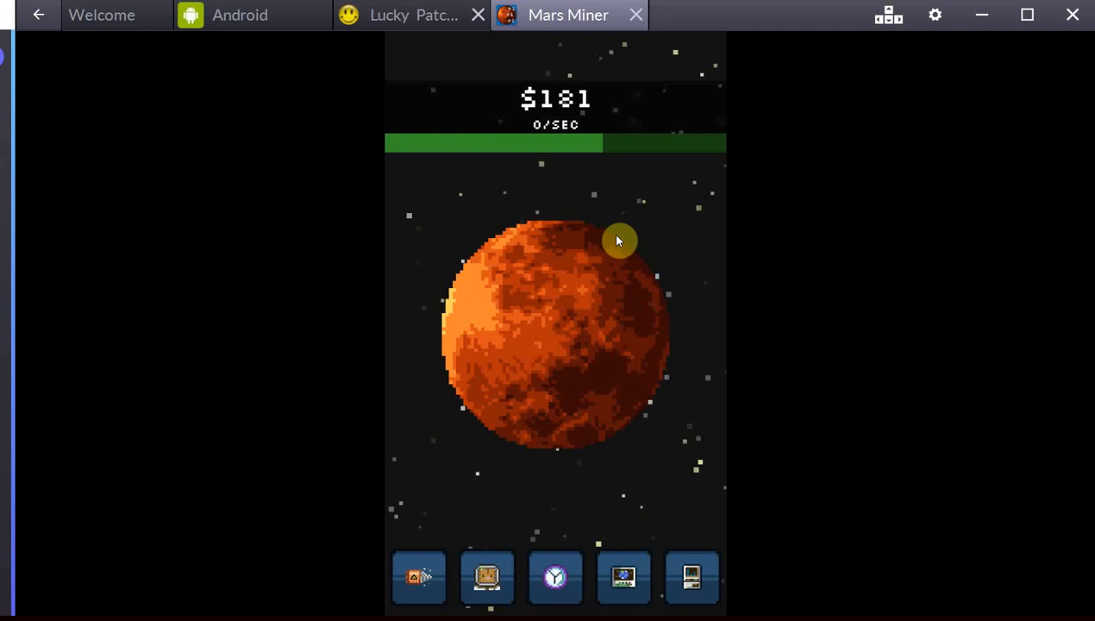
click(517, 293)
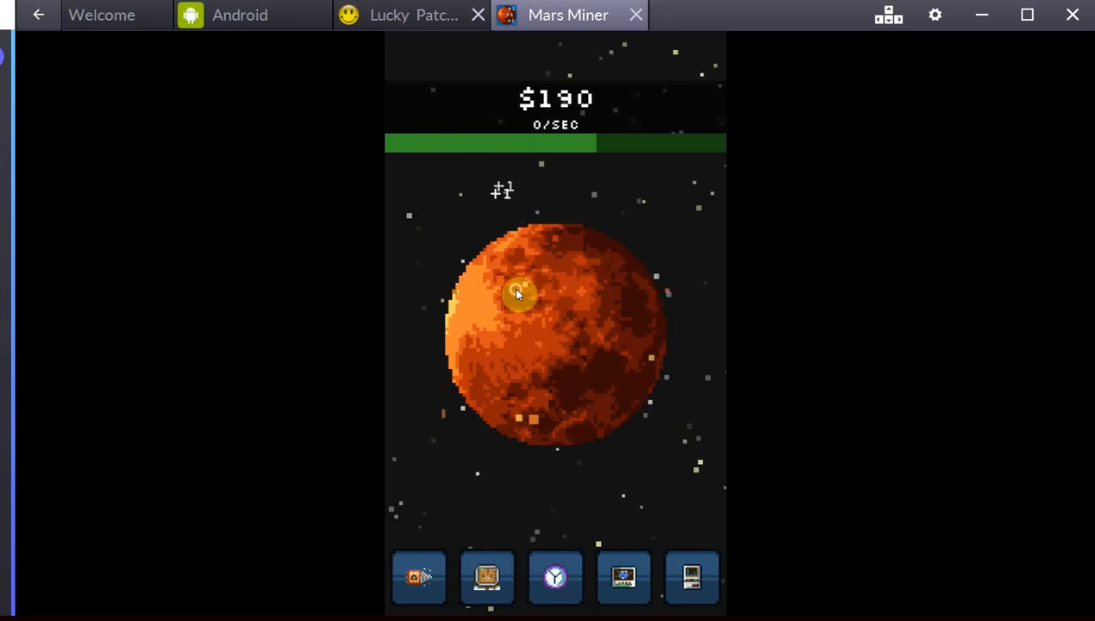
click(519, 296)
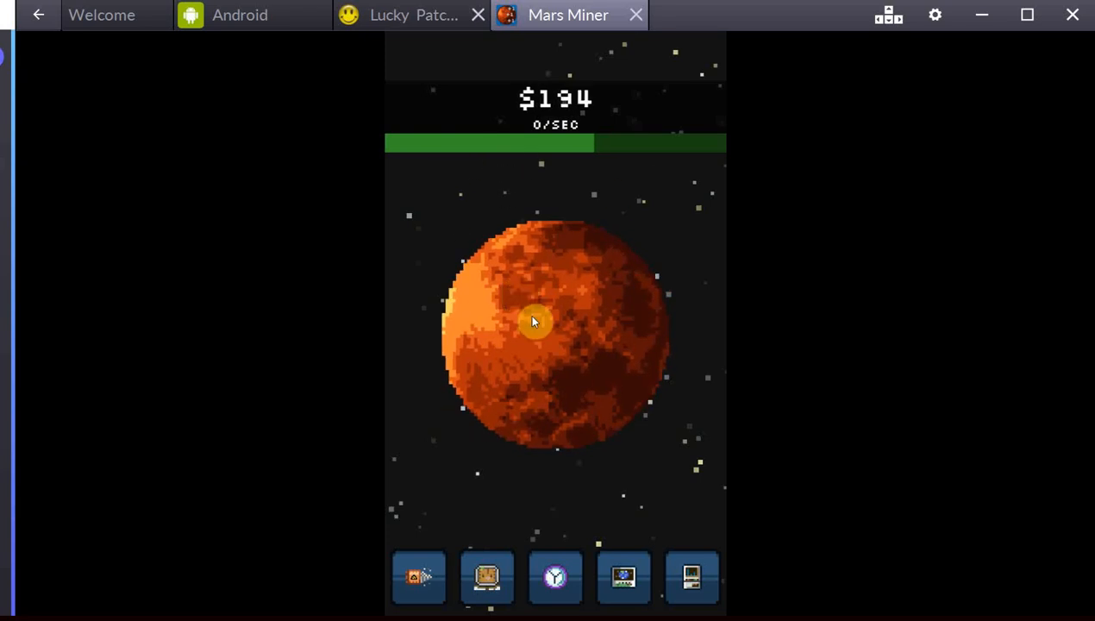
mouse_move(513, 284)
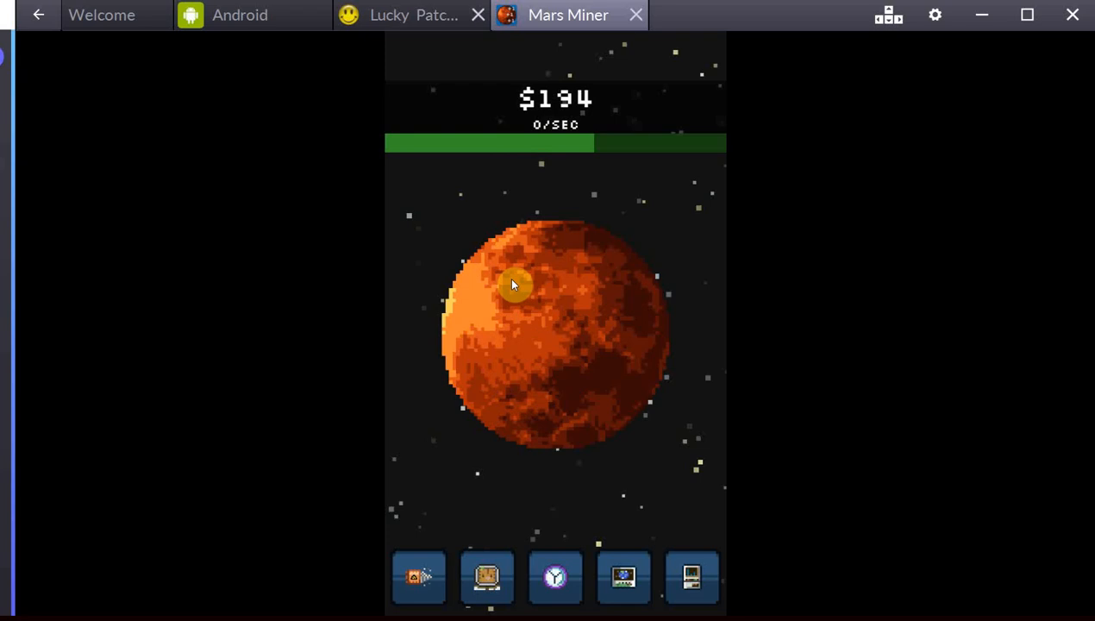
mouse_move(513, 269)
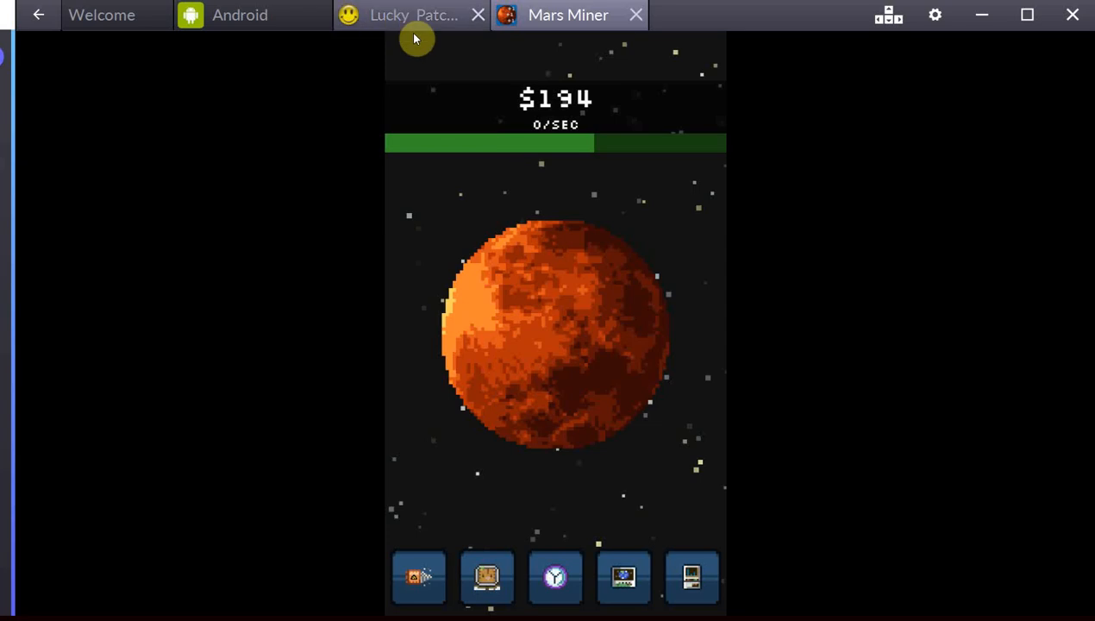
click(412, 15)
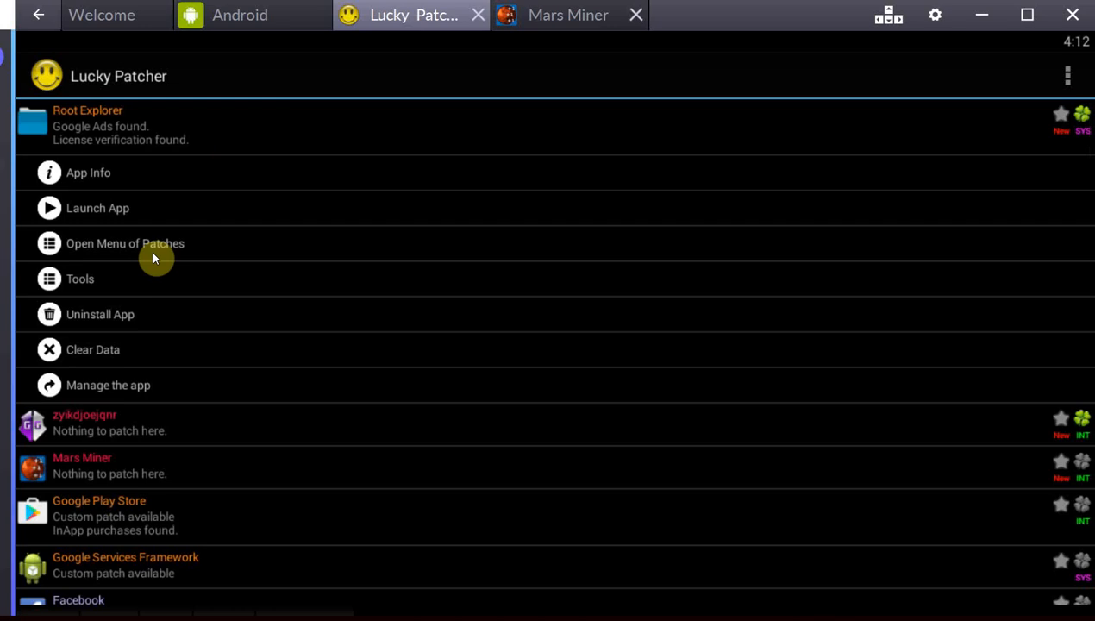
Scroll /data/data past the com.google folders to com.speedsoftware.rootexplorer and miner.jamie.whelpton.marsminer.
click(86, 120)
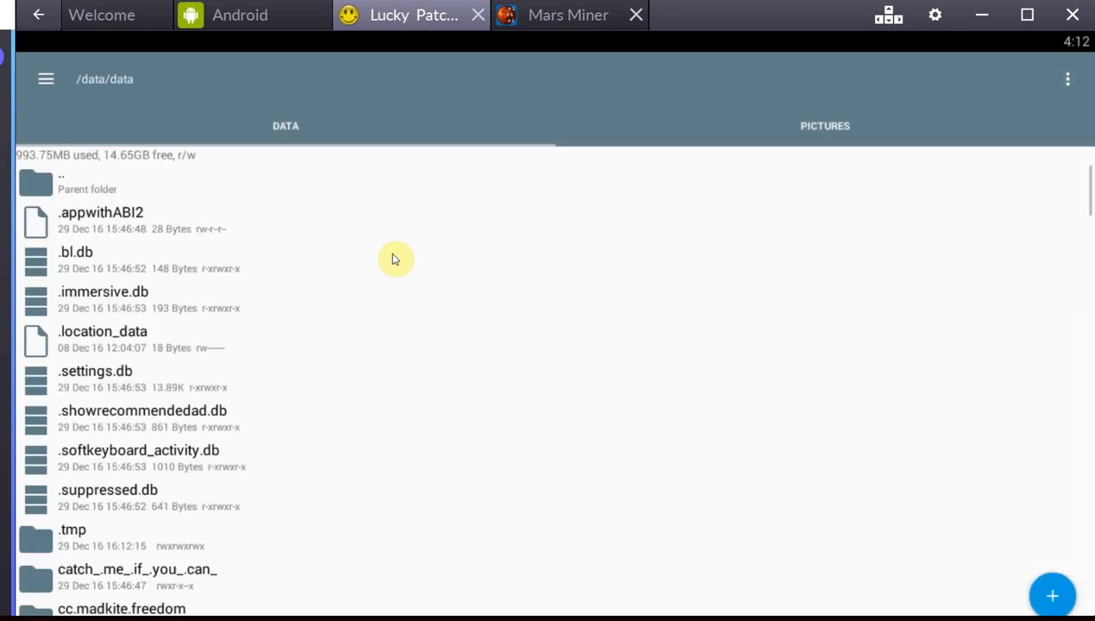
scroll(down, 3)
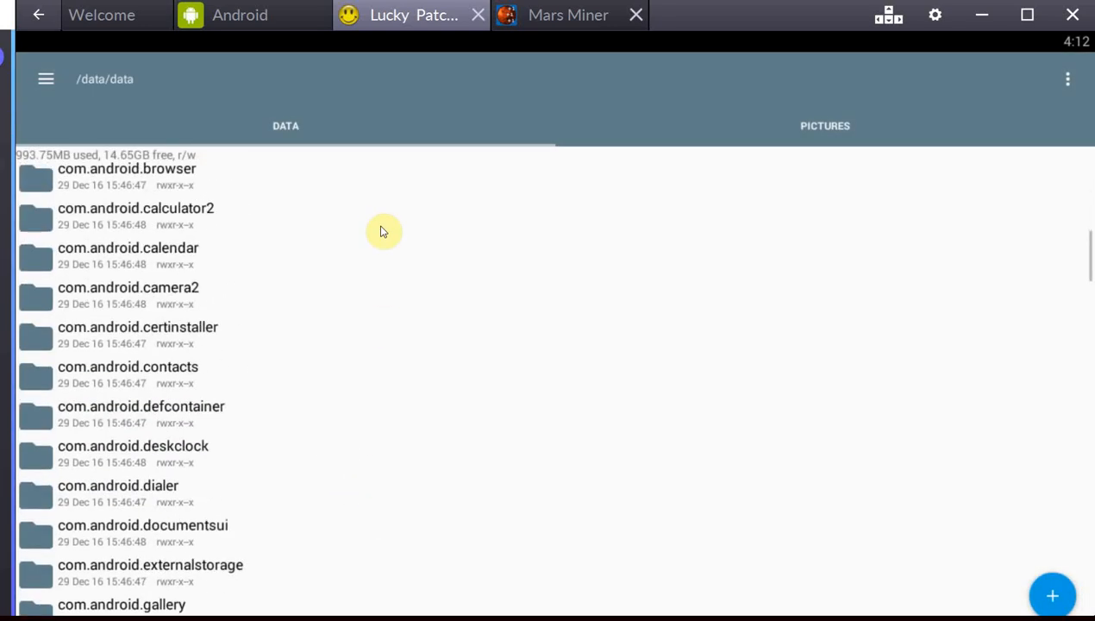
scroll(down, 3)
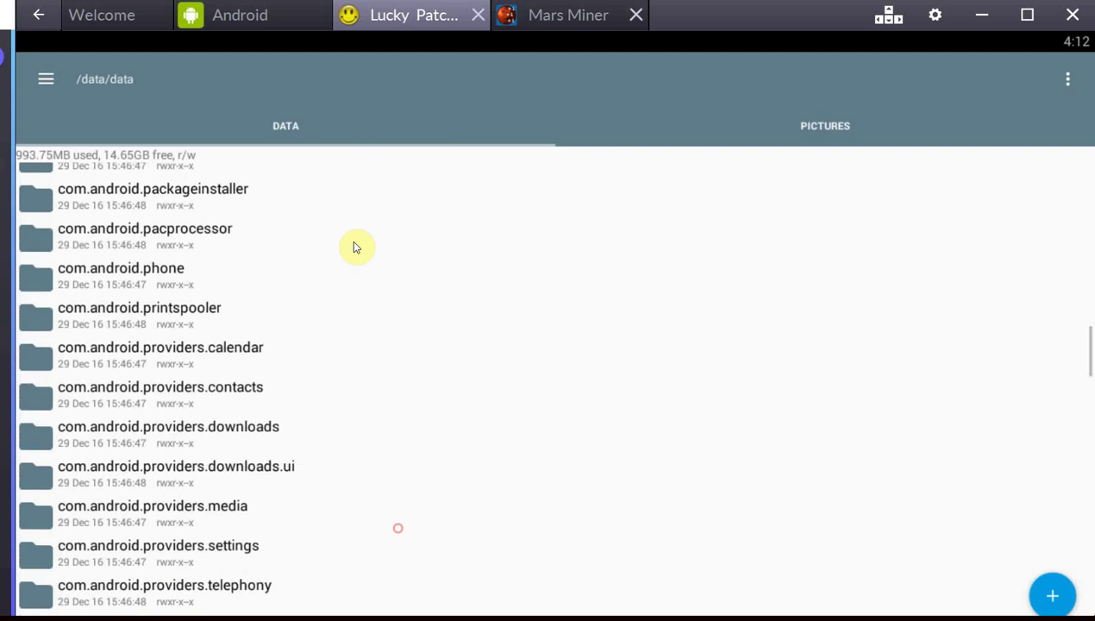
scroll(down, 3)
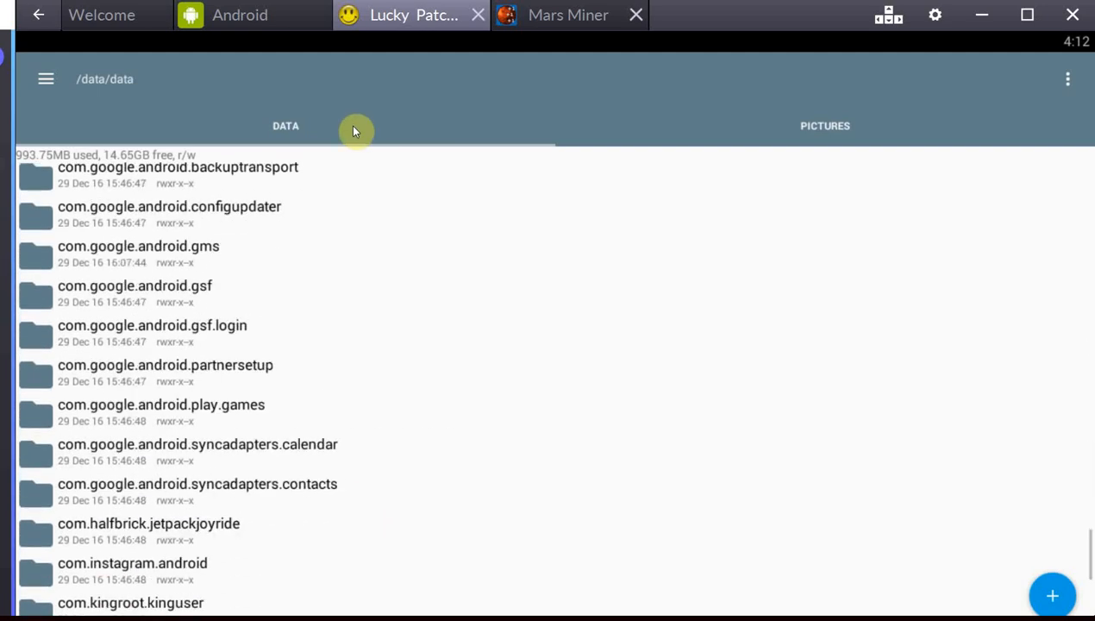
scroll(down, 3)
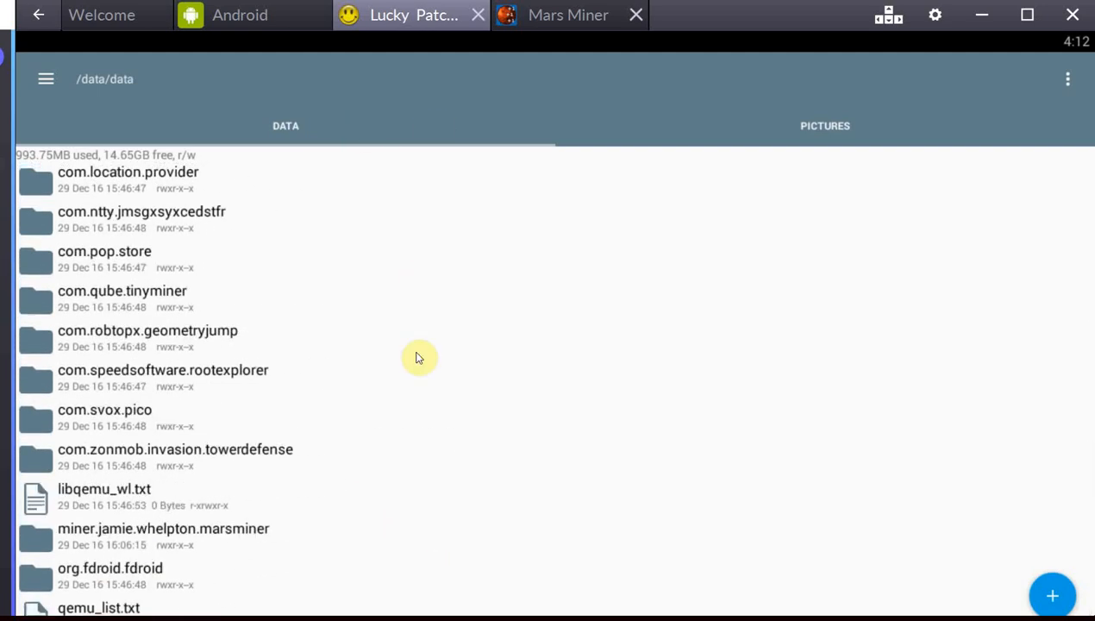
mouse_move(466, 306)
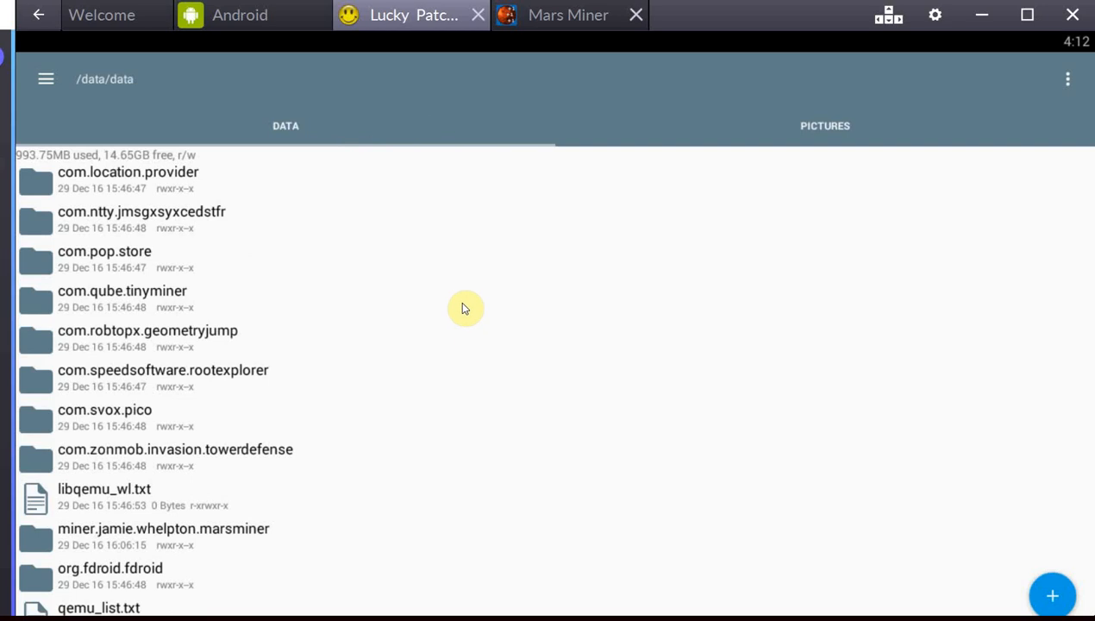
mouse_move(289, 531)
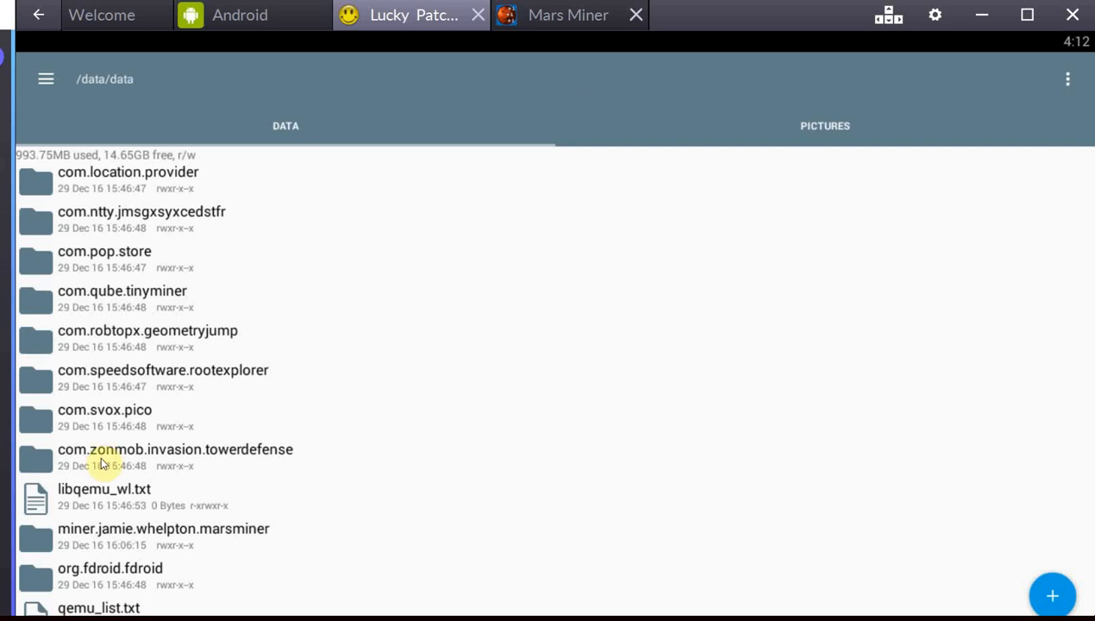
mouse_move(314, 322)
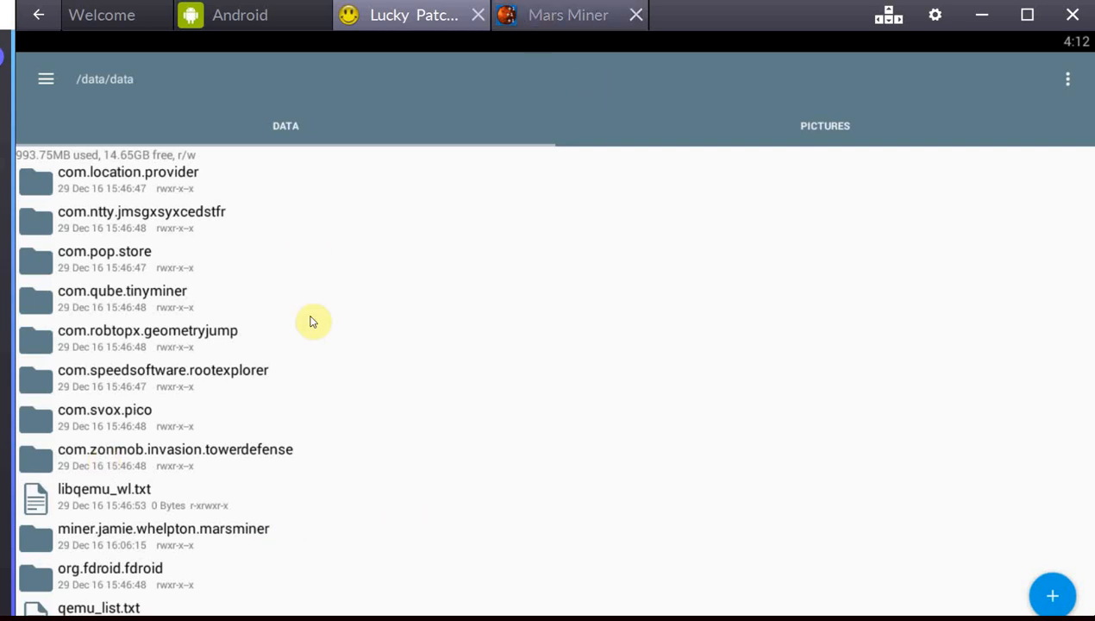
mouse_move(224, 541)
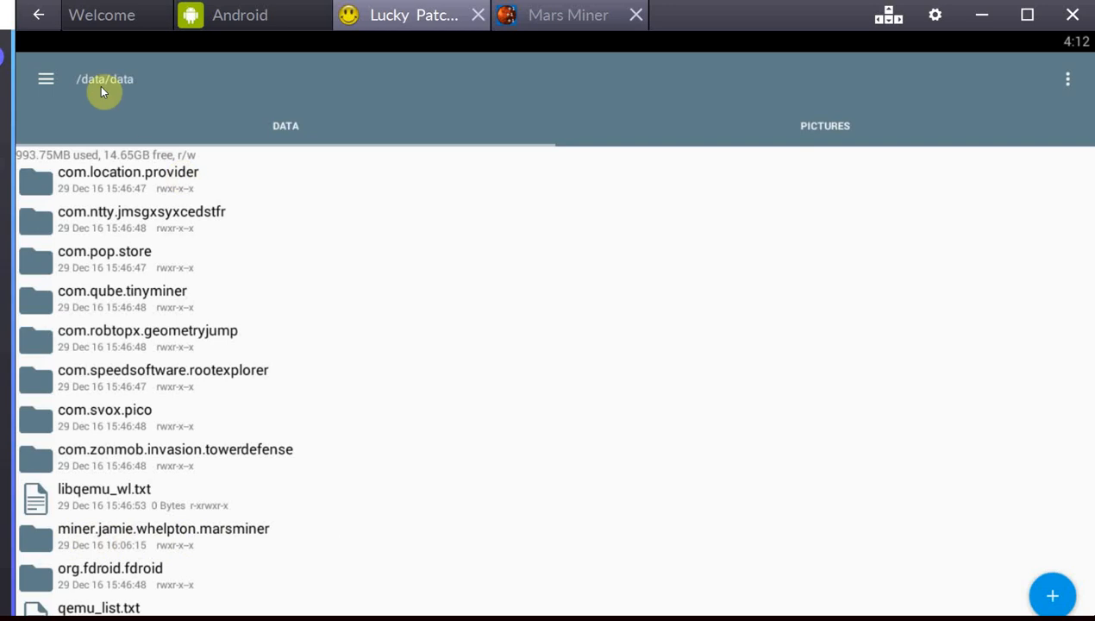
mouse_move(362, 307)
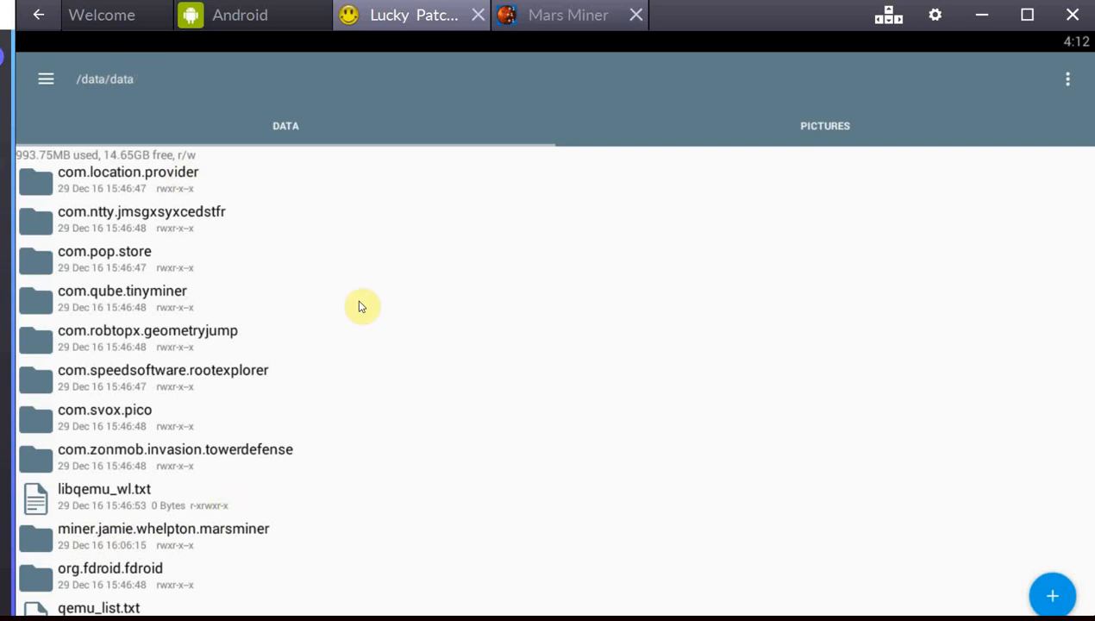
mouse_move(242, 534)
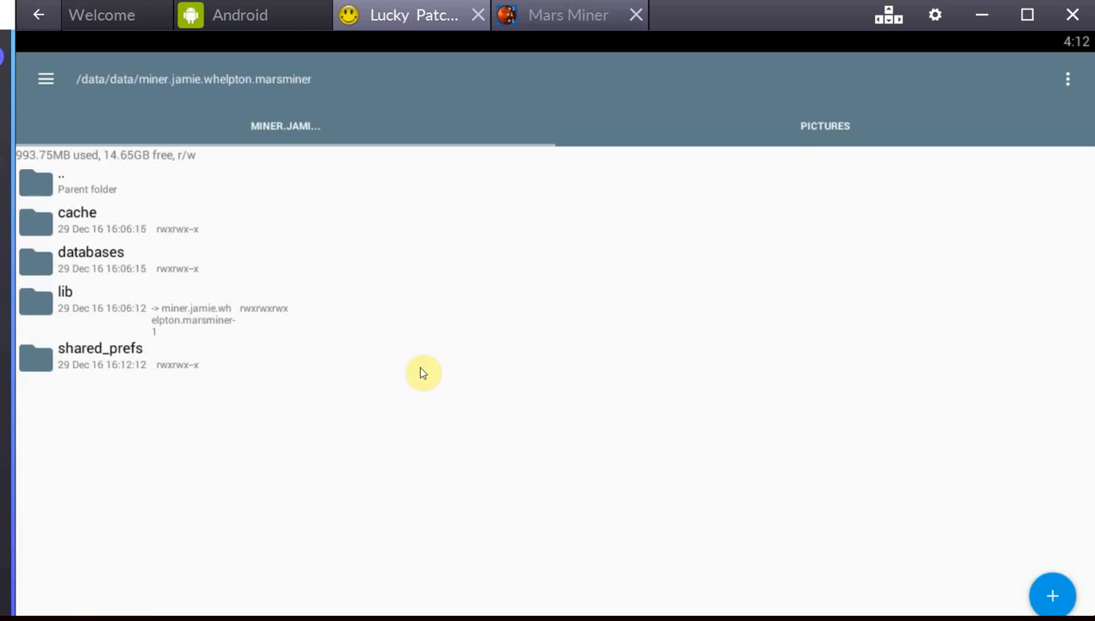
mouse_move(422, 369)
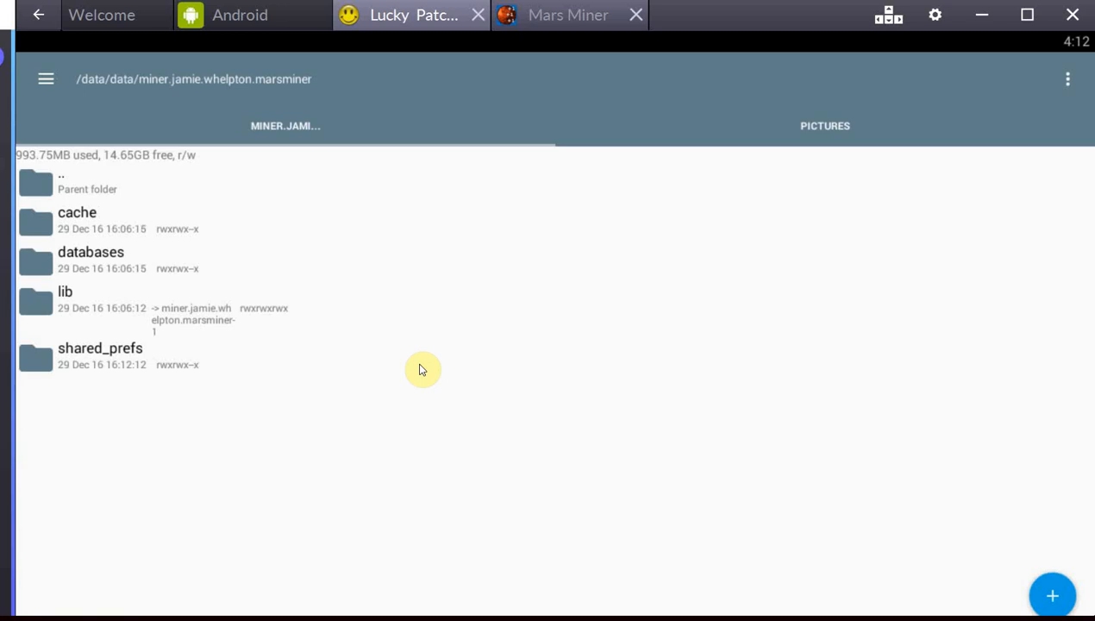
mouse_move(107, 259)
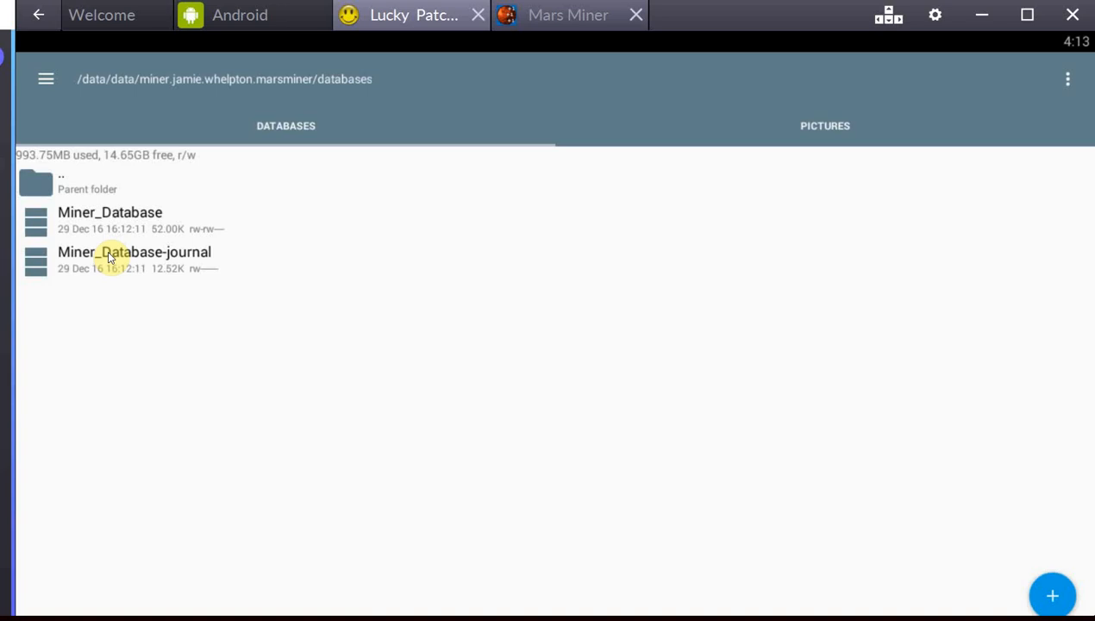
mouse_move(99, 188)
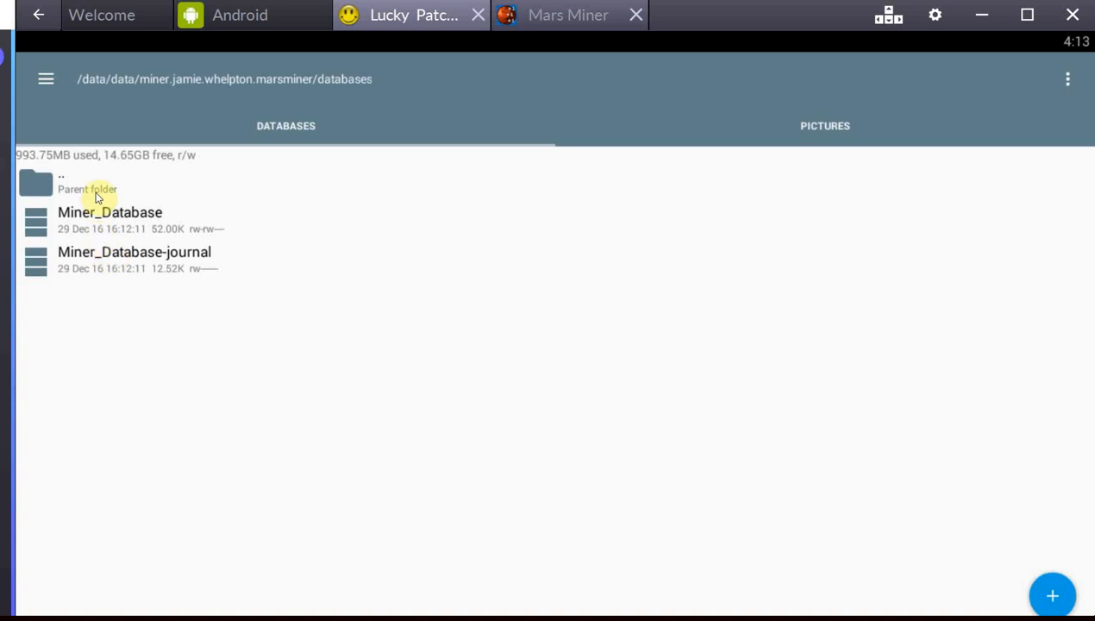
Go back up from databases to the miner.jamie.whelpton.marsminer app folder.
click(91, 181)
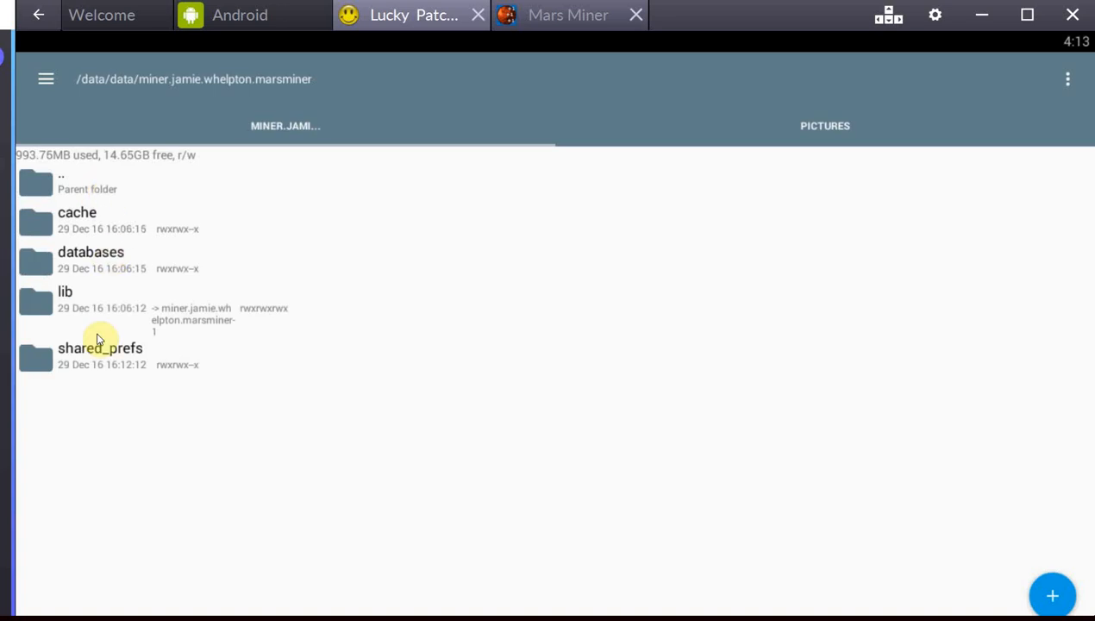
mouse_move(101, 364)
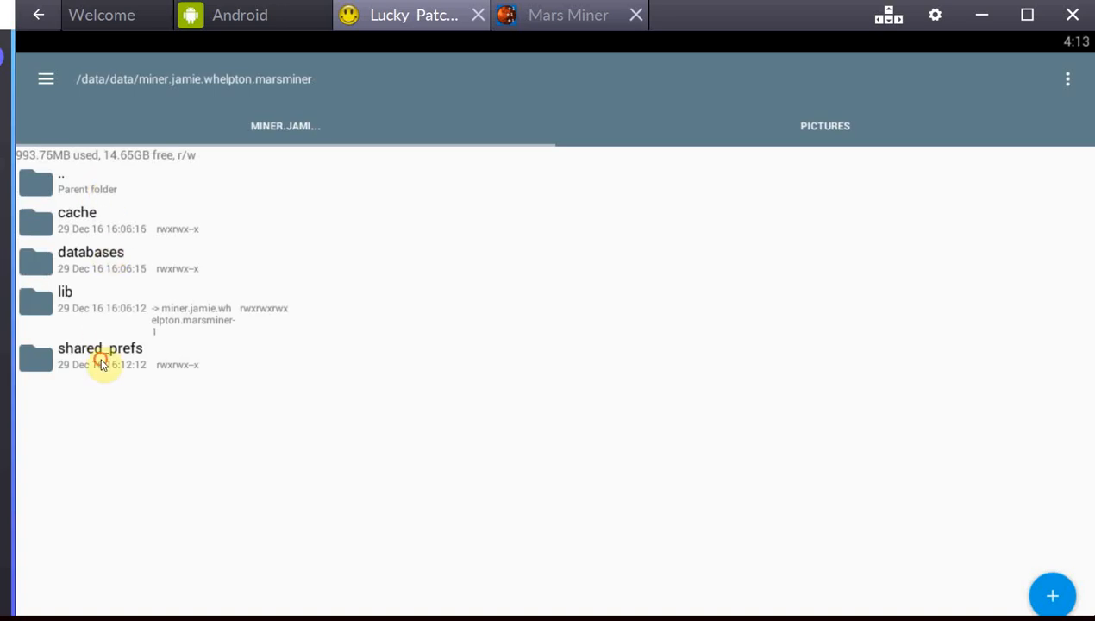
mouse_move(96, 264)
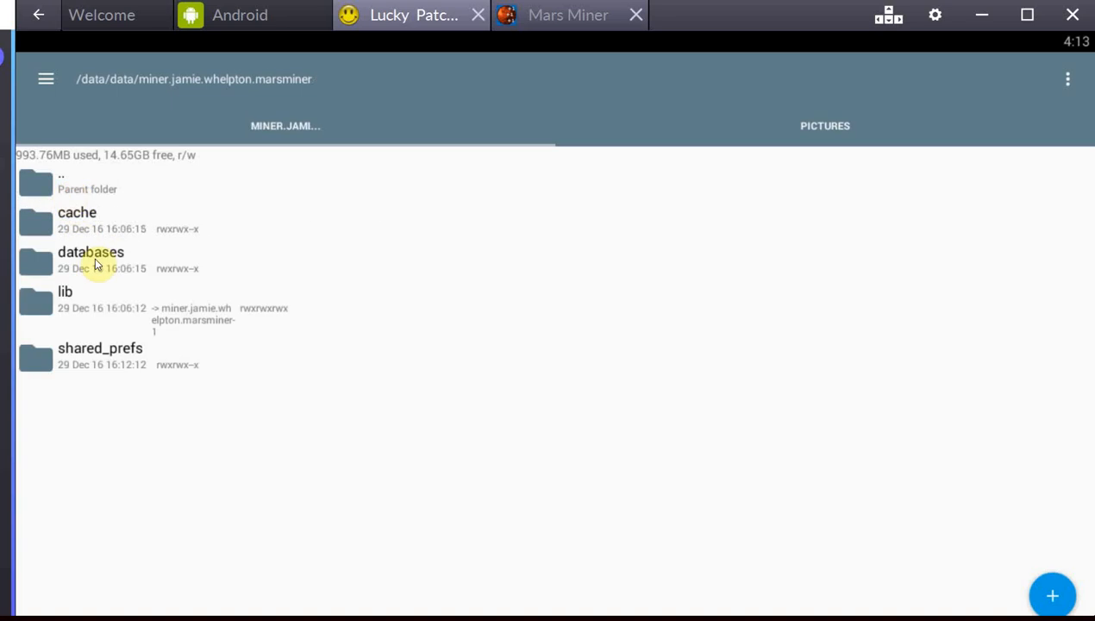
mouse_move(97, 190)
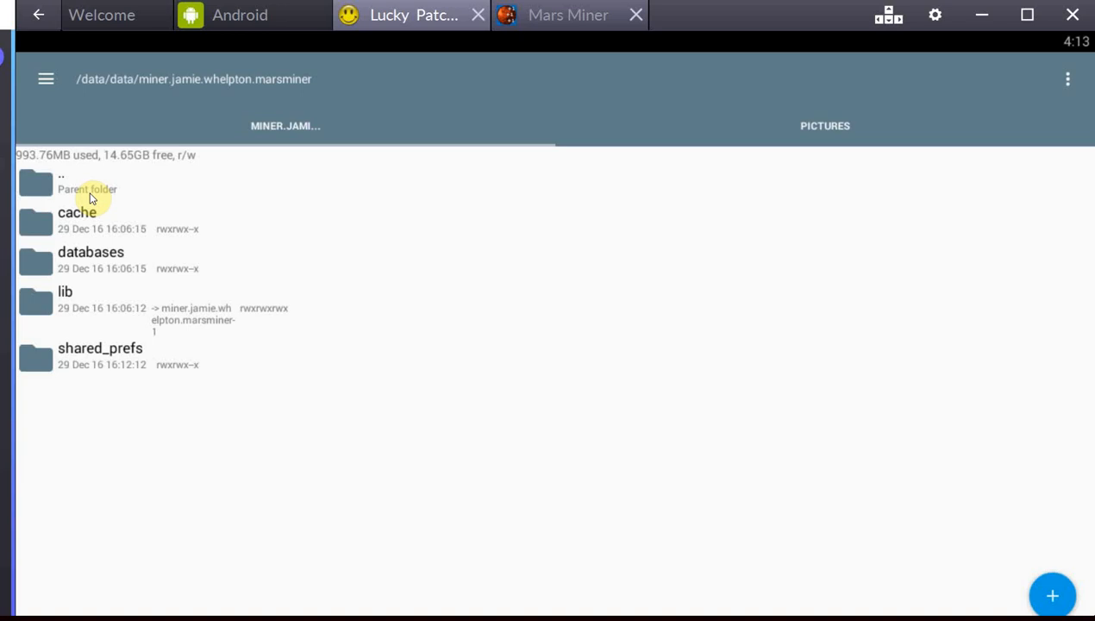
mouse_move(117, 83)
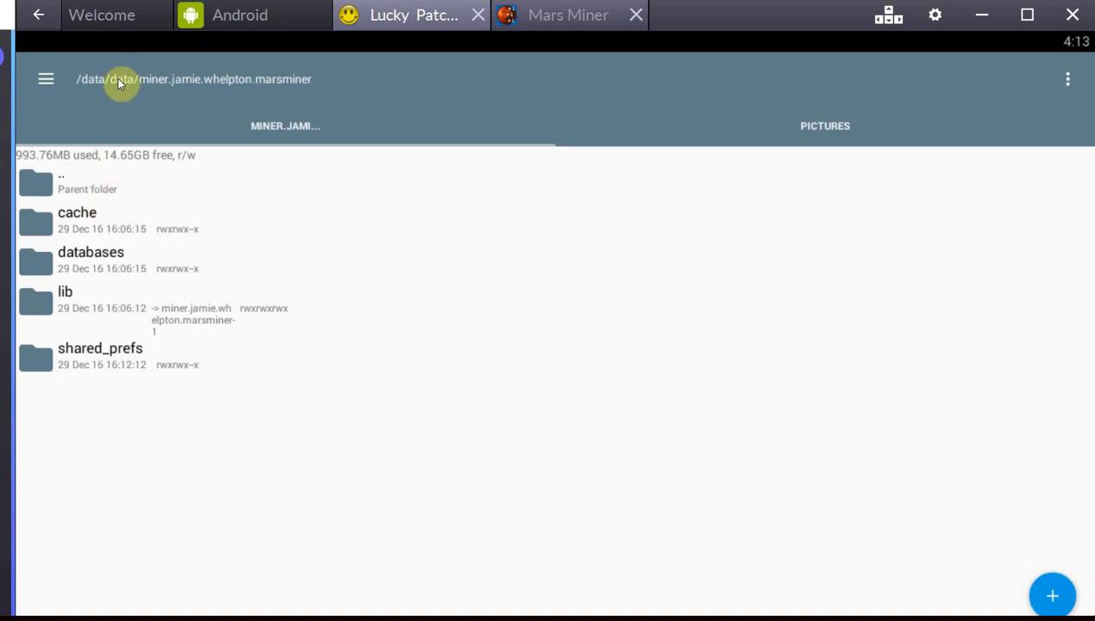
mouse_move(326, 79)
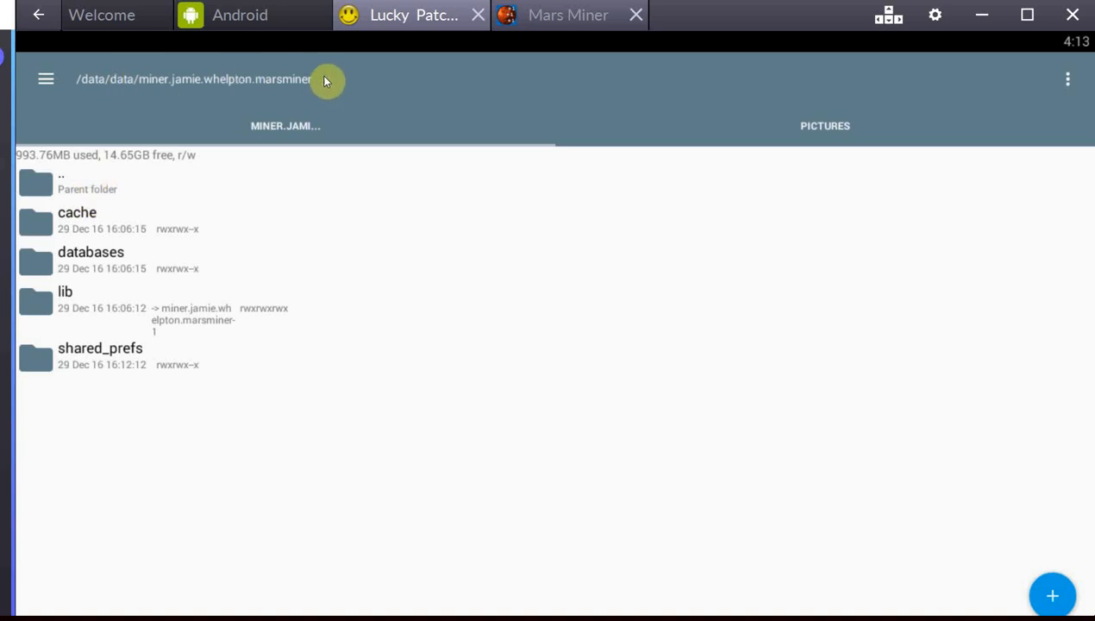
mouse_move(322, 83)
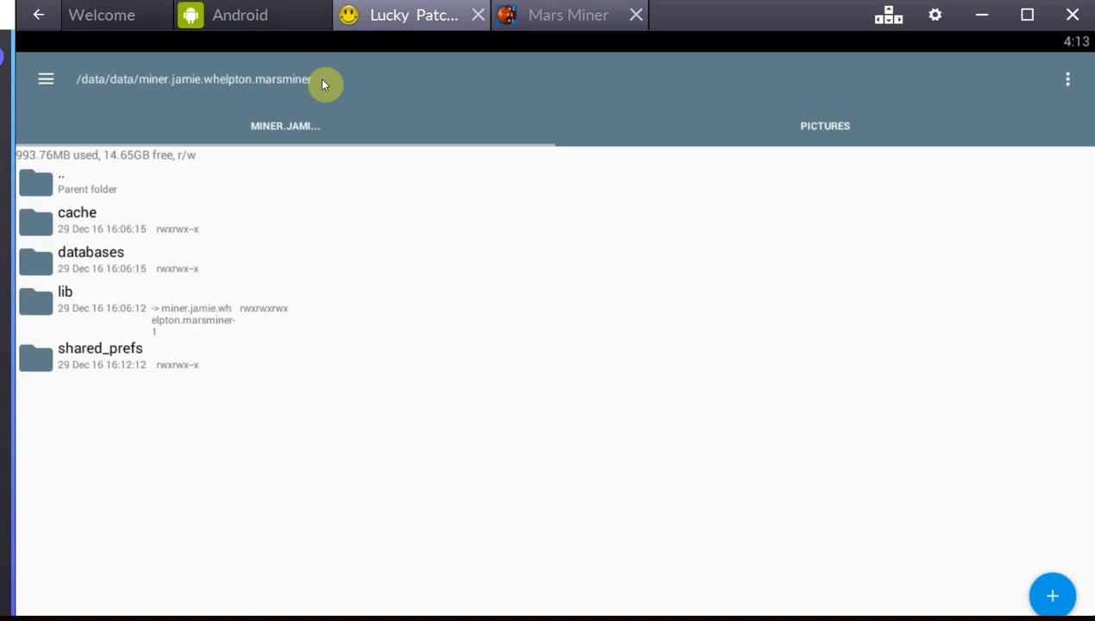
mouse_move(173, 225)
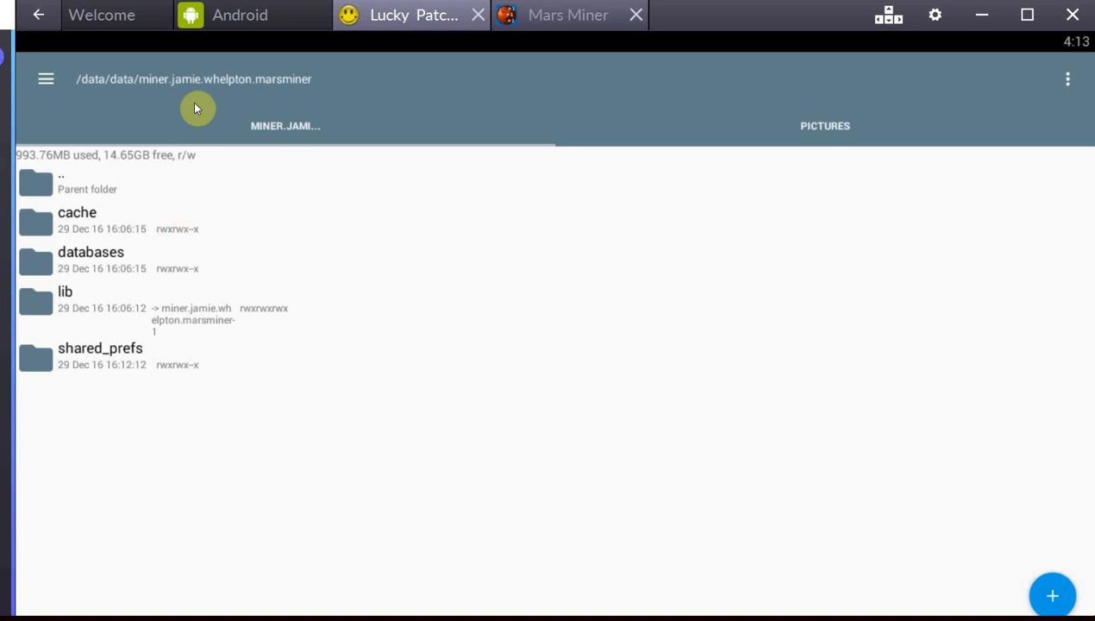
mouse_move(134, 89)
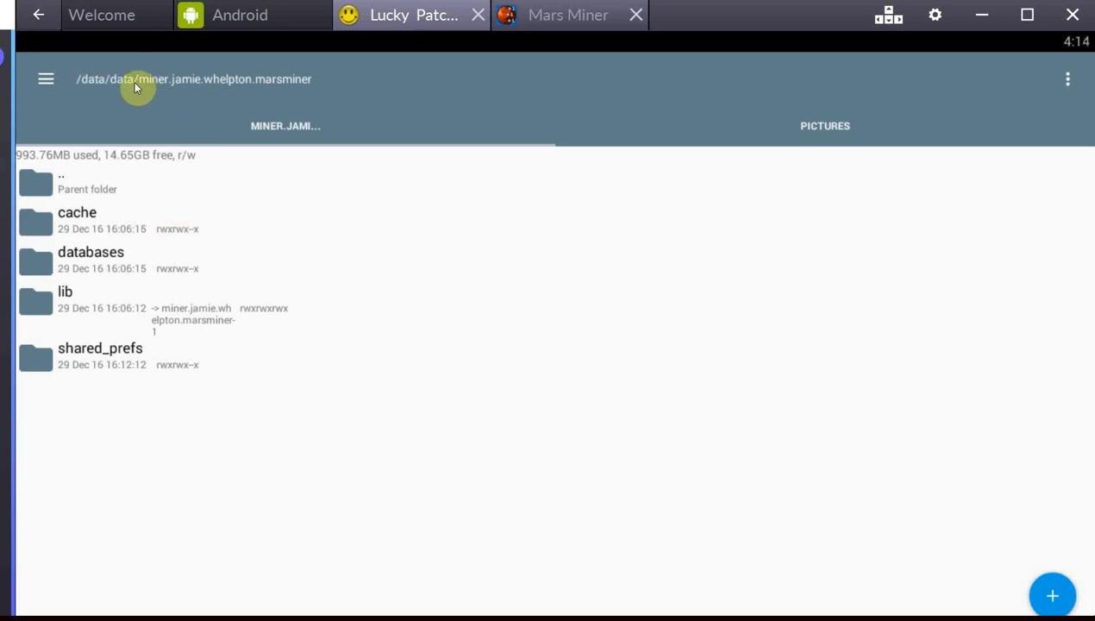
mouse_move(198, 242)
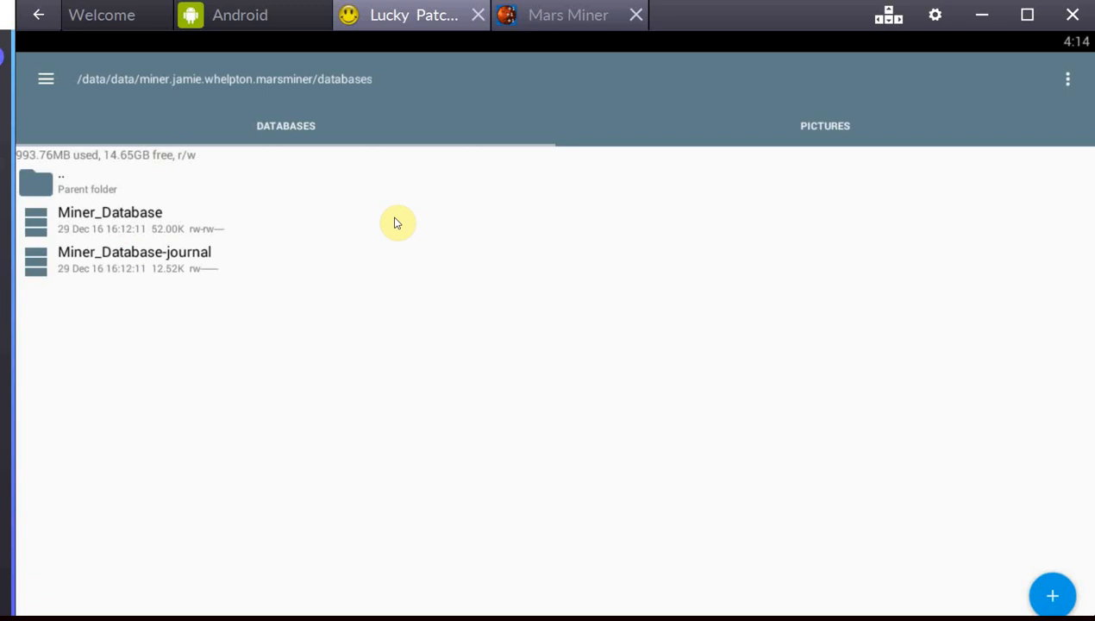
mouse_move(186, 251)
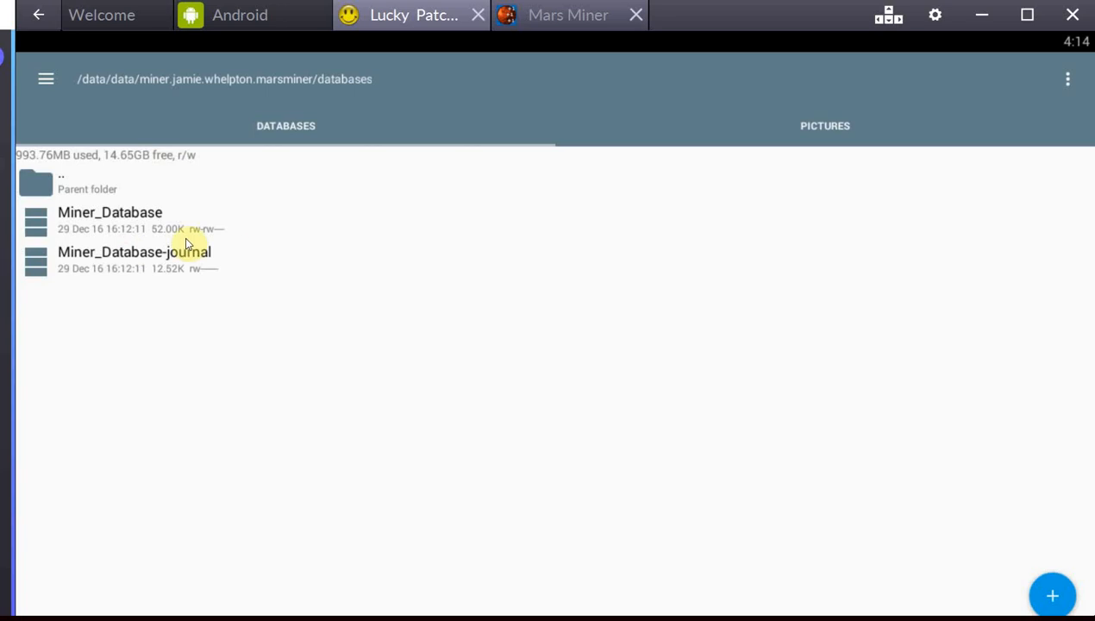
mouse_move(226, 224)
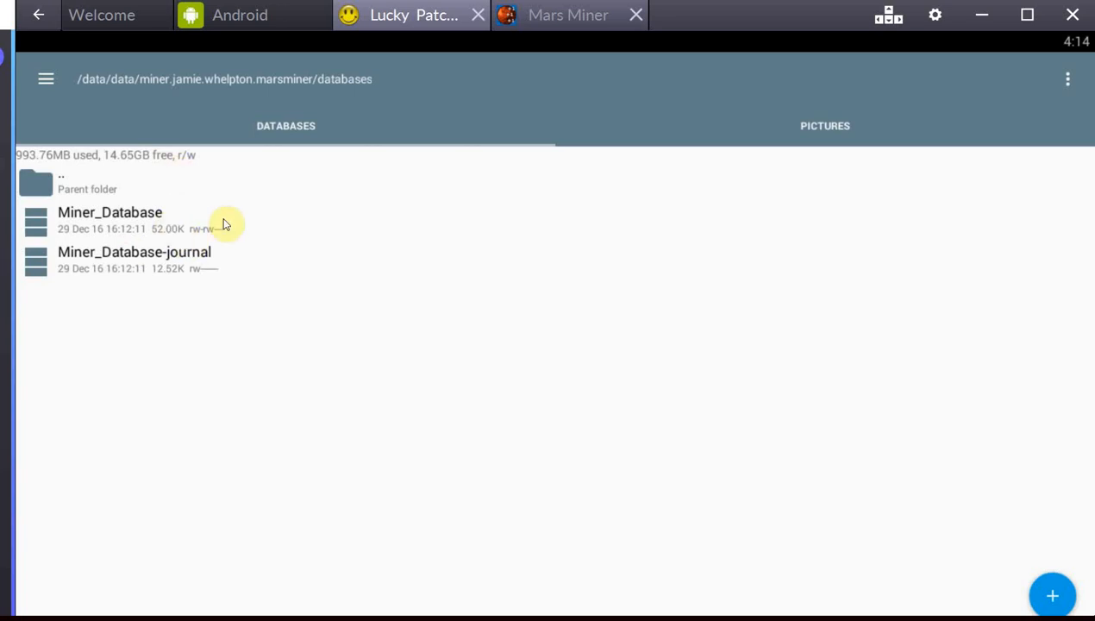
Open Miner_Database in the SQLite viewer, listing the currency, planets and upgrades tables.
click(110, 219)
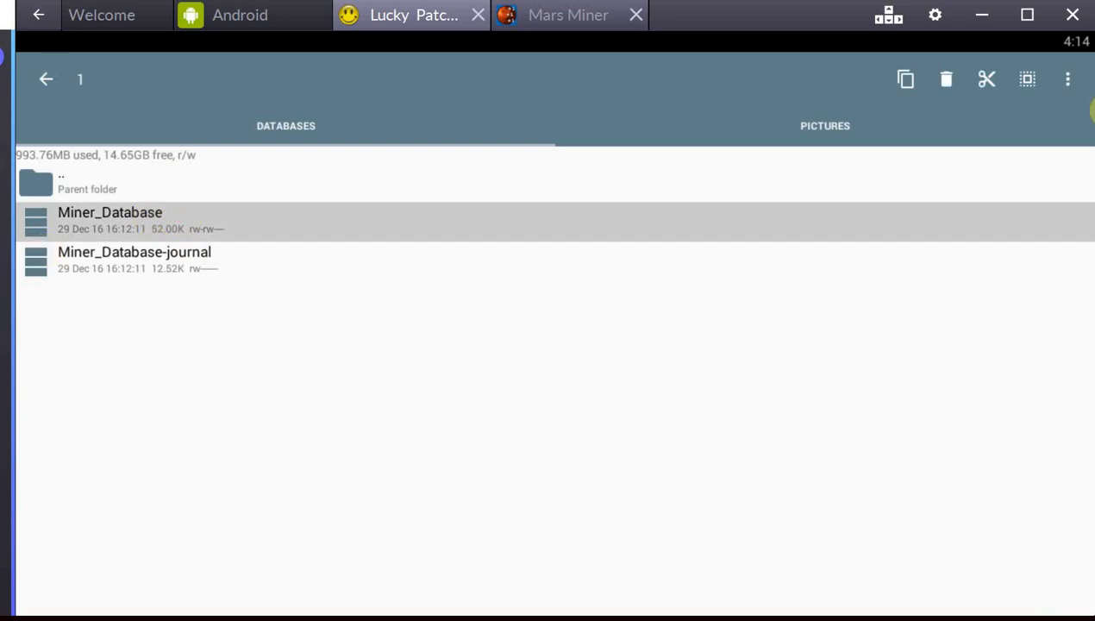
mouse_move(1060, 79)
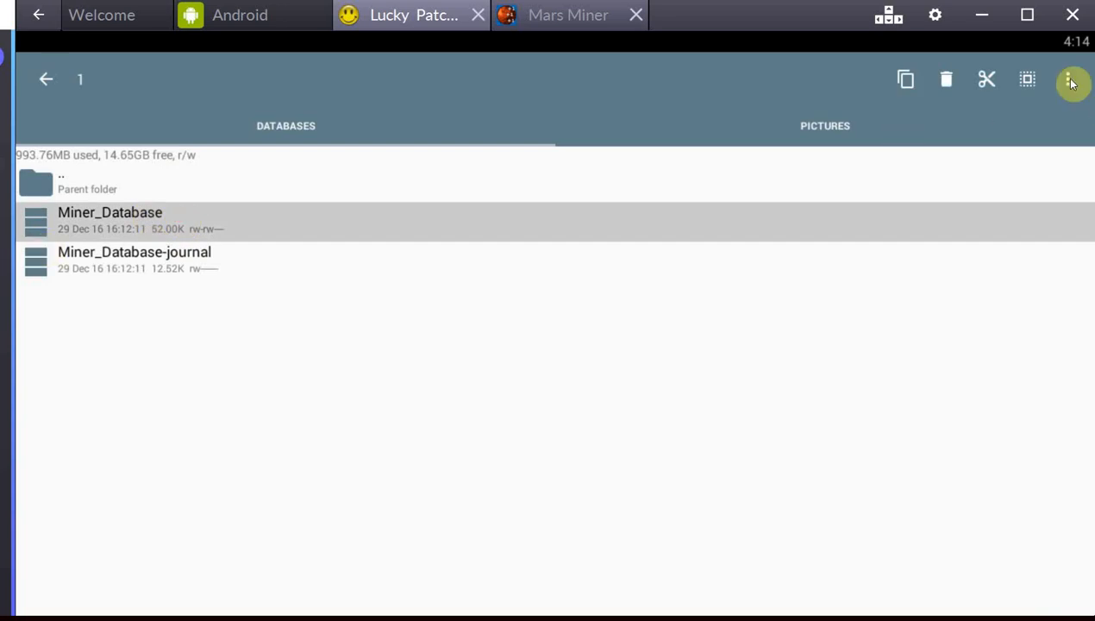
click(1069, 83)
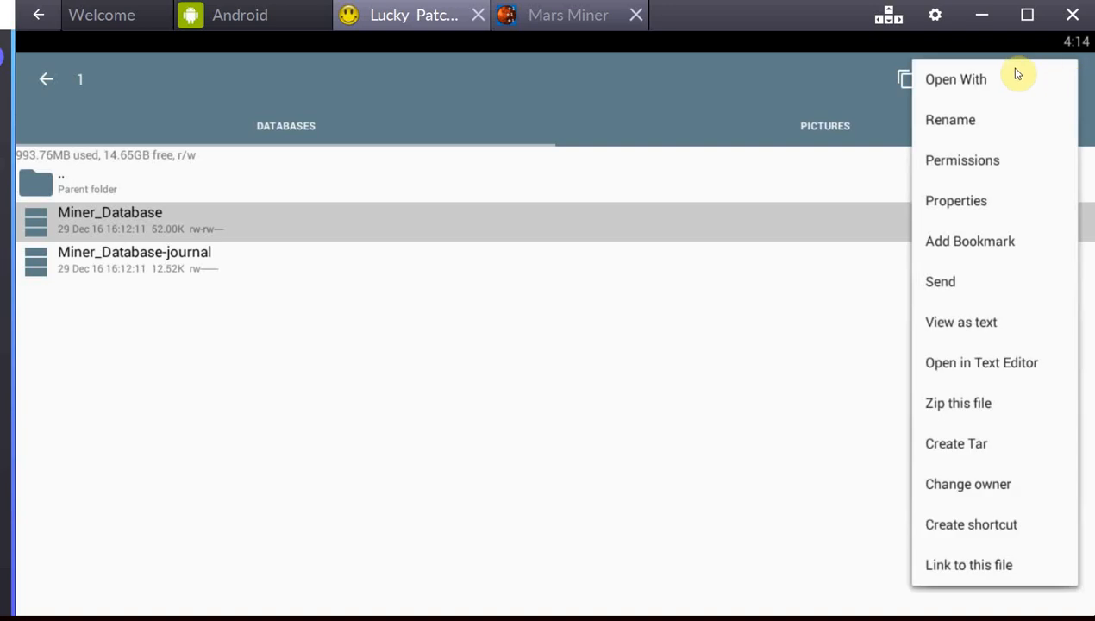
click(955, 79)
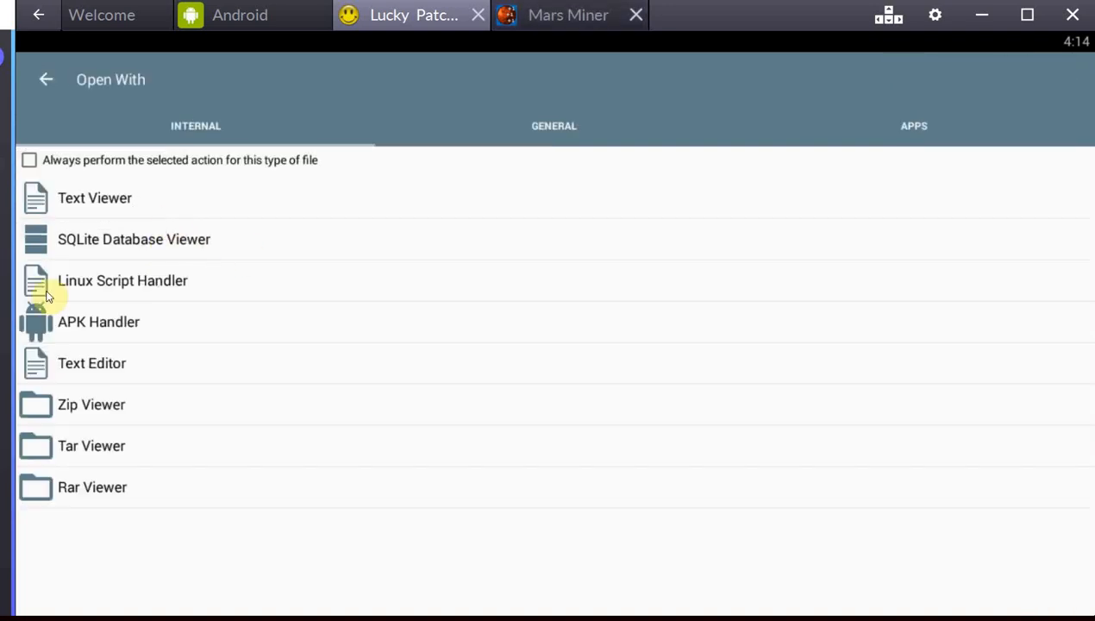
mouse_move(103, 250)
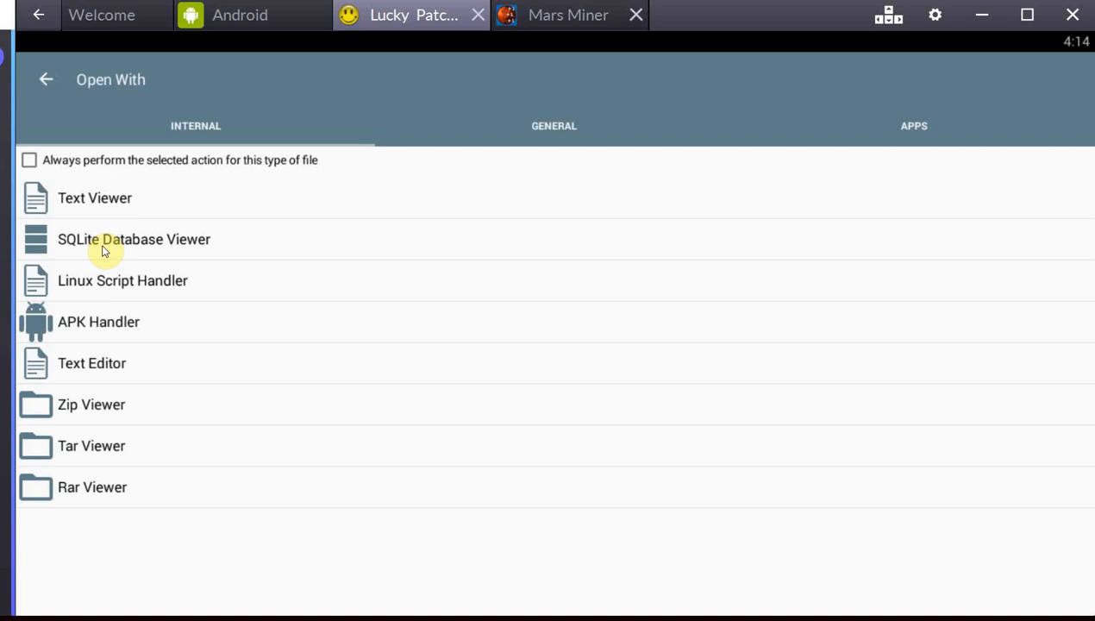
mouse_move(117, 229)
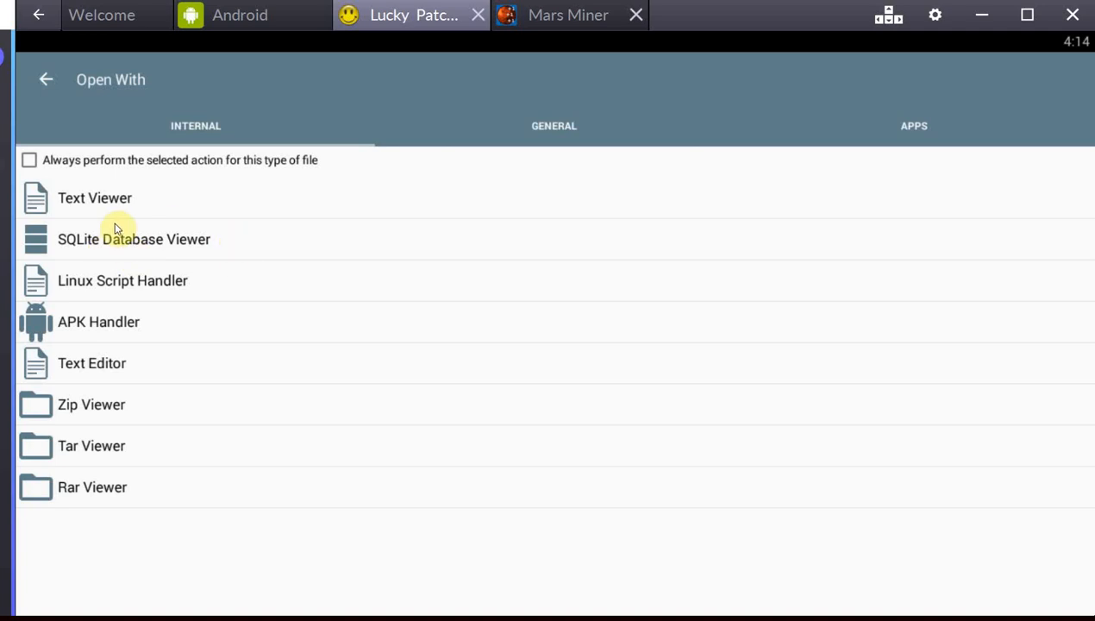
mouse_move(59, 249)
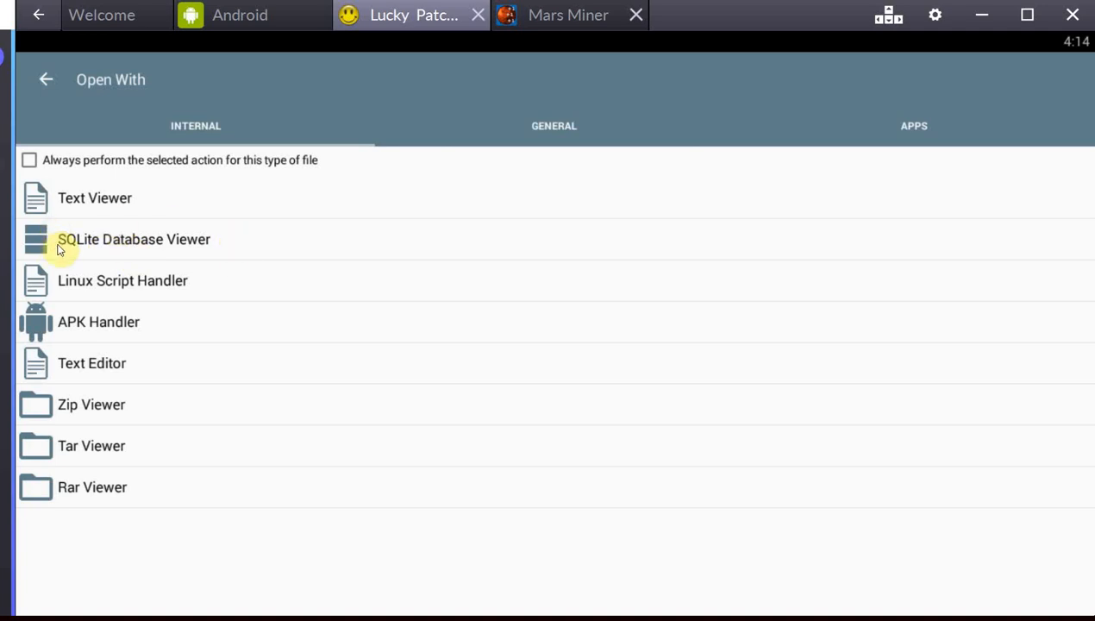
mouse_move(90, 248)
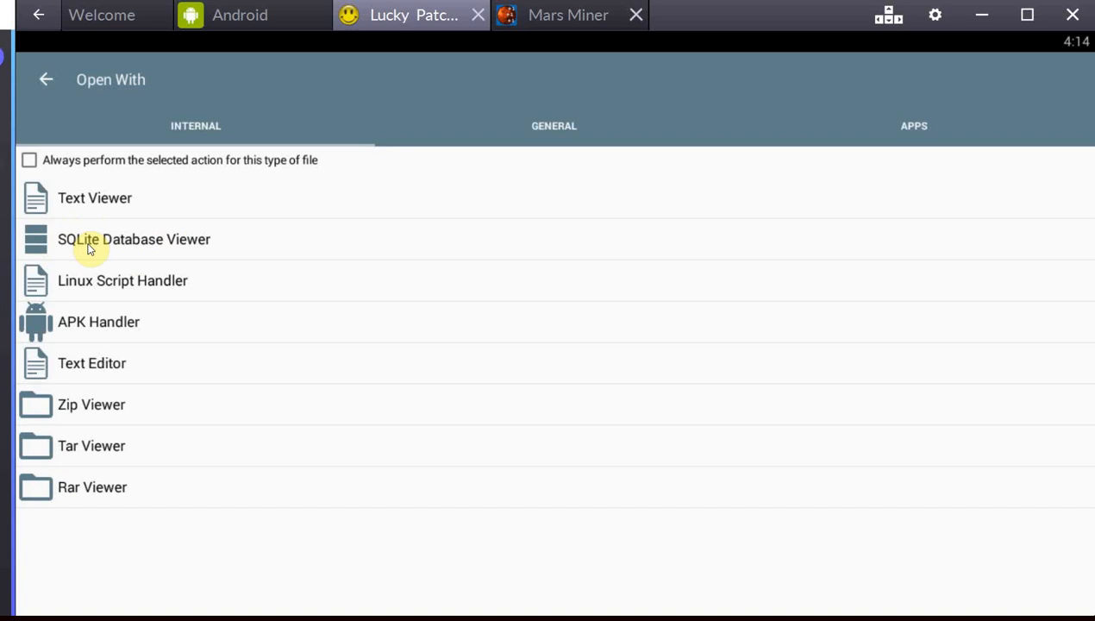
click(134, 238)
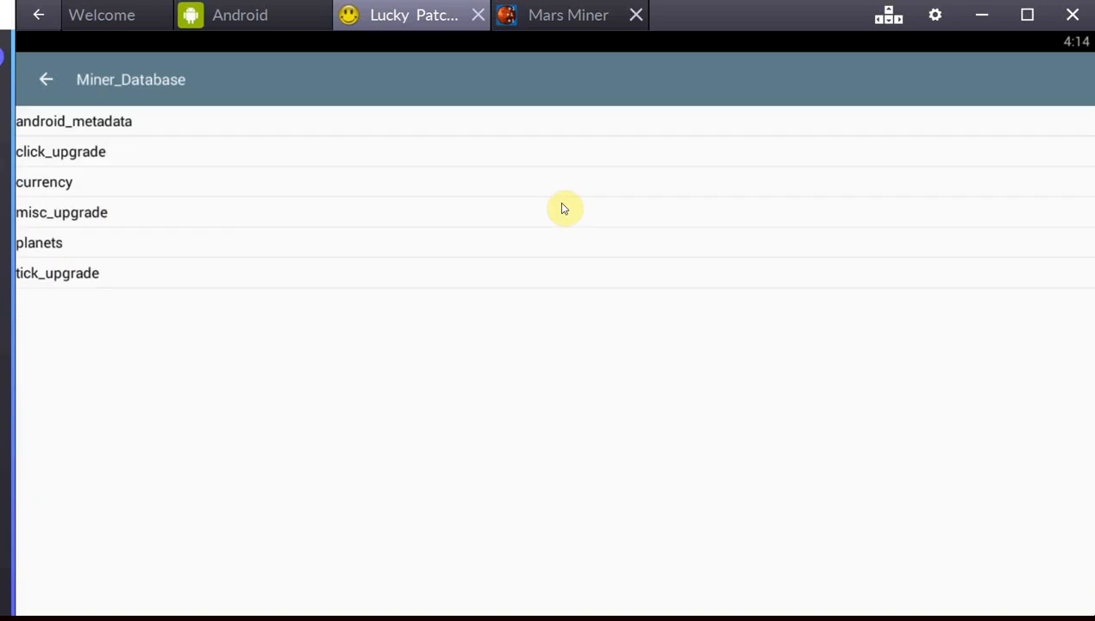
mouse_move(92, 141)
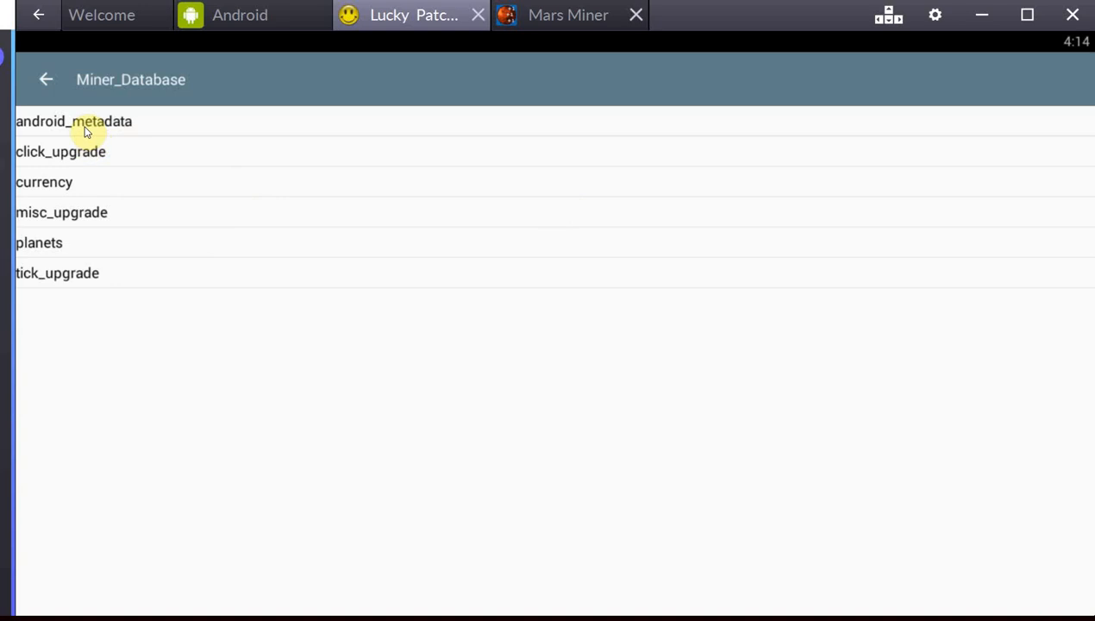
View the click_upgrade drill prices, then the currency table holding an amount of 194.
click(60, 151)
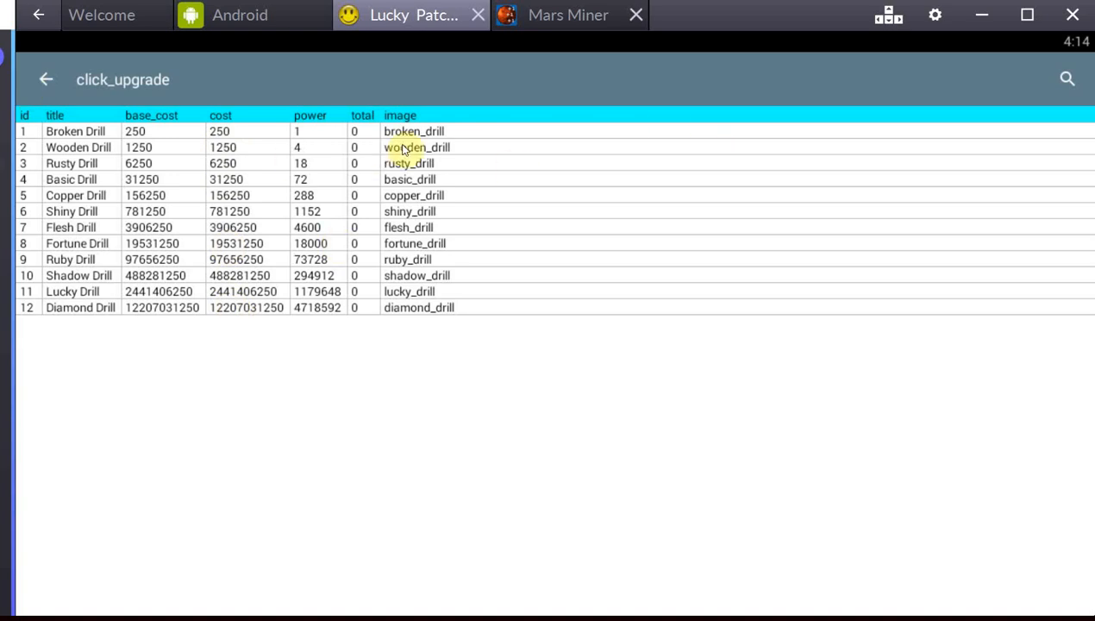
mouse_move(246, 183)
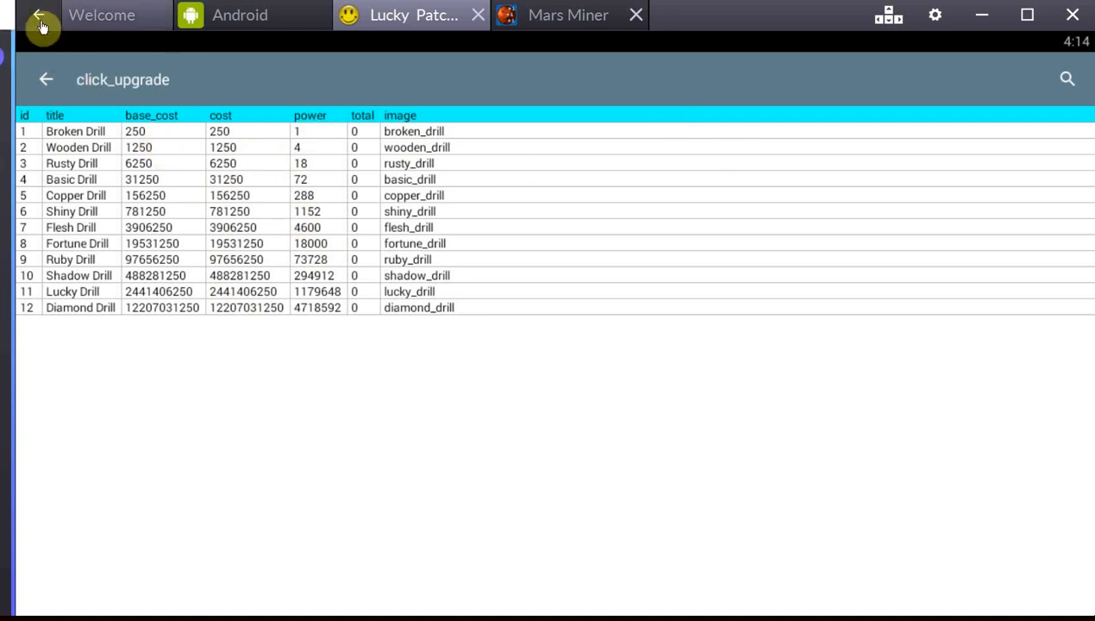
click(45, 79)
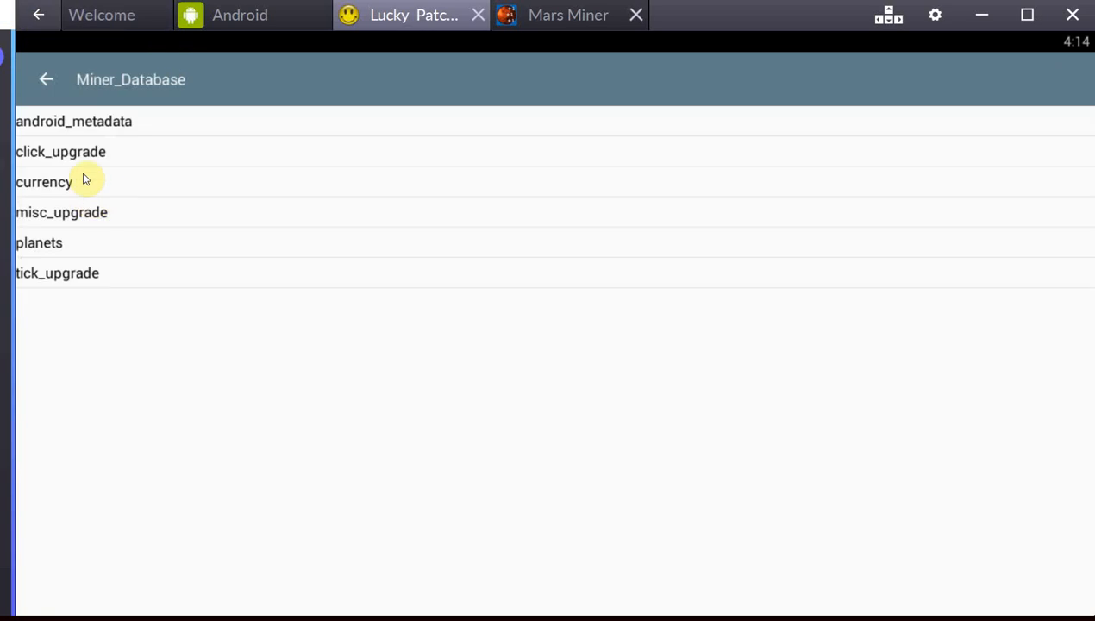
mouse_move(86, 190)
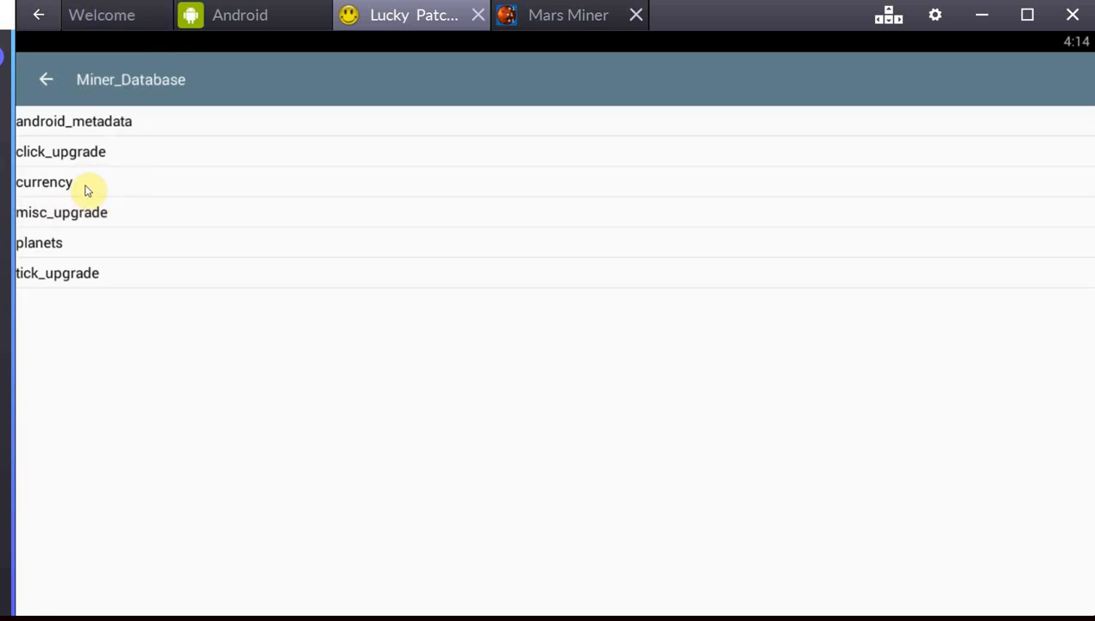
click(45, 183)
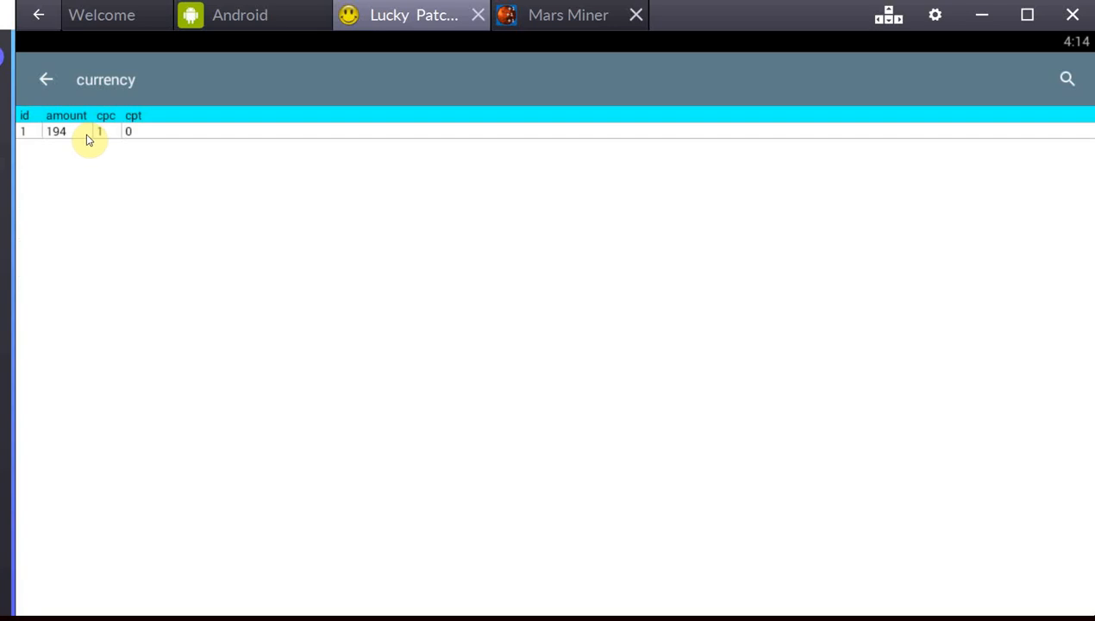
mouse_move(101, 114)
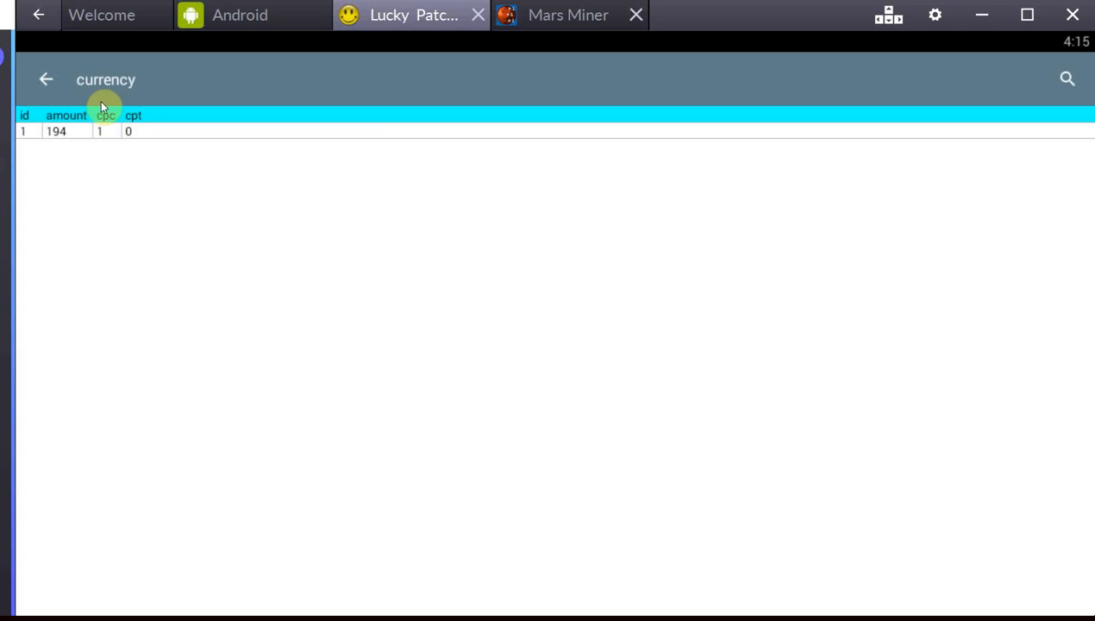
mouse_move(548, 21)
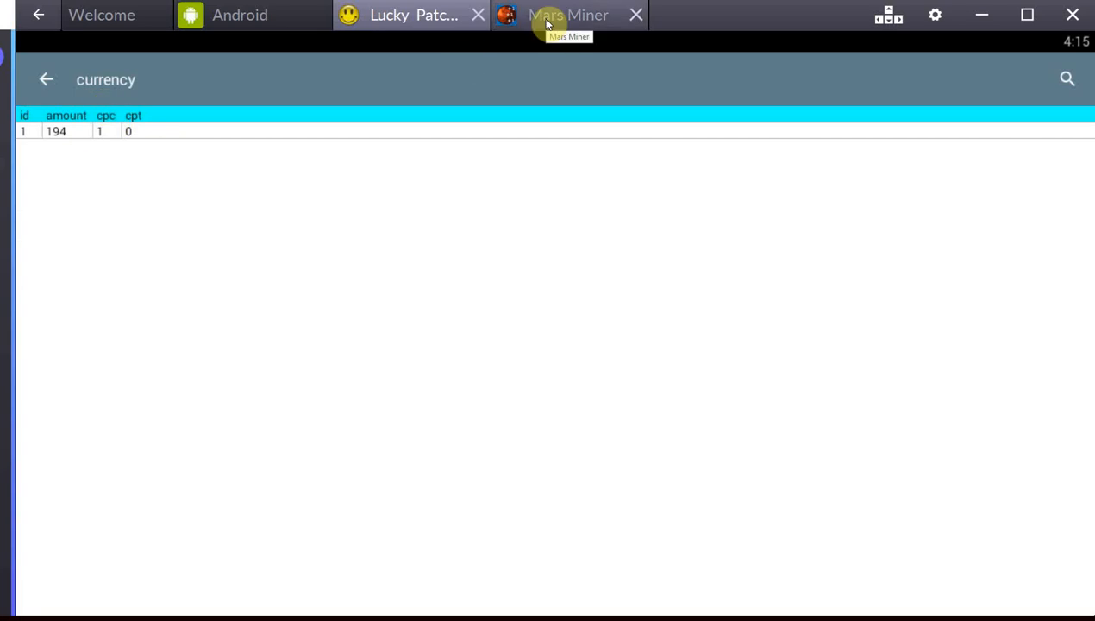
Check the money in the running Mars Miner game, then select Miner_Database in the databases folder.
click(566, 13)
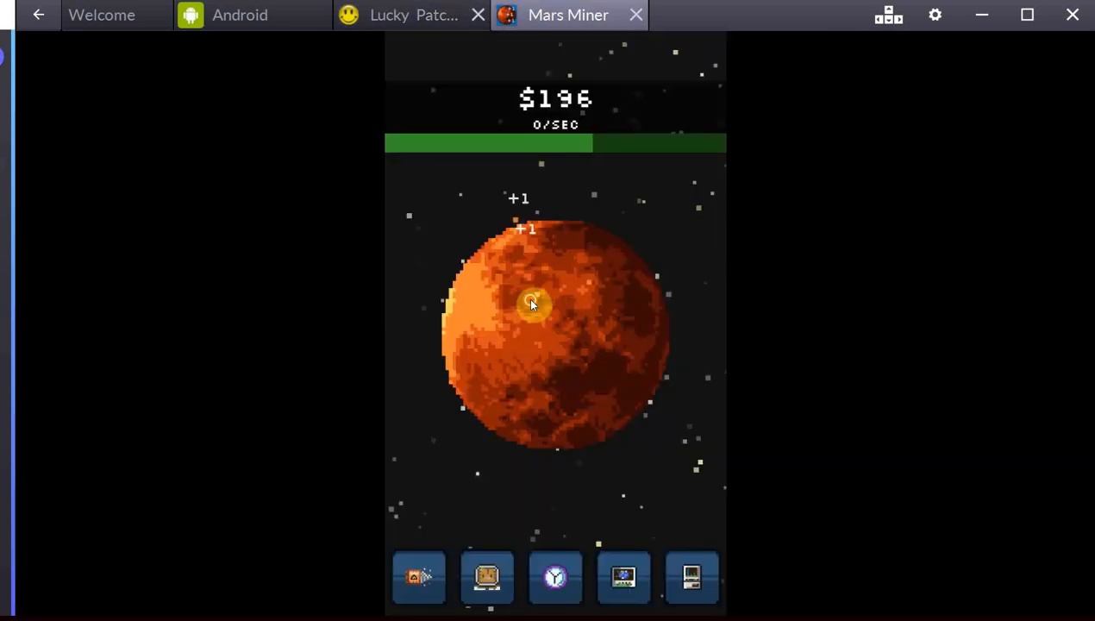
click(398, 14)
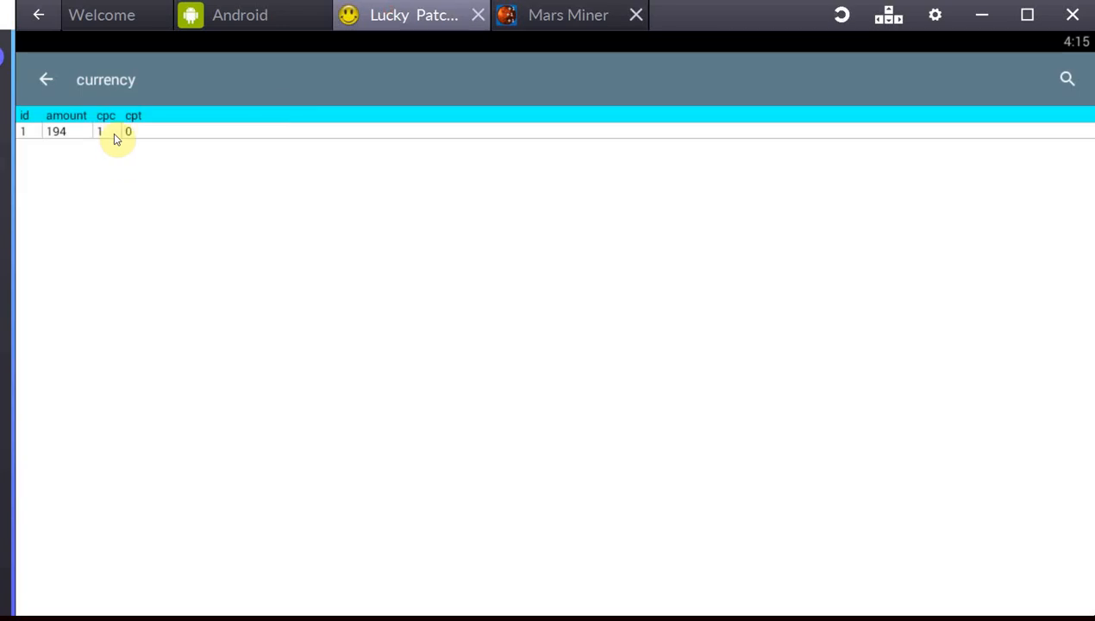
click(45, 79)
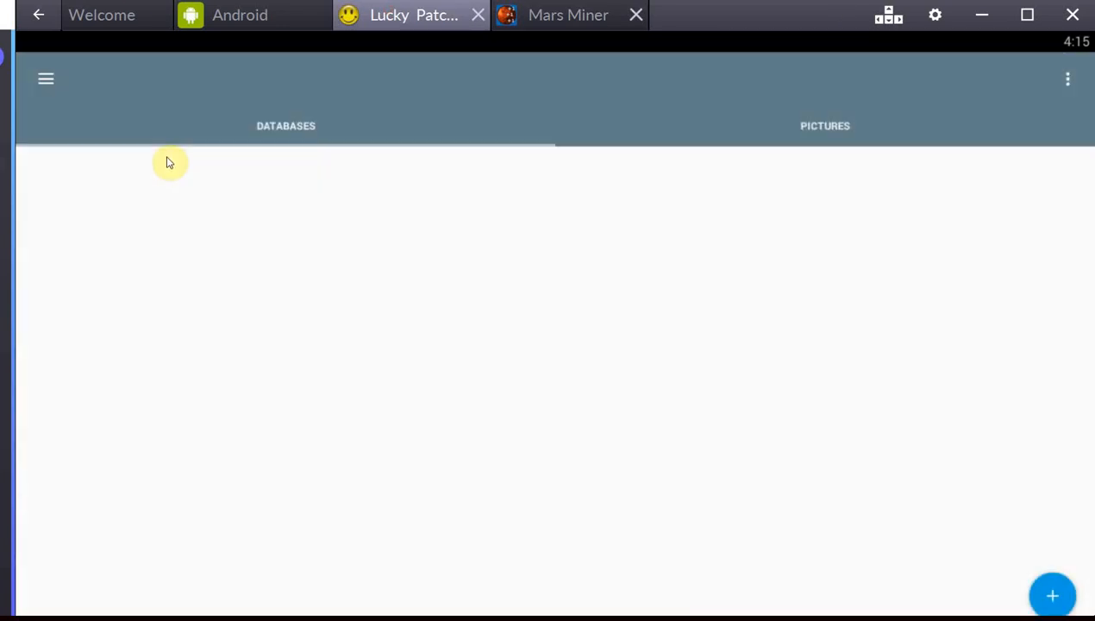
click(138, 228)
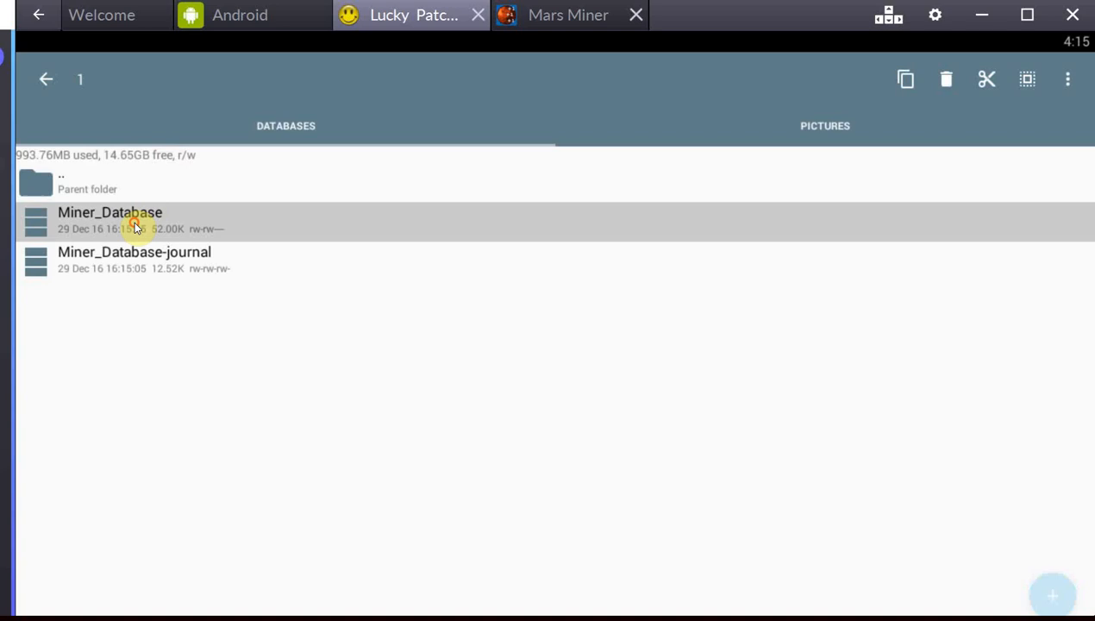
Reopen Miner_Database with SQLite Database Viewer to see the amount at 200, then return to the table list.
click(1059, 80)
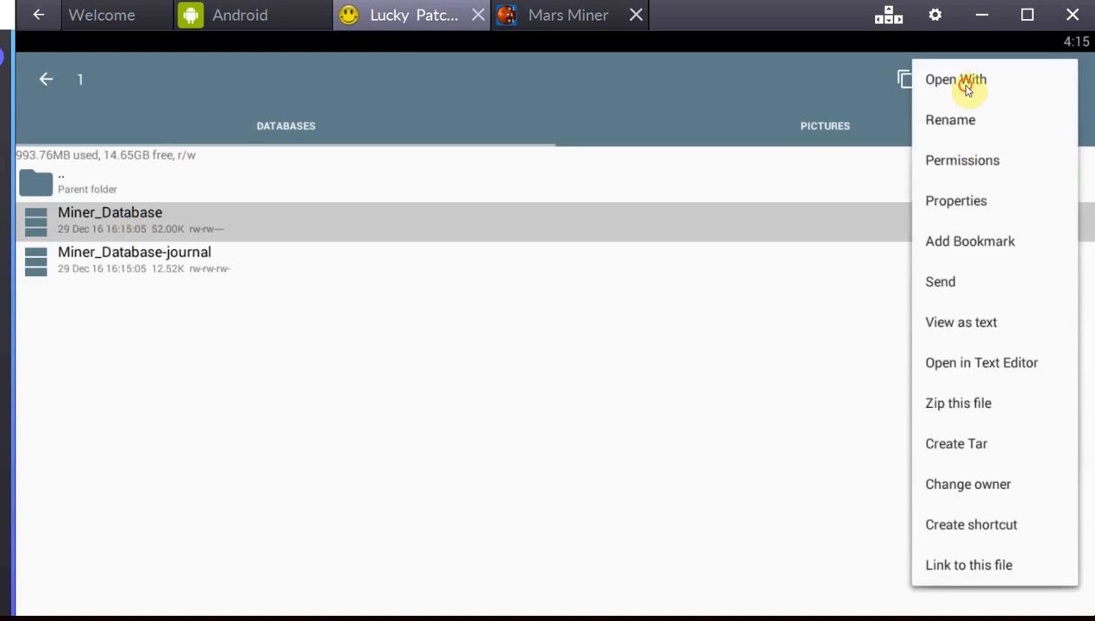
click(955, 79)
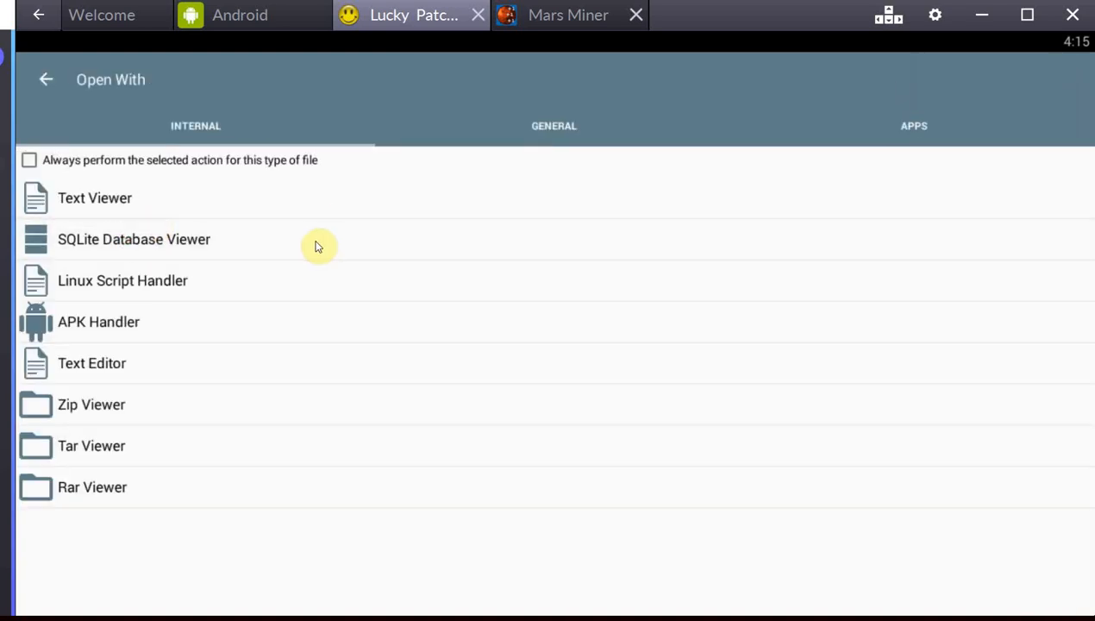
click(134, 238)
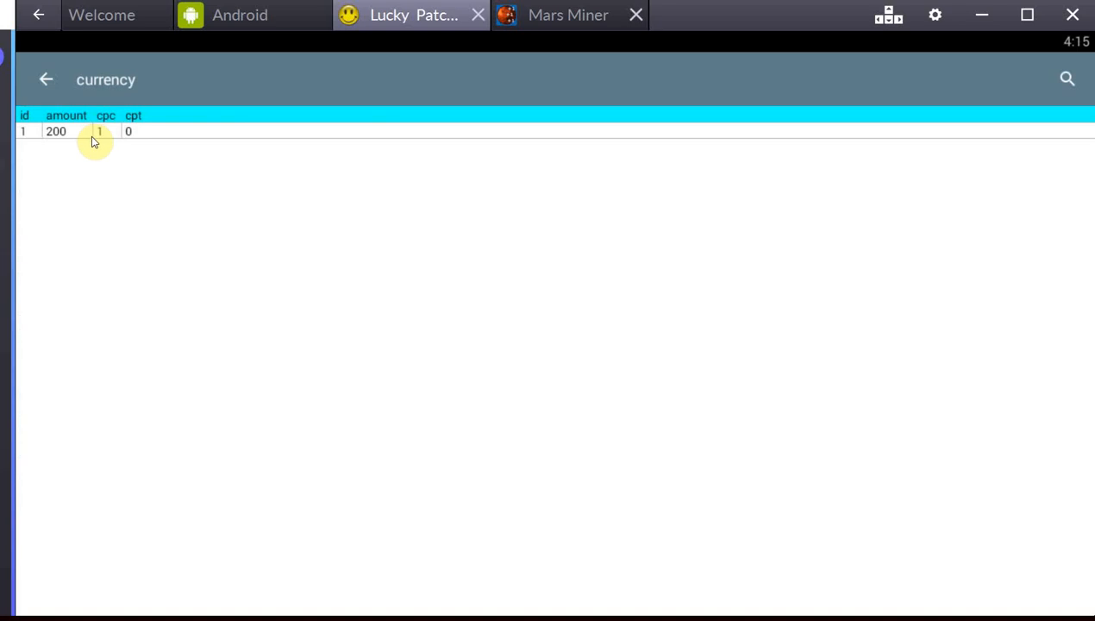
mouse_move(98, 145)
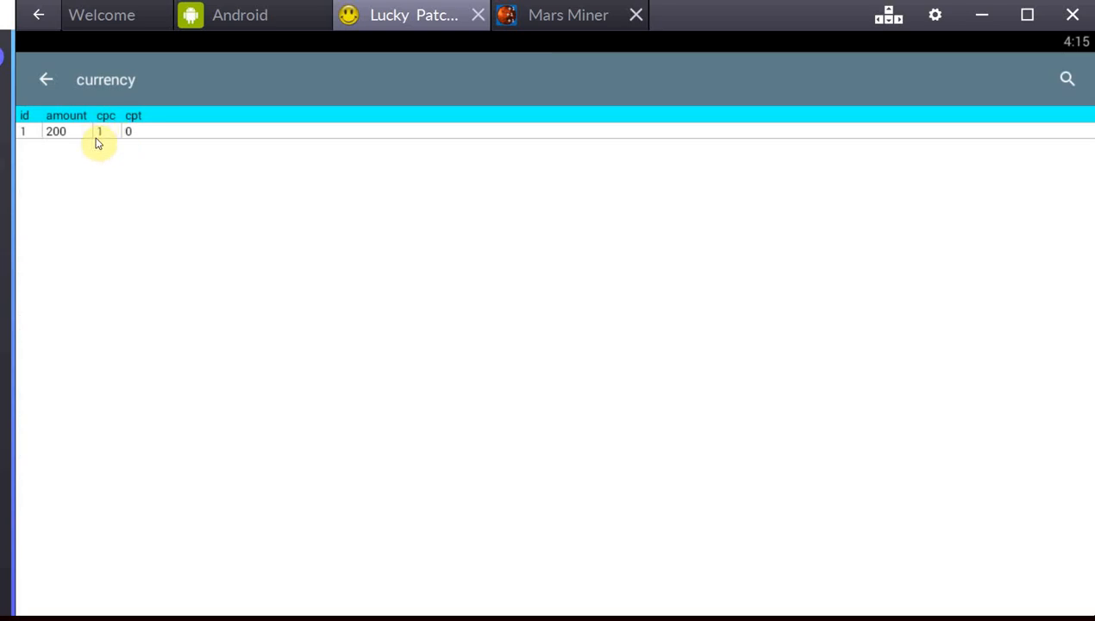
mouse_move(154, 121)
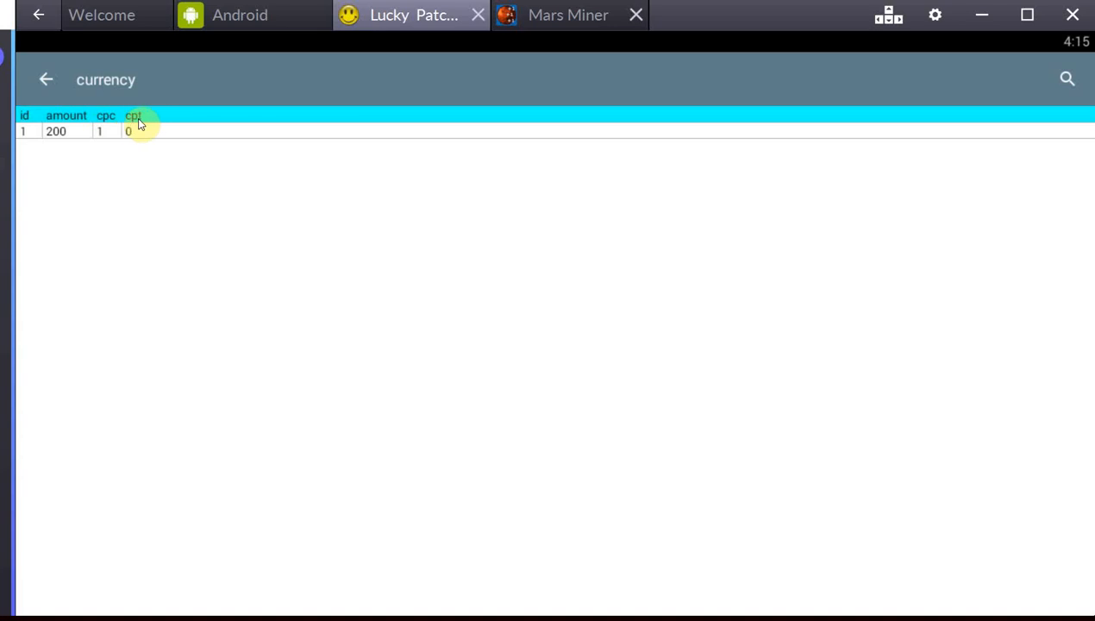
mouse_move(43, 86)
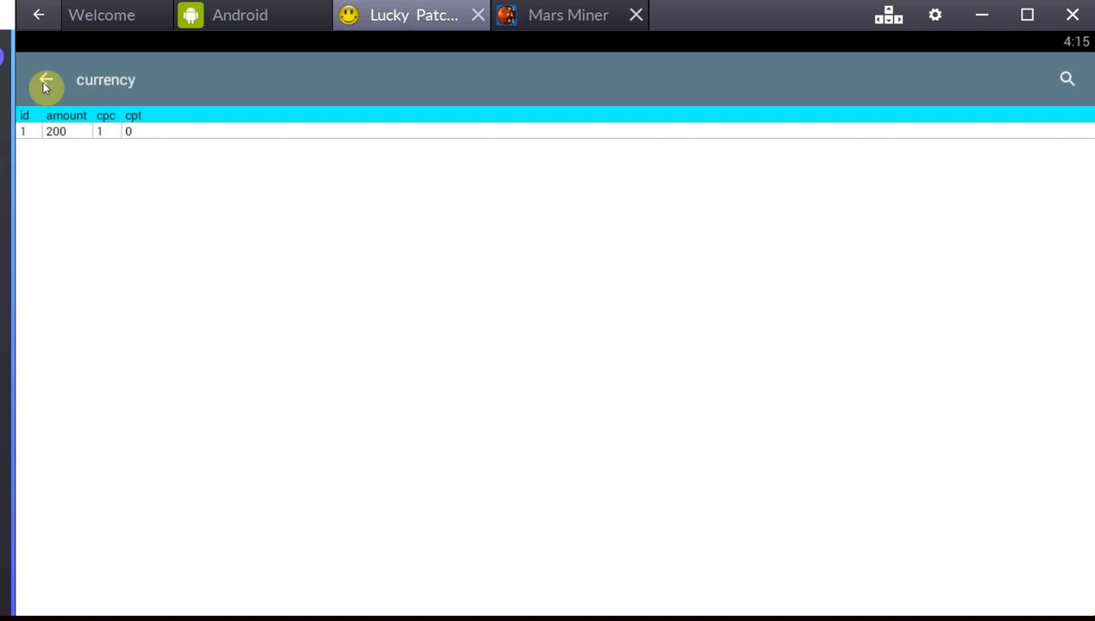
click(45, 86)
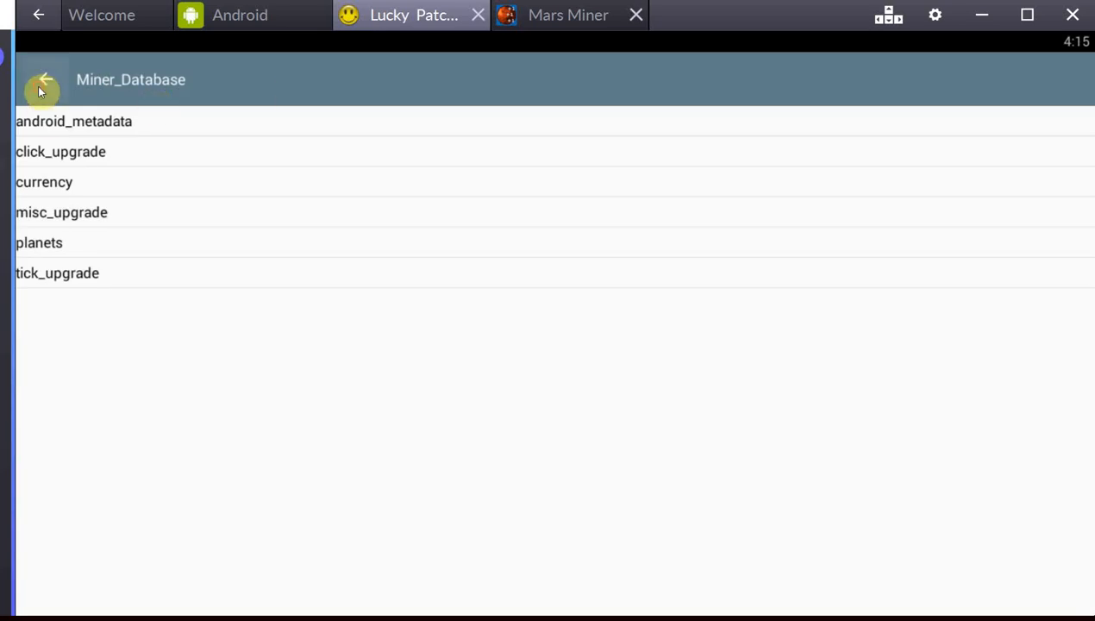
Leave the SQLite viewer for the databases folder listing Miner_Database and its journal.
click(45, 79)
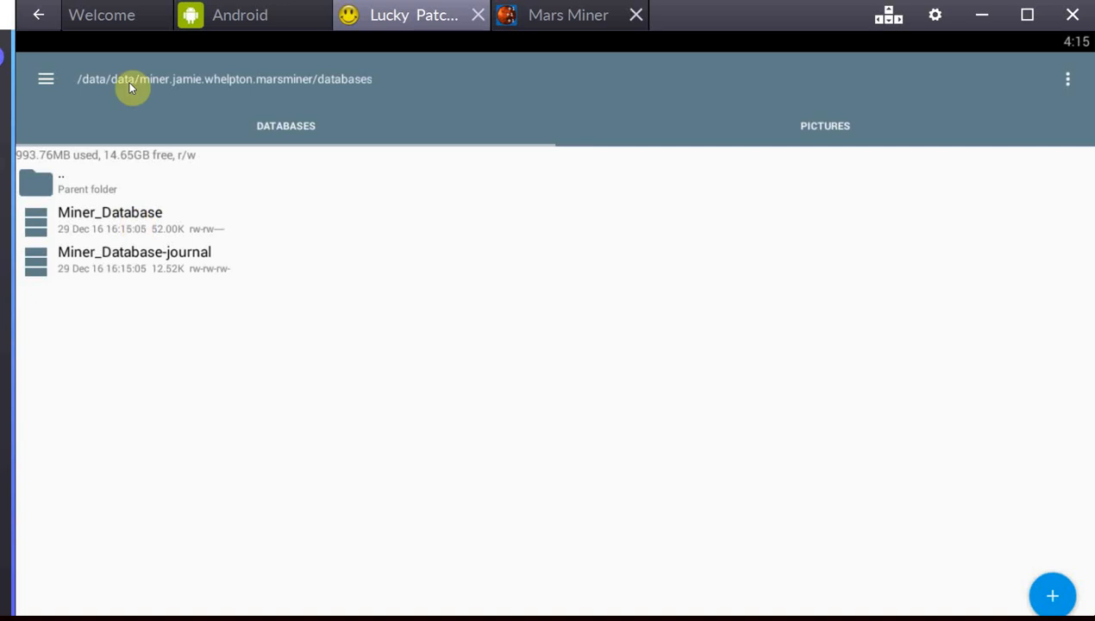
mouse_move(127, 129)
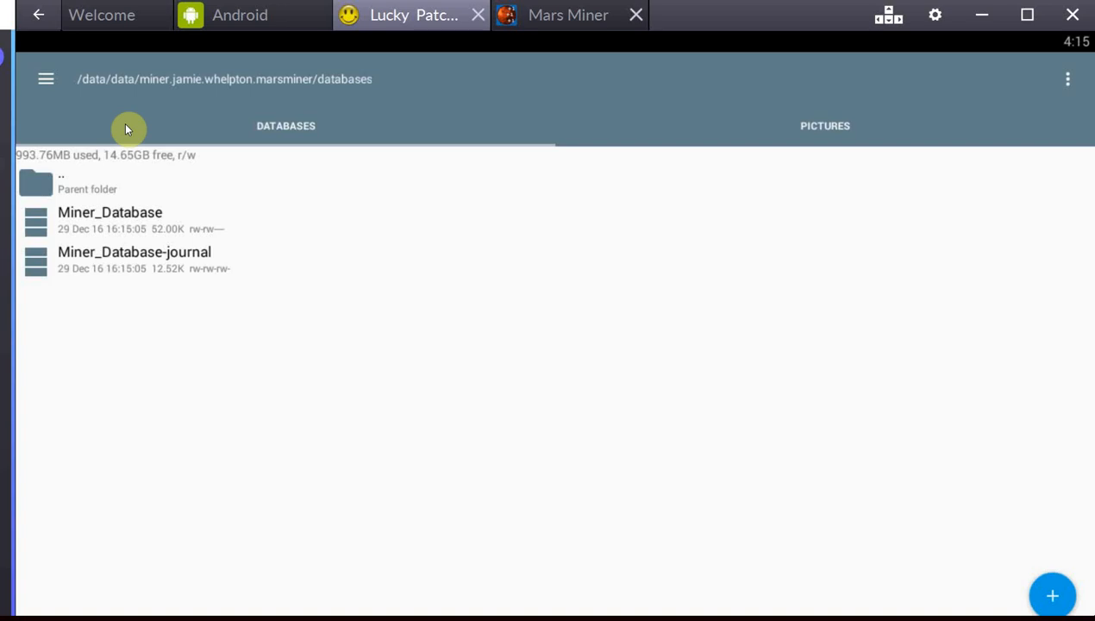
mouse_move(145, 193)
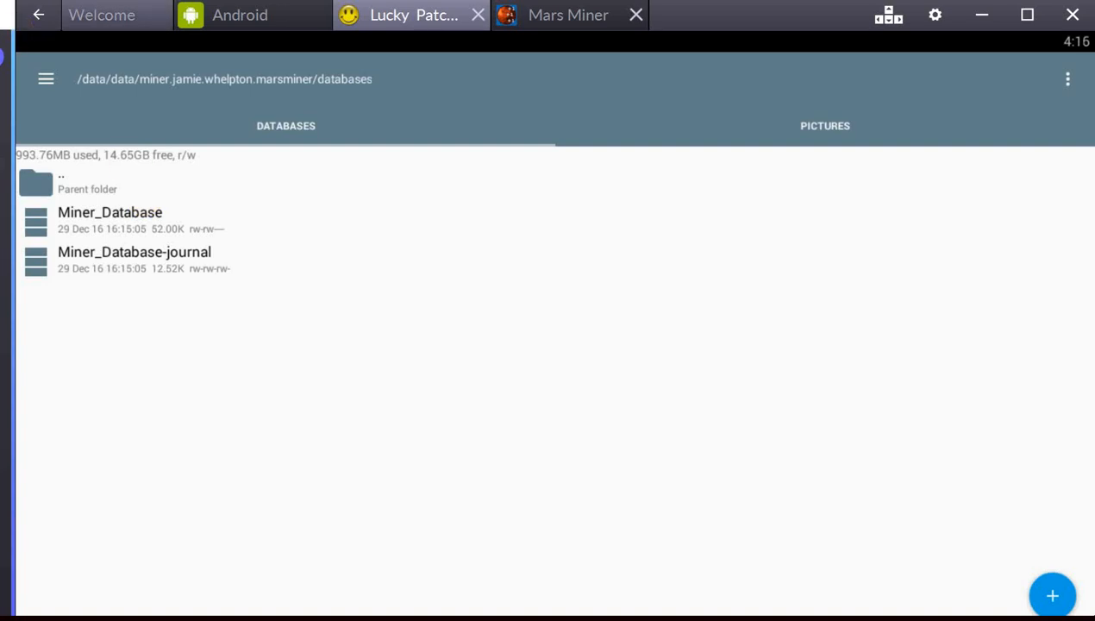
mouse_move(218, 41)
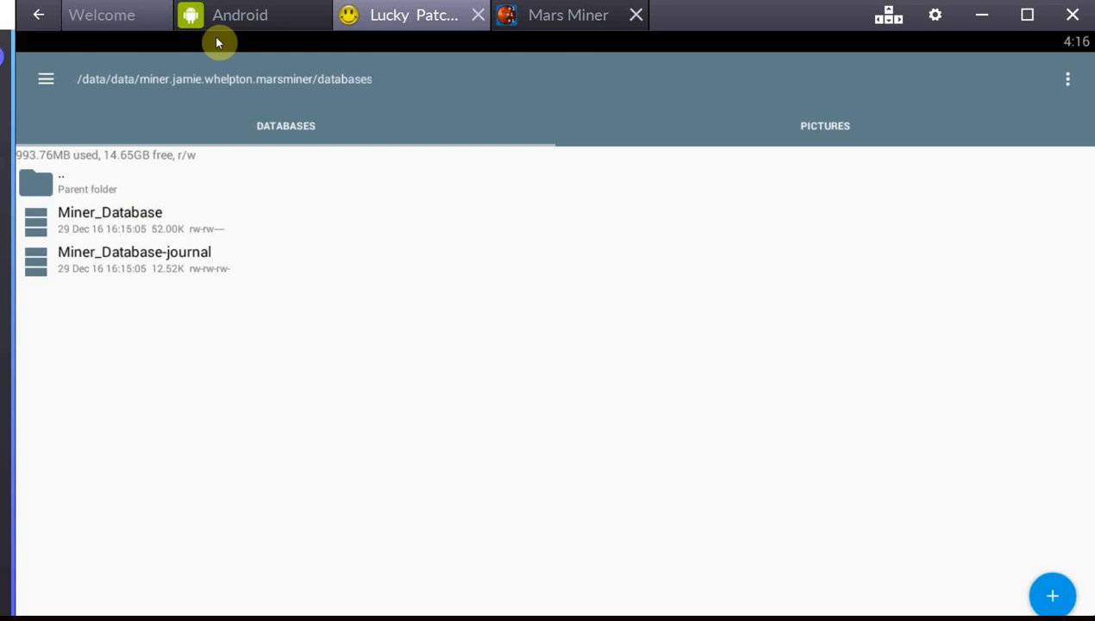
Launch Play Store from the Android home screen and search for 'sqlITE'.
click(238, 14)
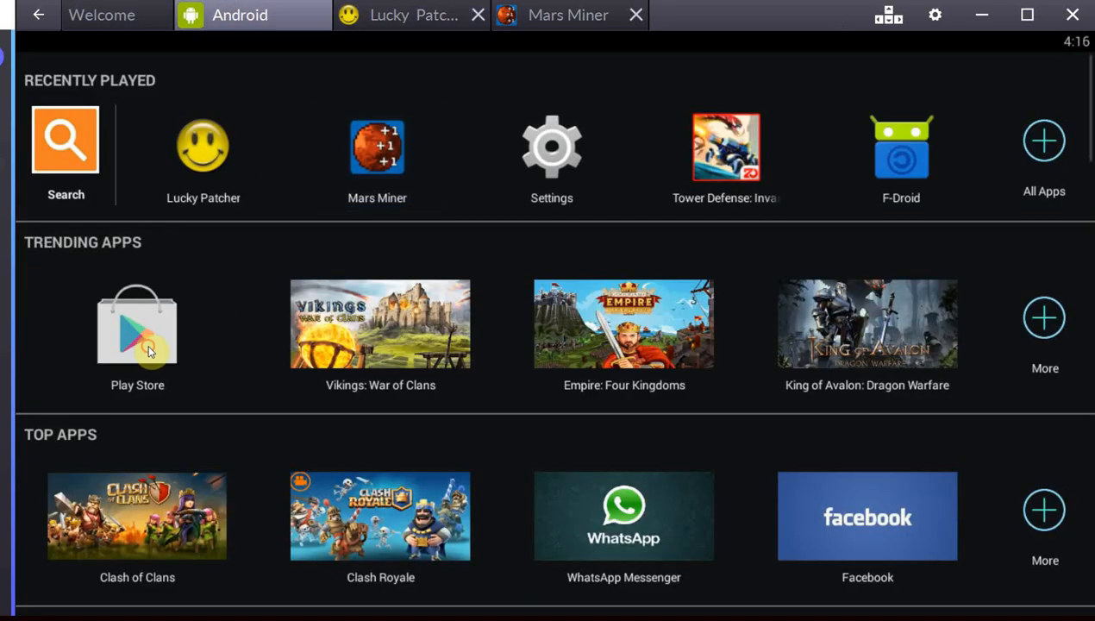
click(136, 324)
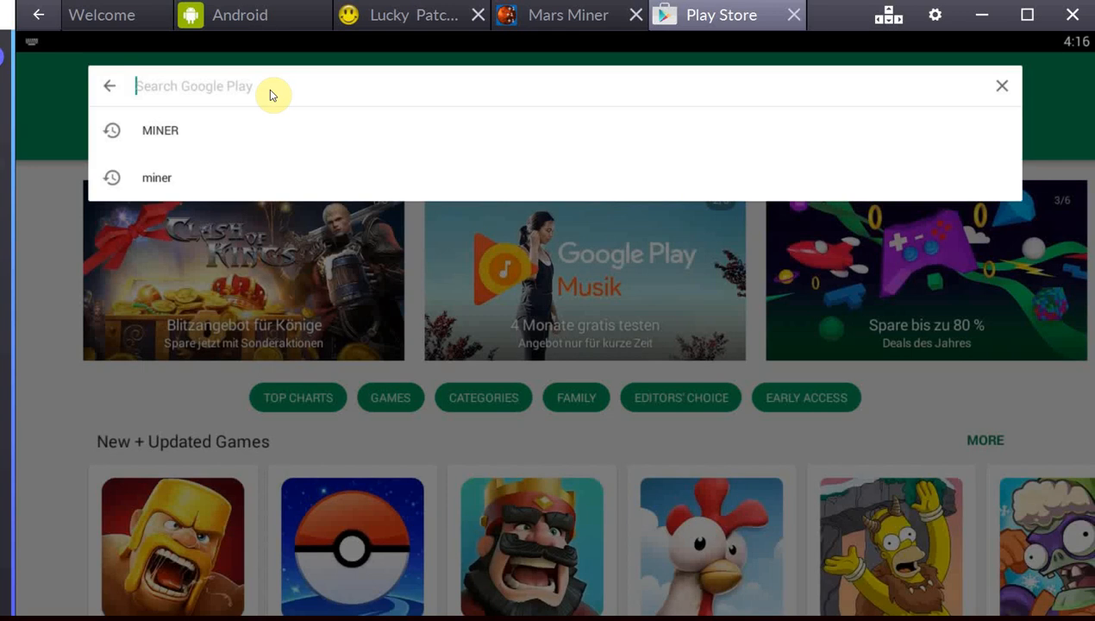
text(sqlITE)
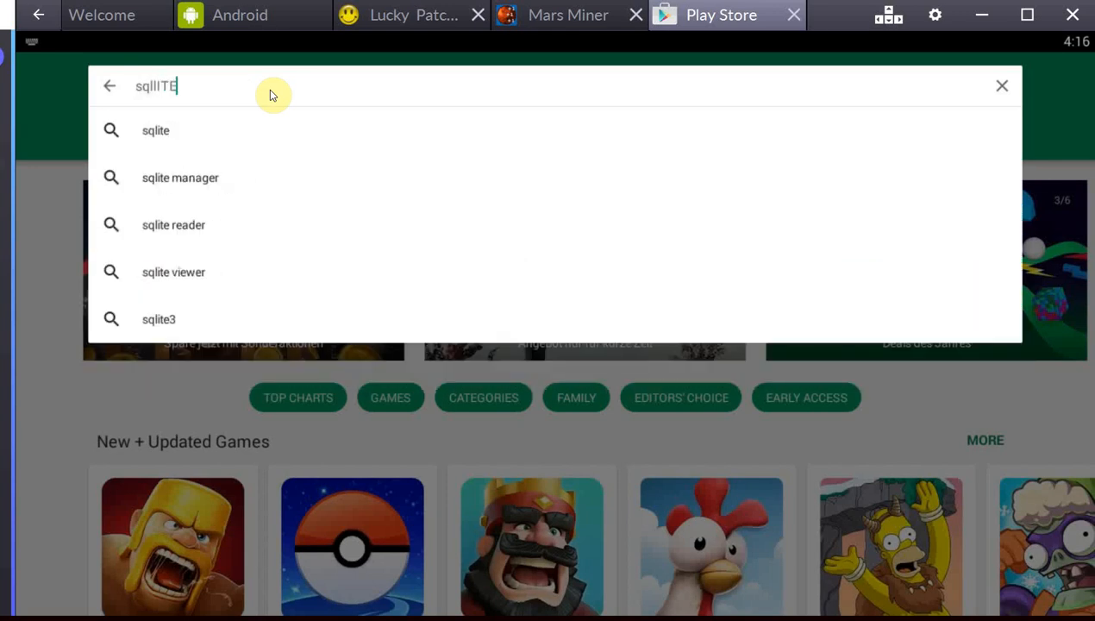
key(Enter)
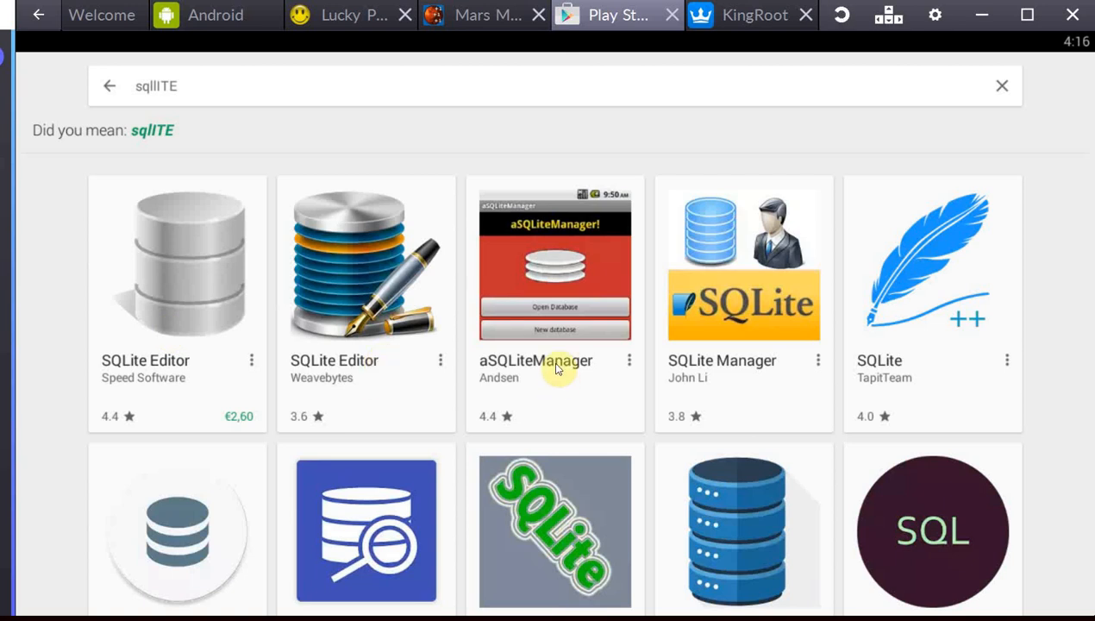
mouse_move(376, 327)
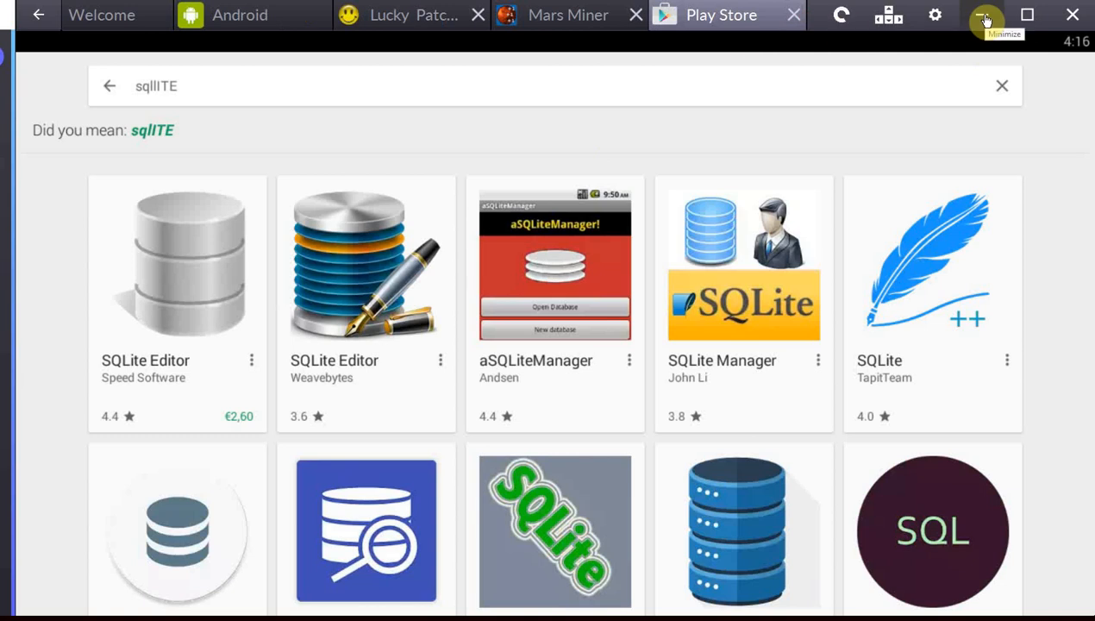
Leave the Play Store results and return to Root Explorer's databases folder.
click(1009, 16)
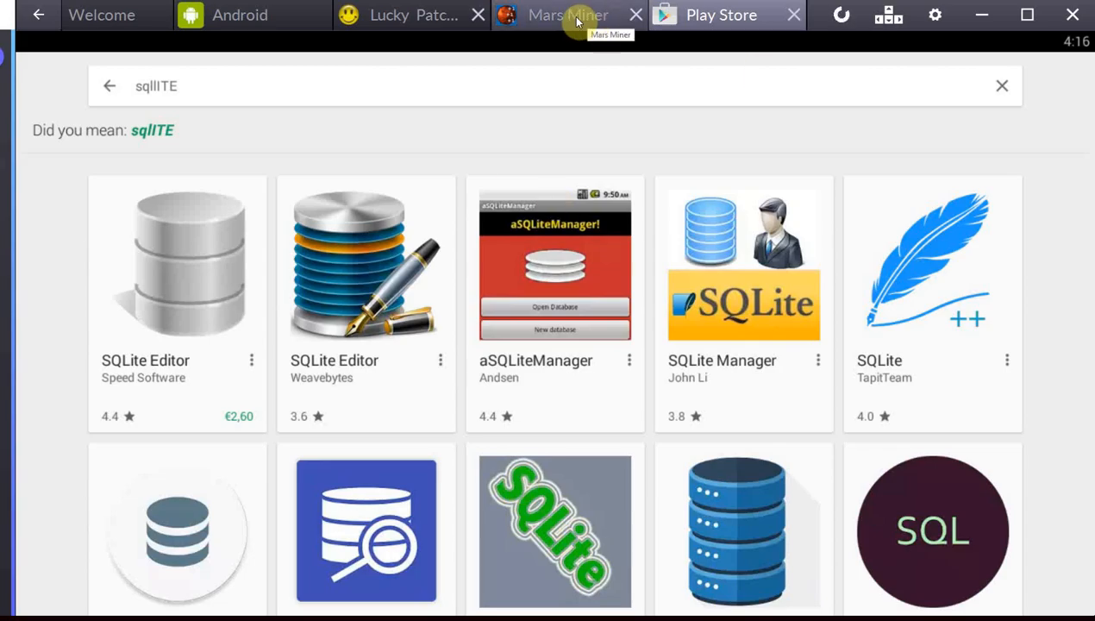
mouse_move(364, 57)
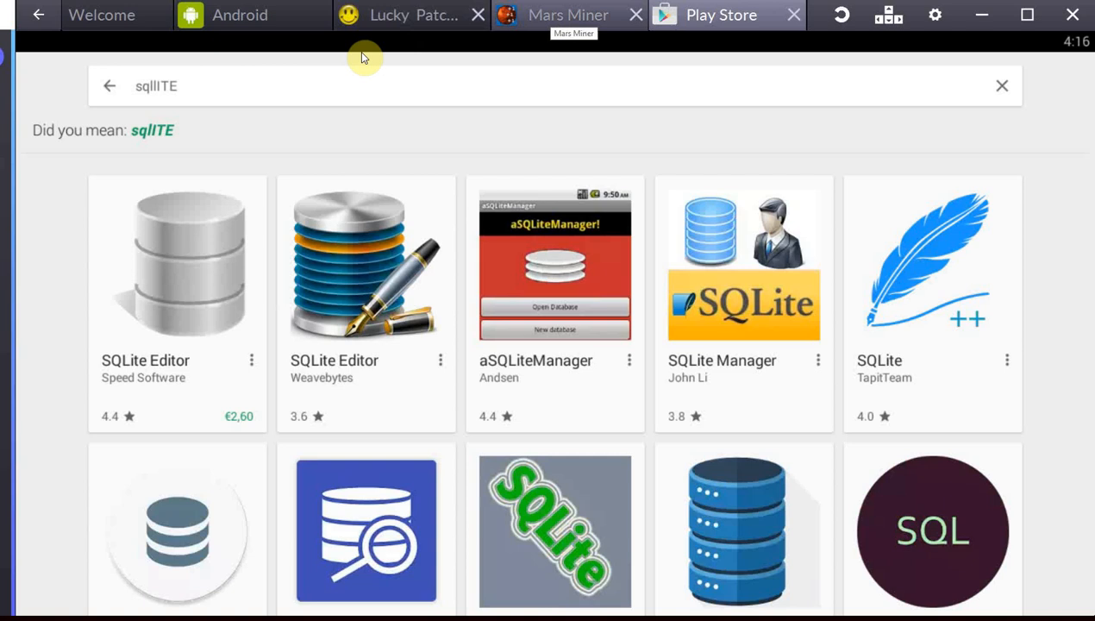
click(419, 16)
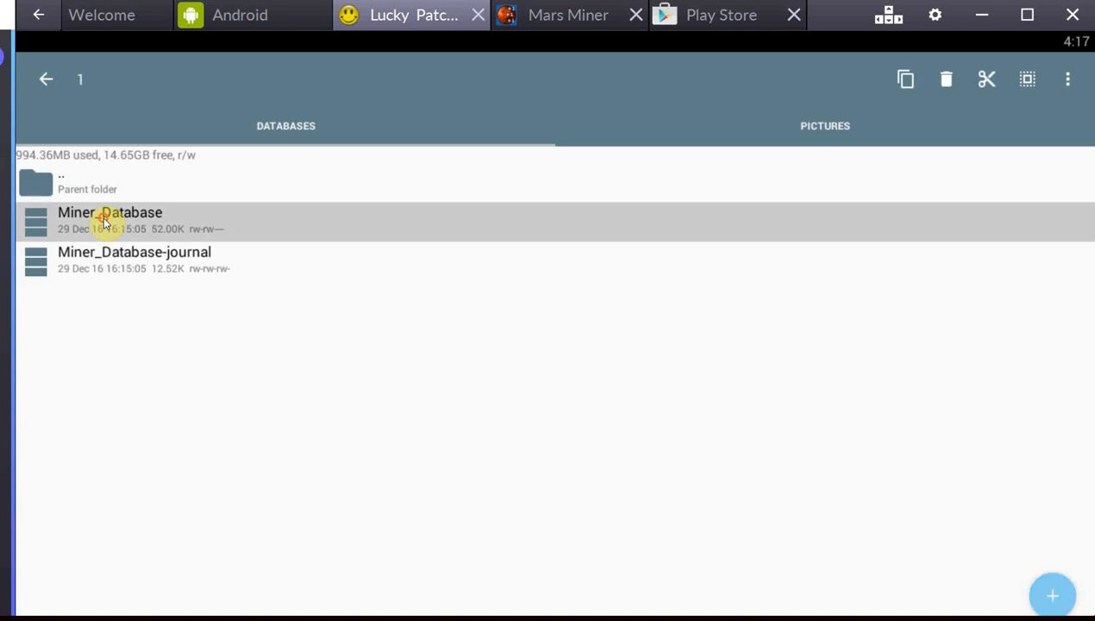
Check Miner_Database's Open With choices, then start copying it to the shared /storage/sdcard/windows folder.
click(1058, 79)
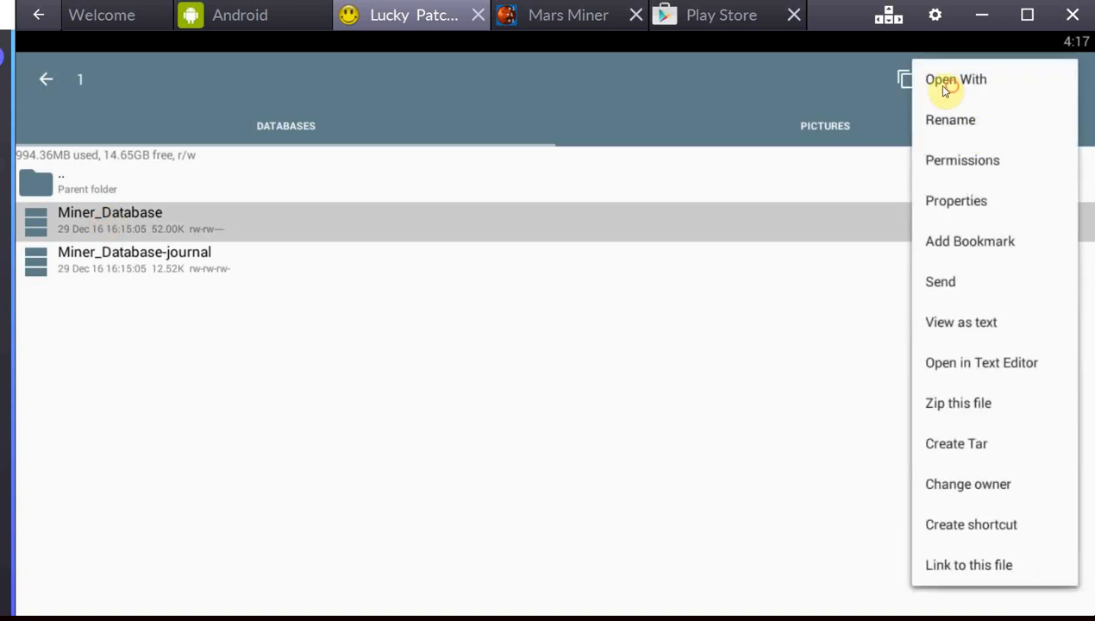
click(952, 79)
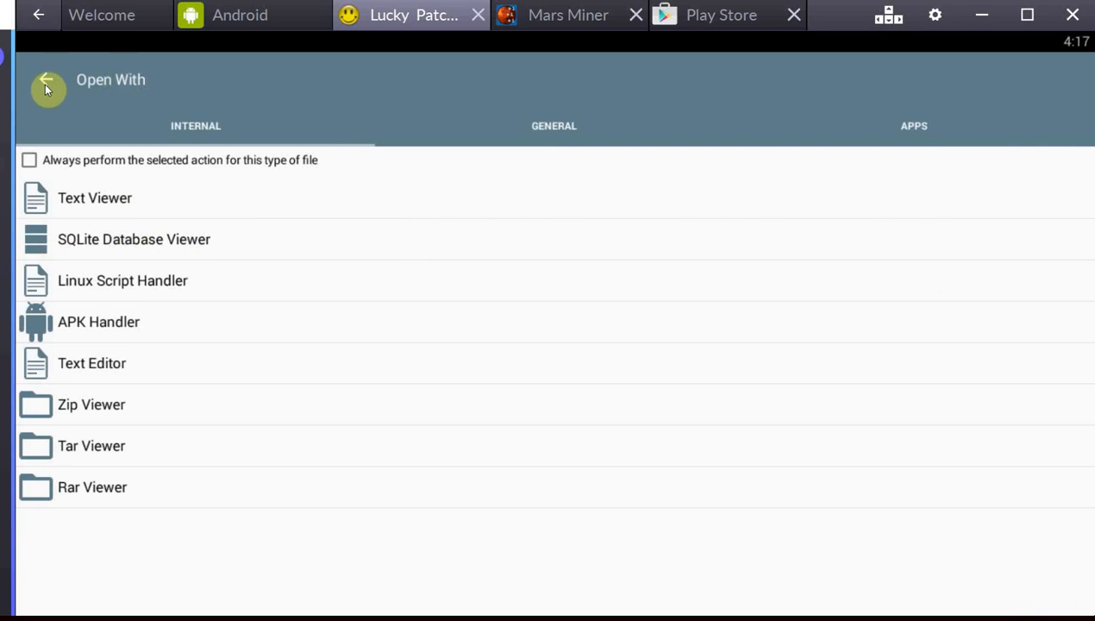
click(45, 79)
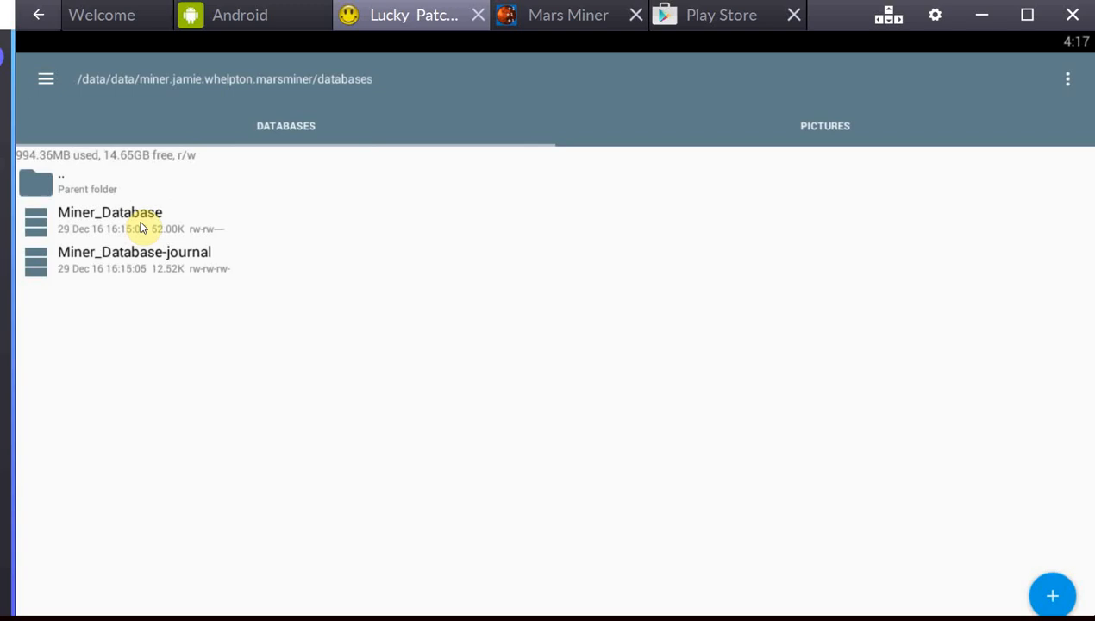
click(110, 221)
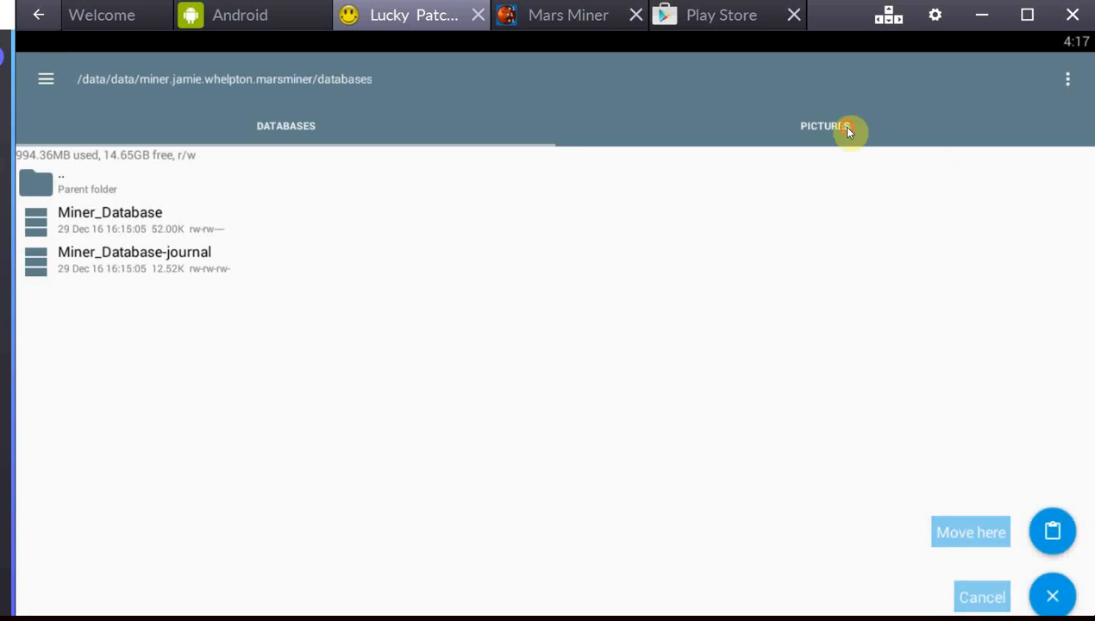
click(831, 127)
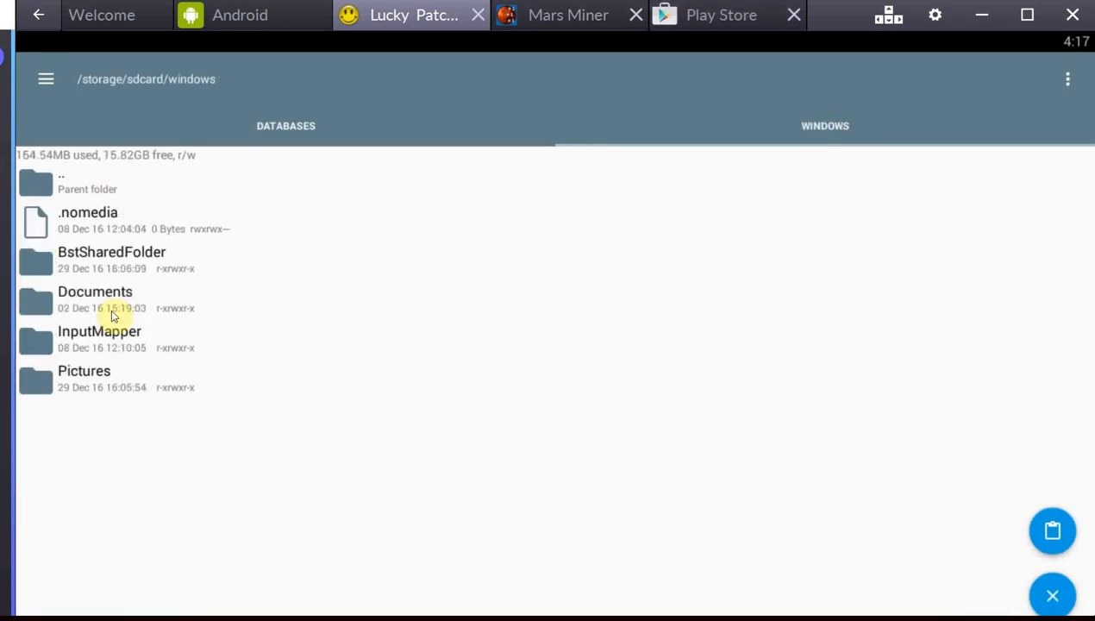
mouse_move(111, 383)
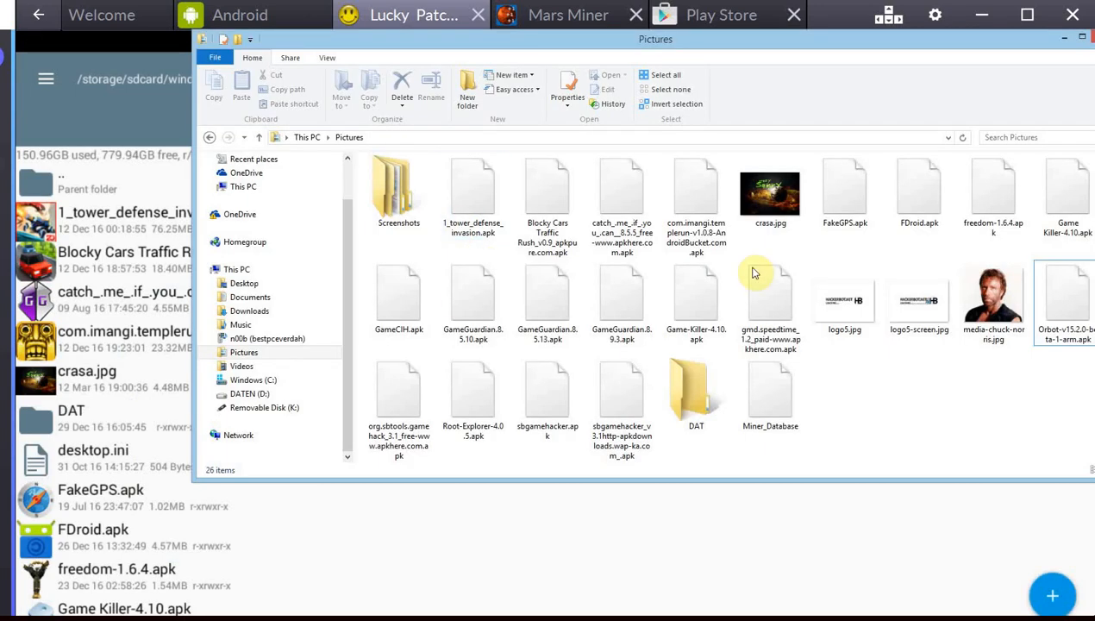
mouse_move(399, 190)
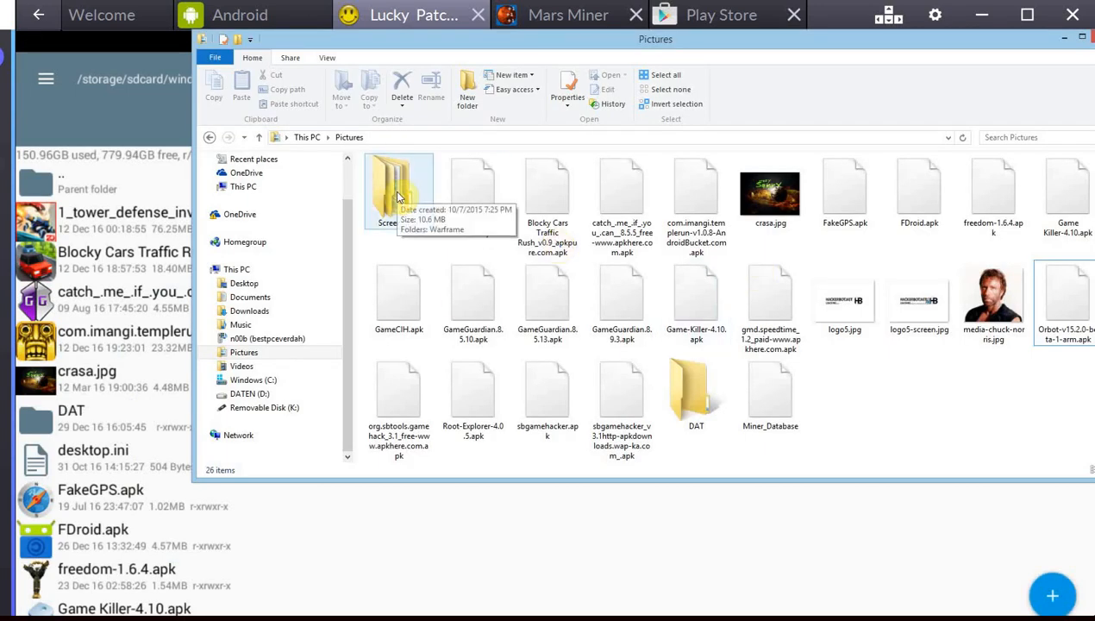
mouse_move(928, 407)
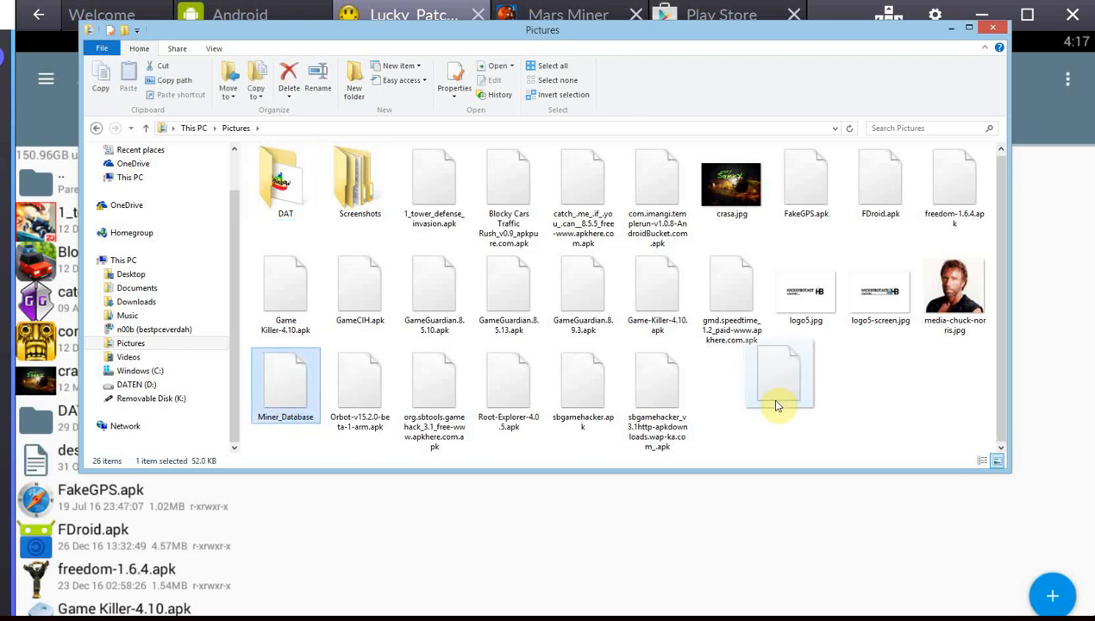
Bring up the context menu for Miner_Database in the PC's Pictures folder.
right_click(286, 382)
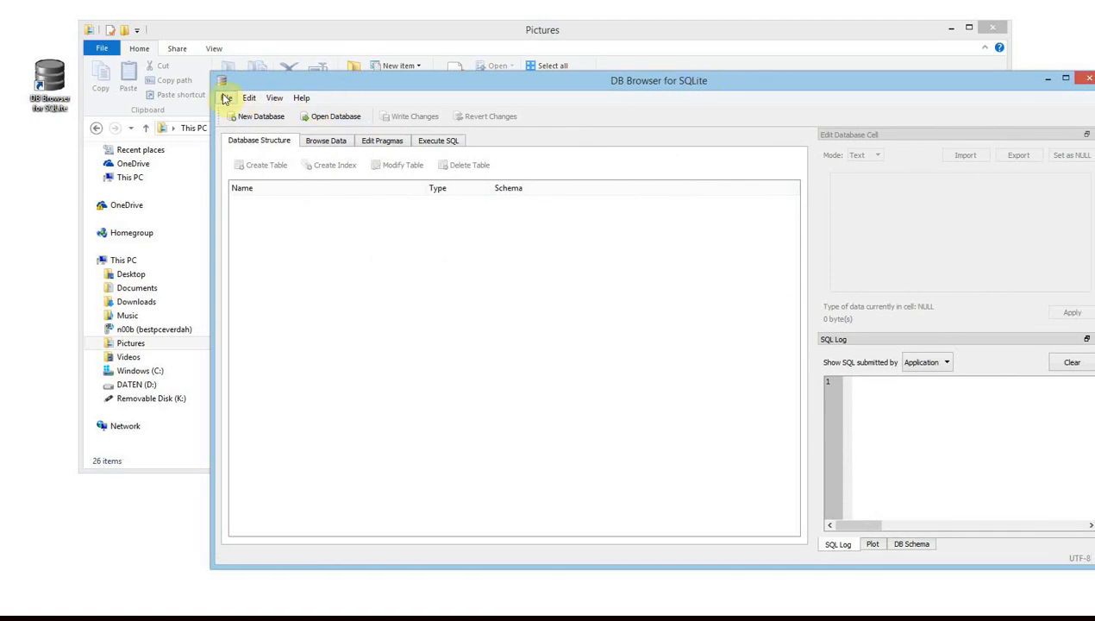
Open Miner_Database from the Pictures folder via File > Open Database.
click(226, 97)
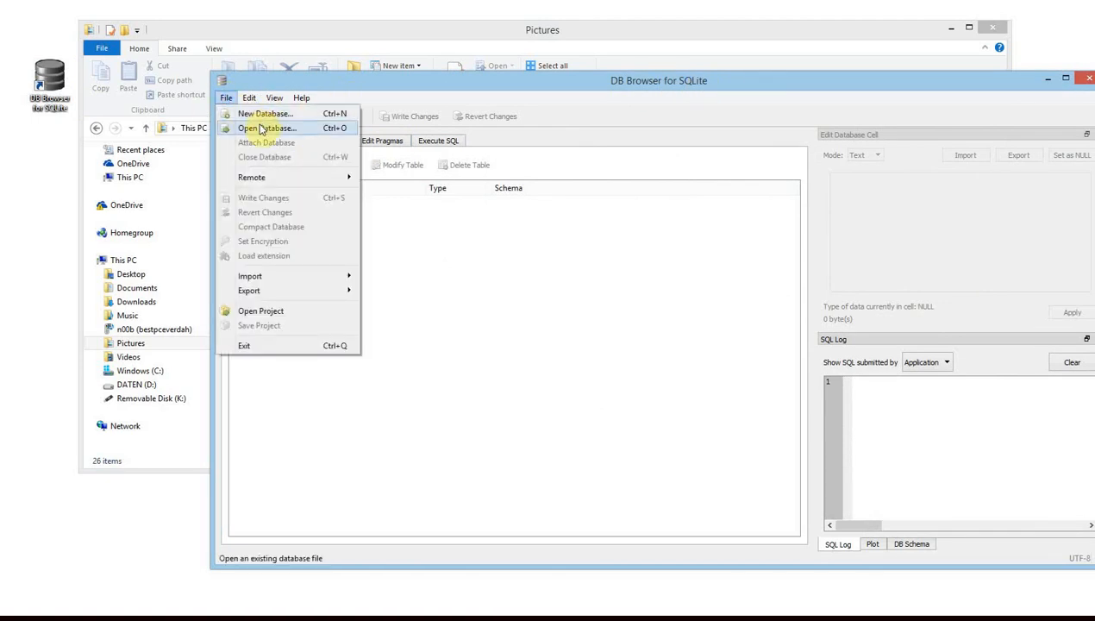
click(266, 128)
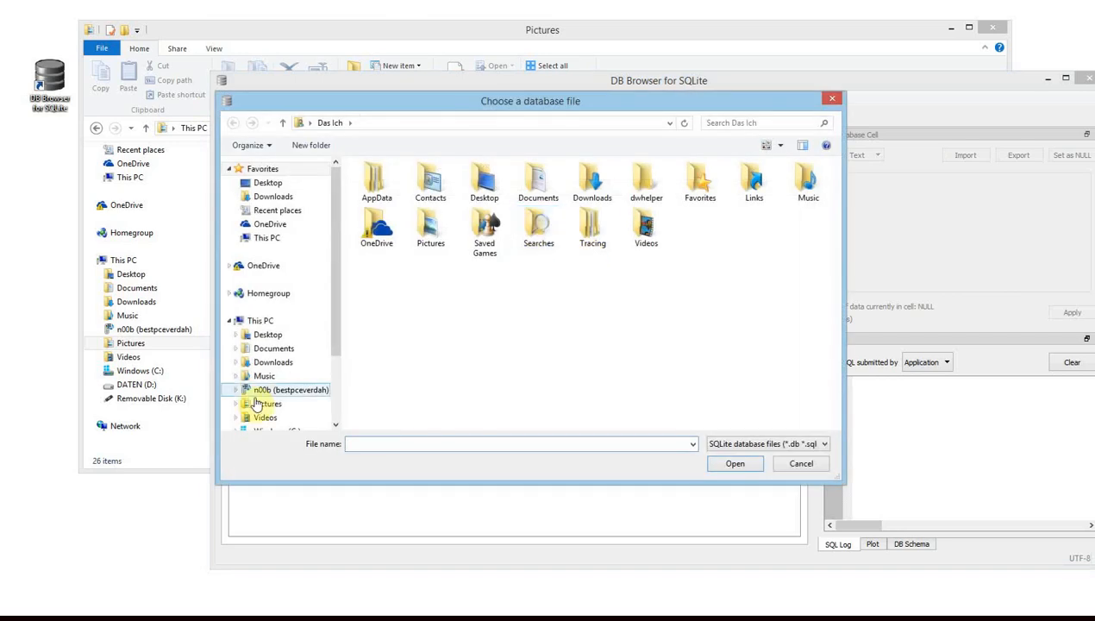
click(269, 404)
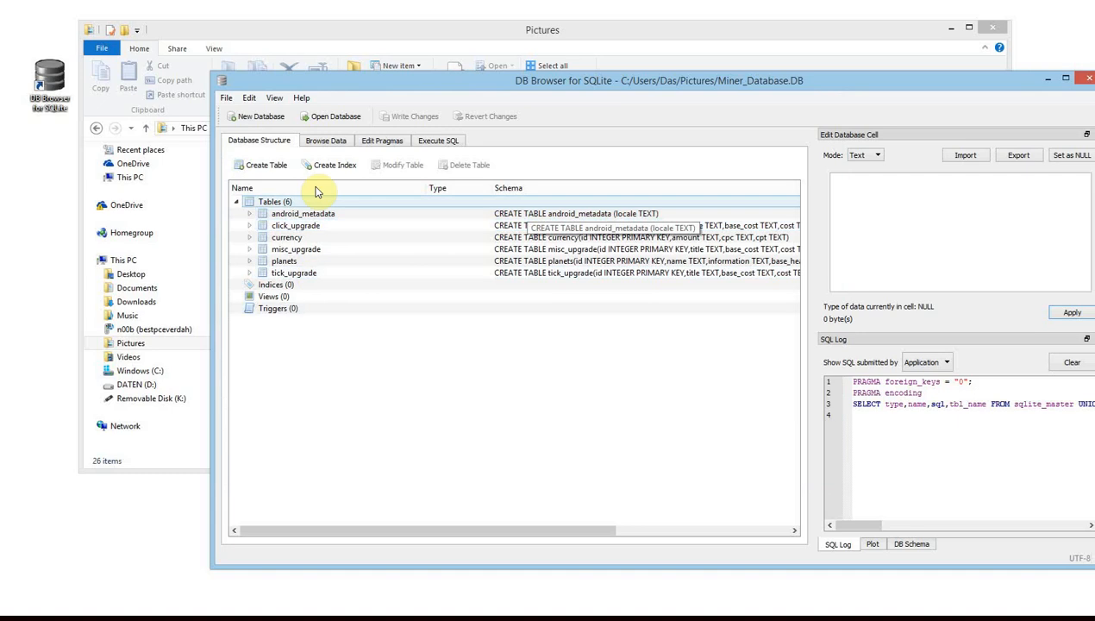
Show the currency table's rows in Browse Data, revealing an amount of 200.
click(328, 140)
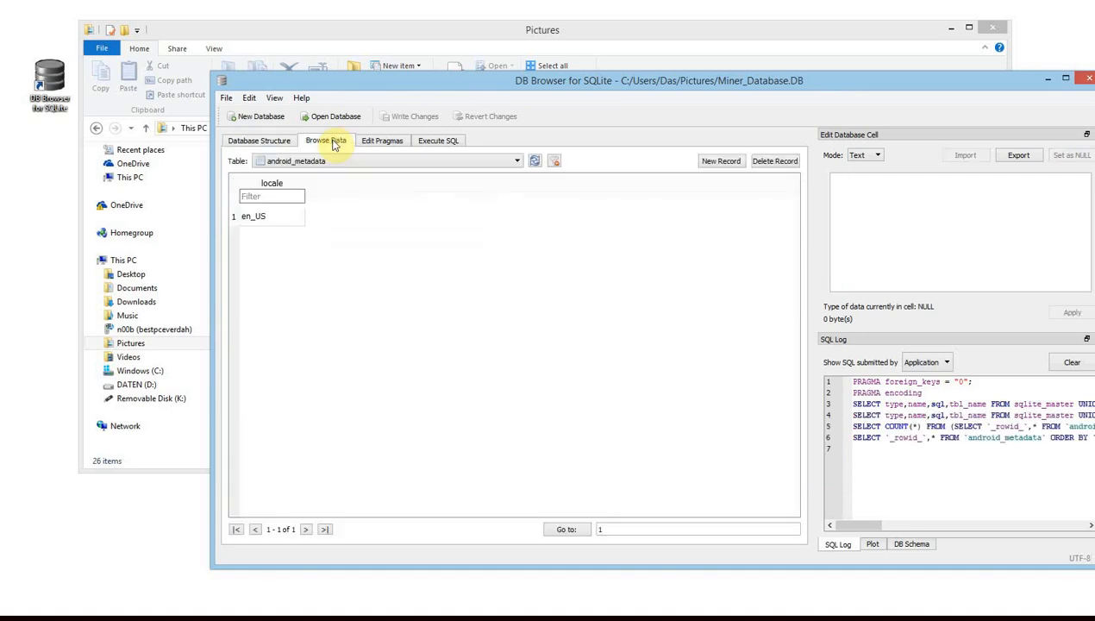
click(259, 139)
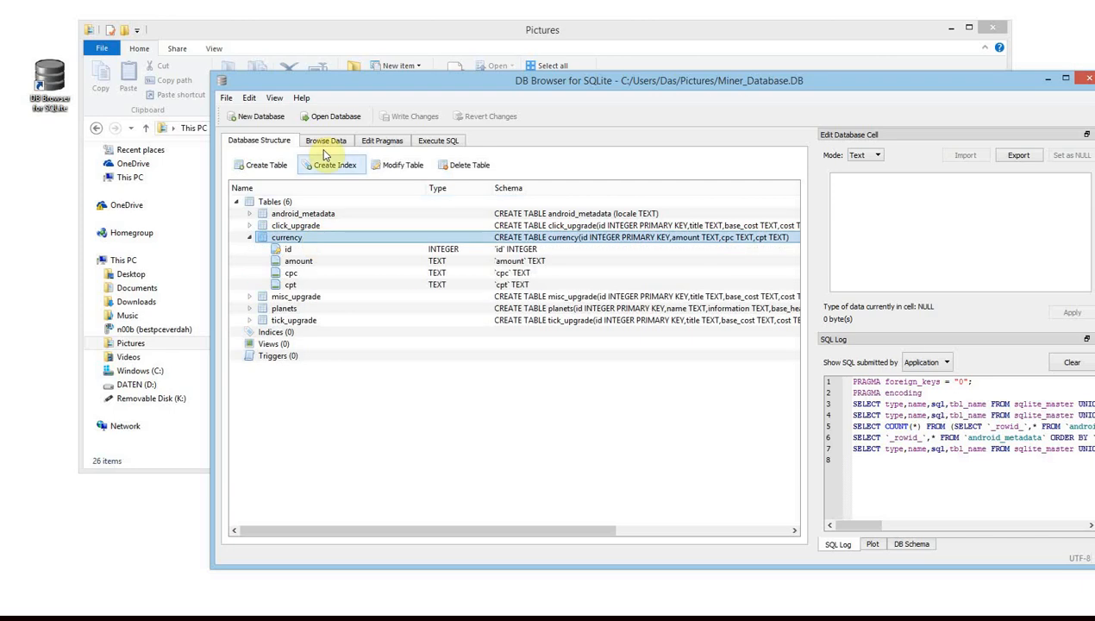
click(324, 140)
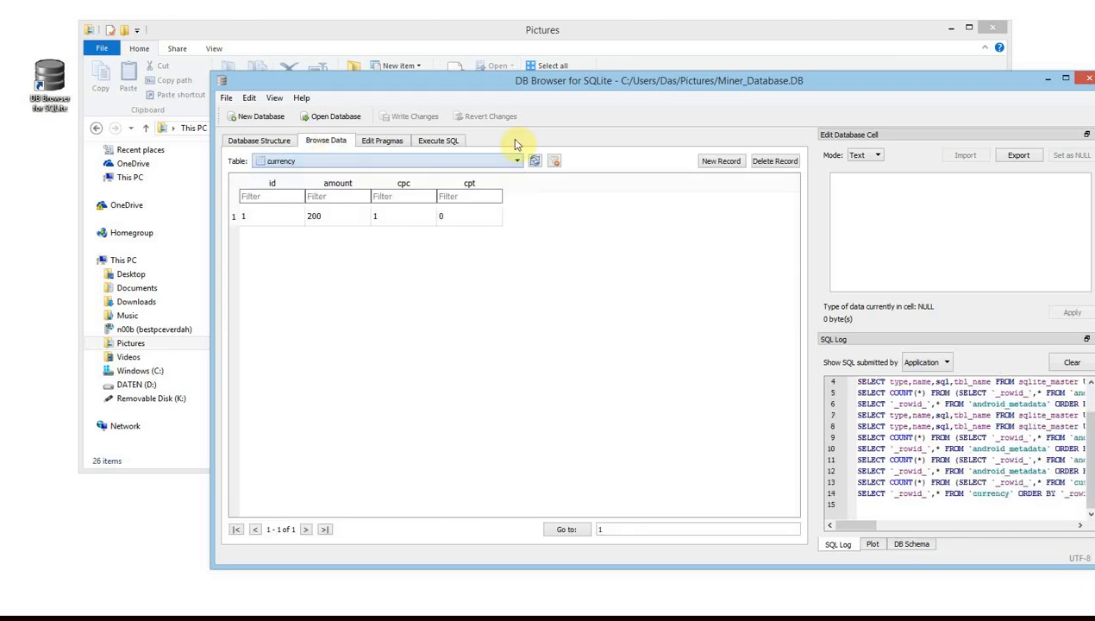
Edit the currency row so amount becomes 9999999 and cpc becomes 1000.
click(330, 216)
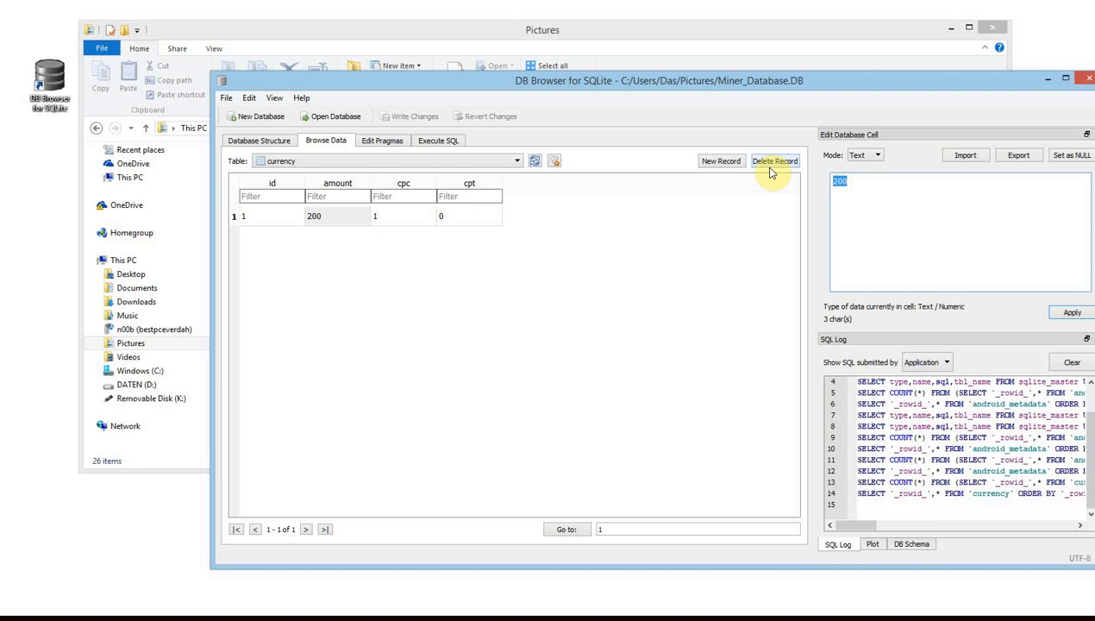
text(9999999)
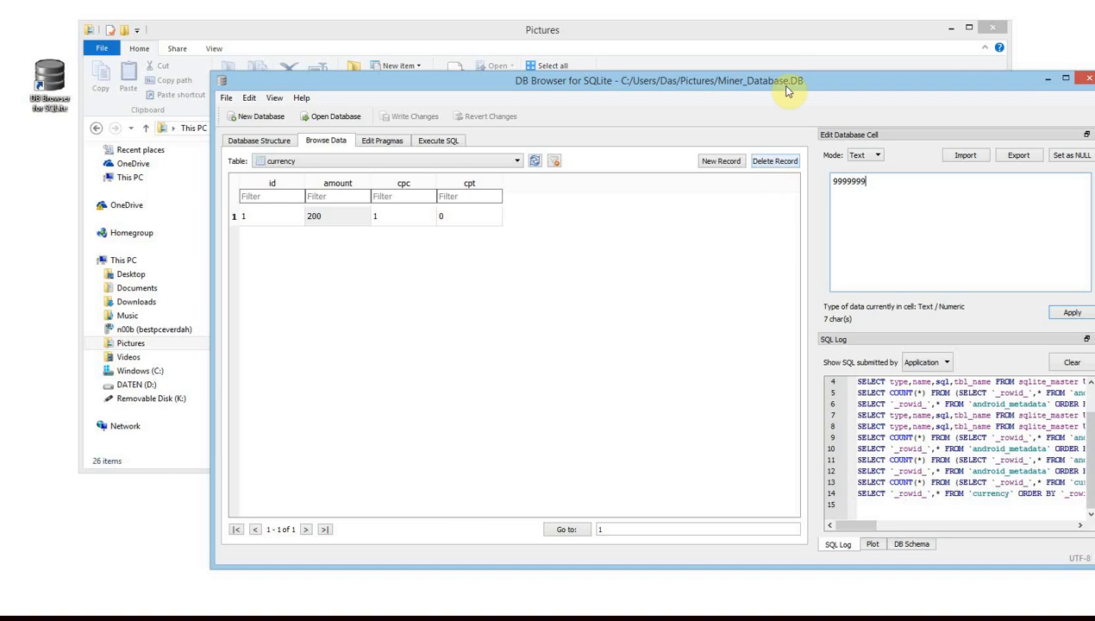
click(364, 215)
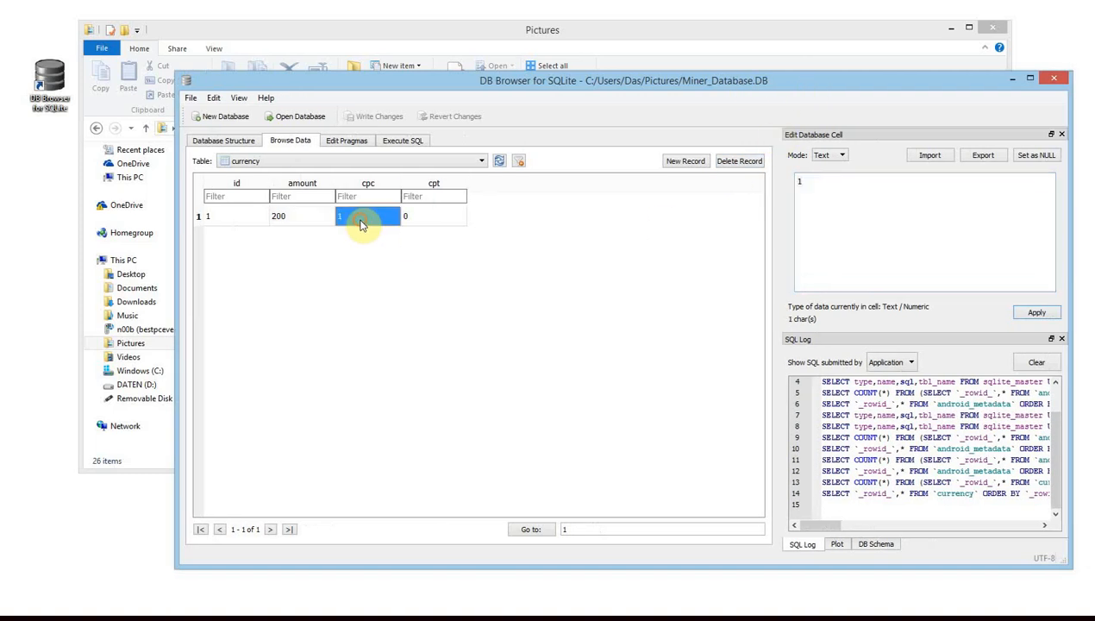
mouse_move(345, 222)
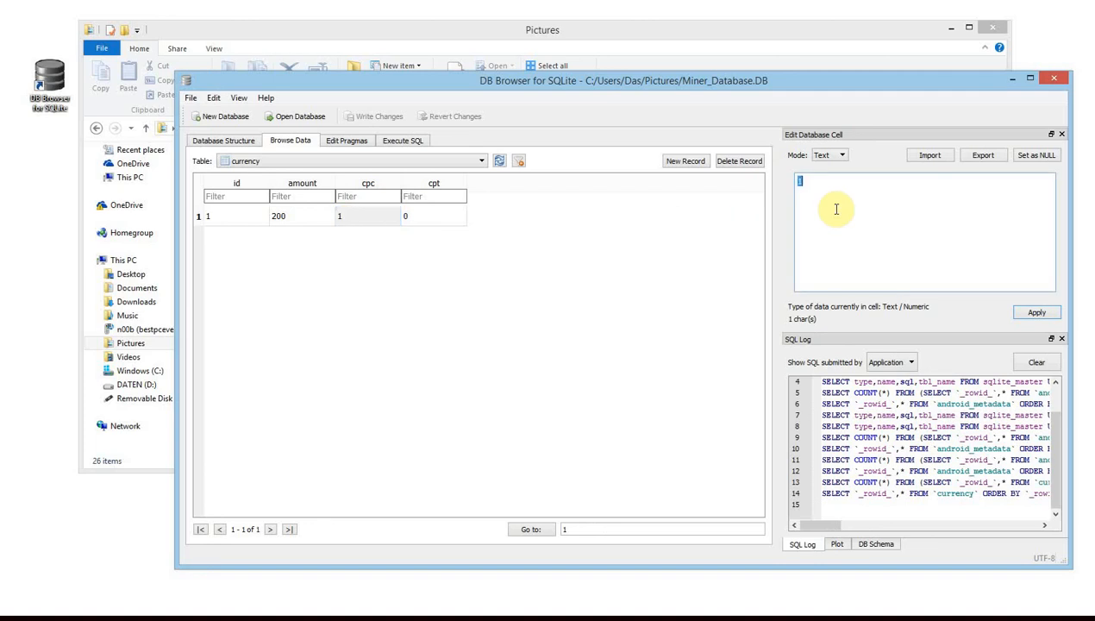
text(000)
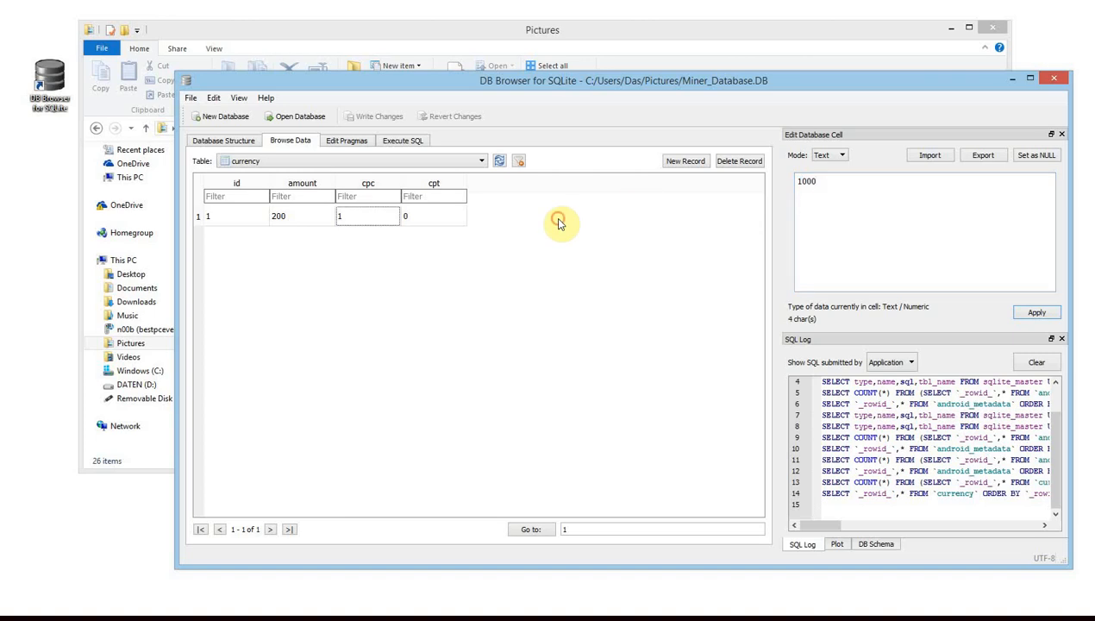
click(300, 217)
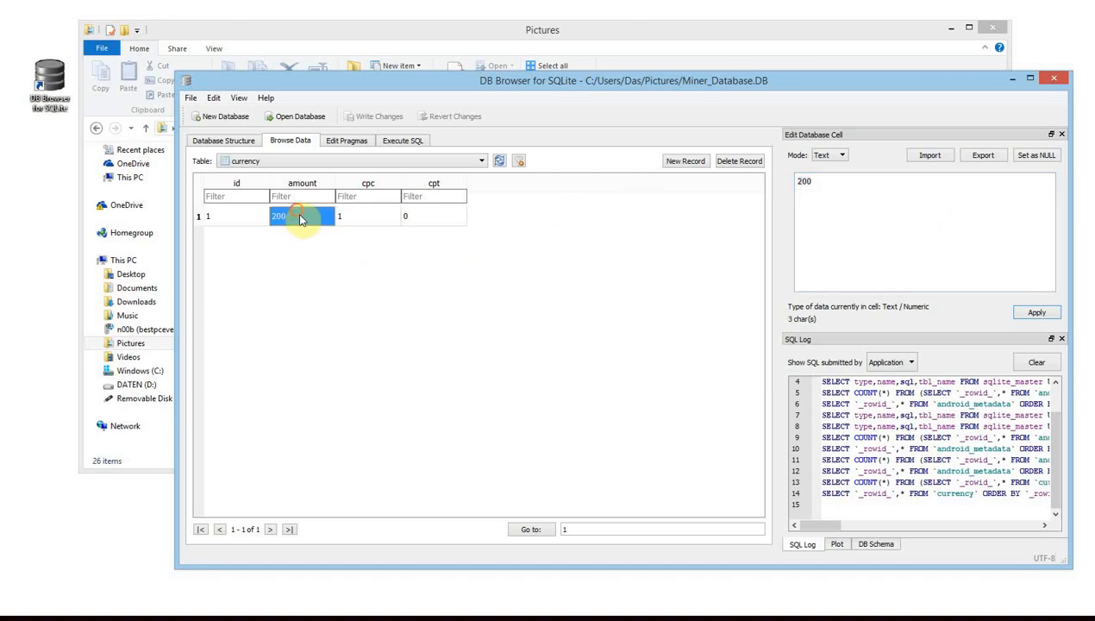
mouse_move(855, 196)
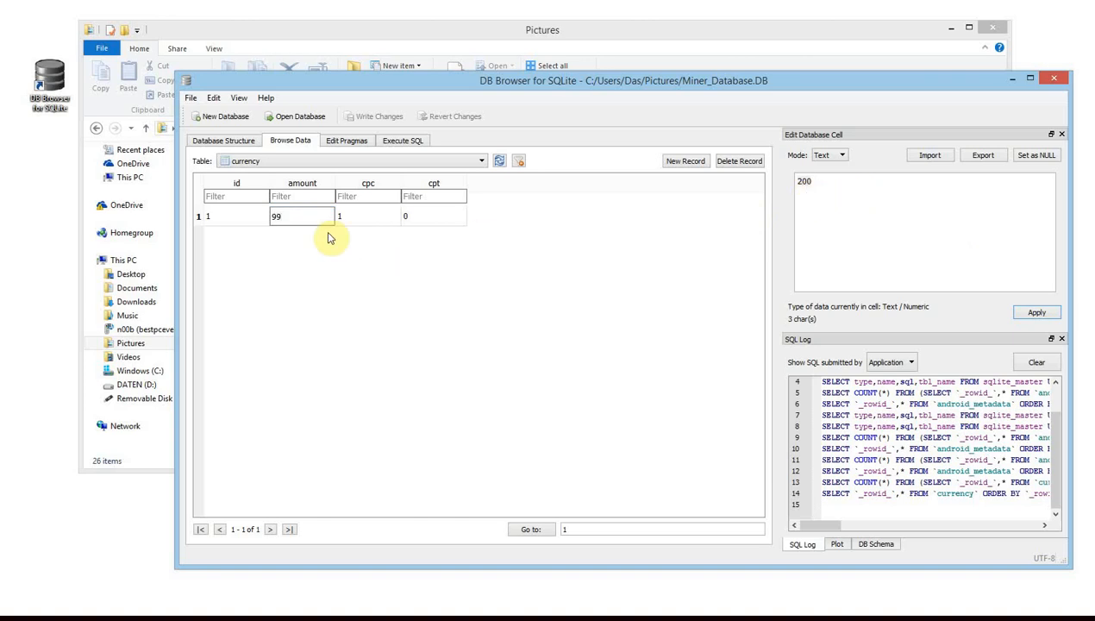
text(9999999)
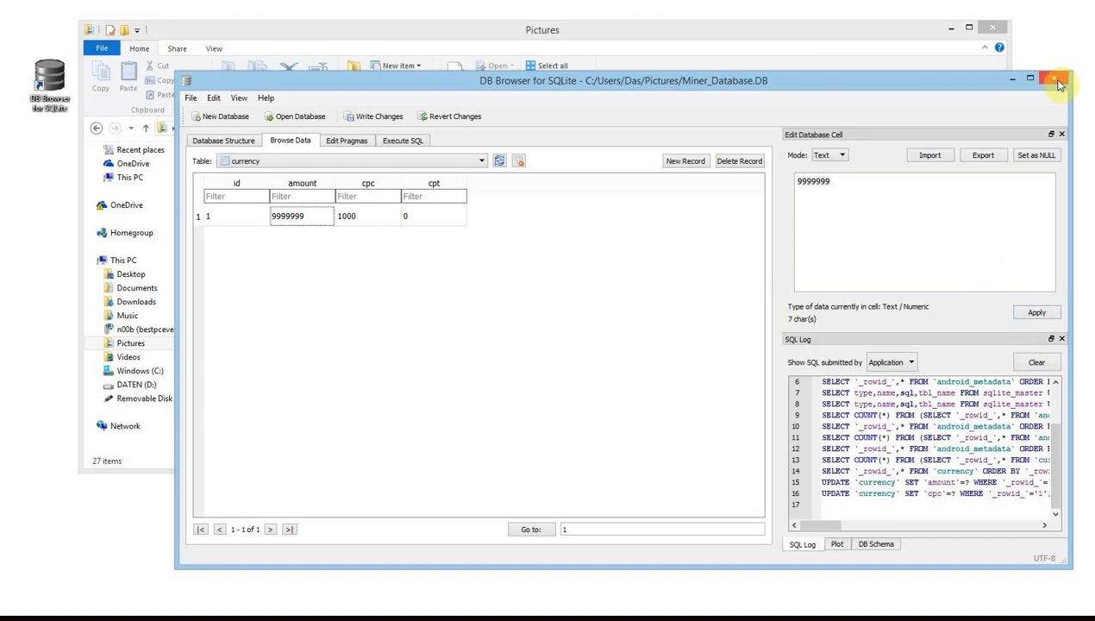
mouse_move(1058, 82)
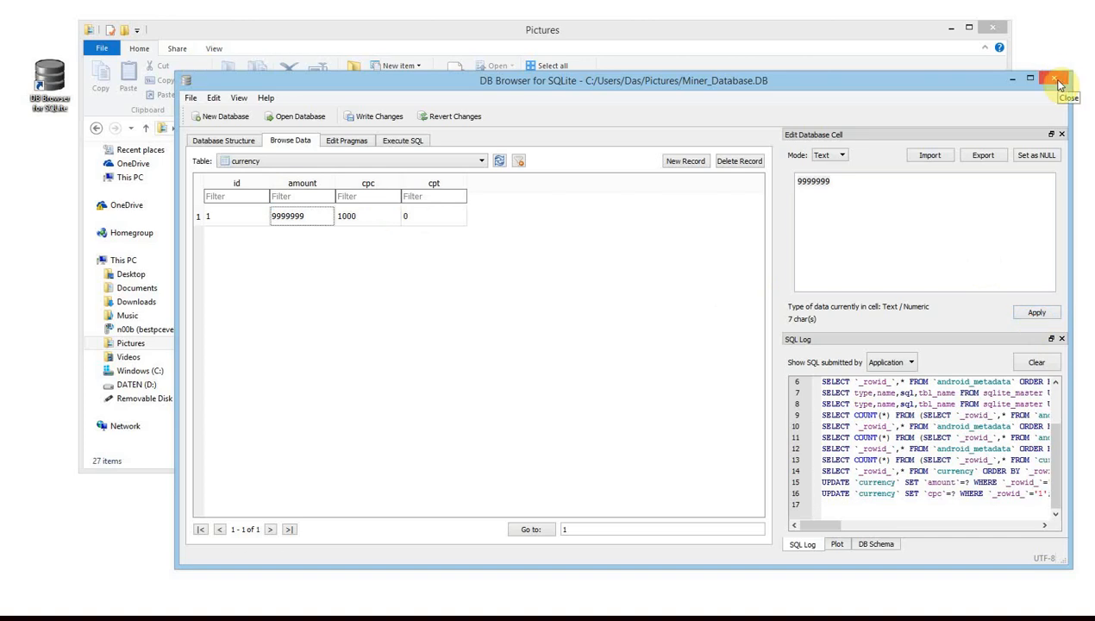
Close Miner_Database and confirm saving the edited currency values to the file.
click(1056, 80)
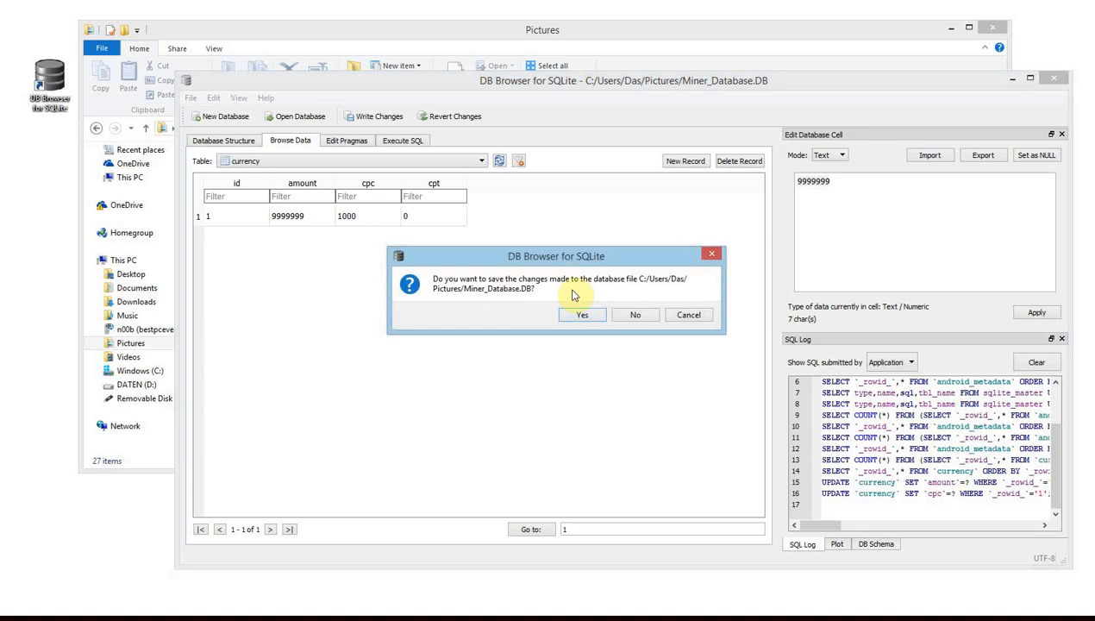
click(581, 313)
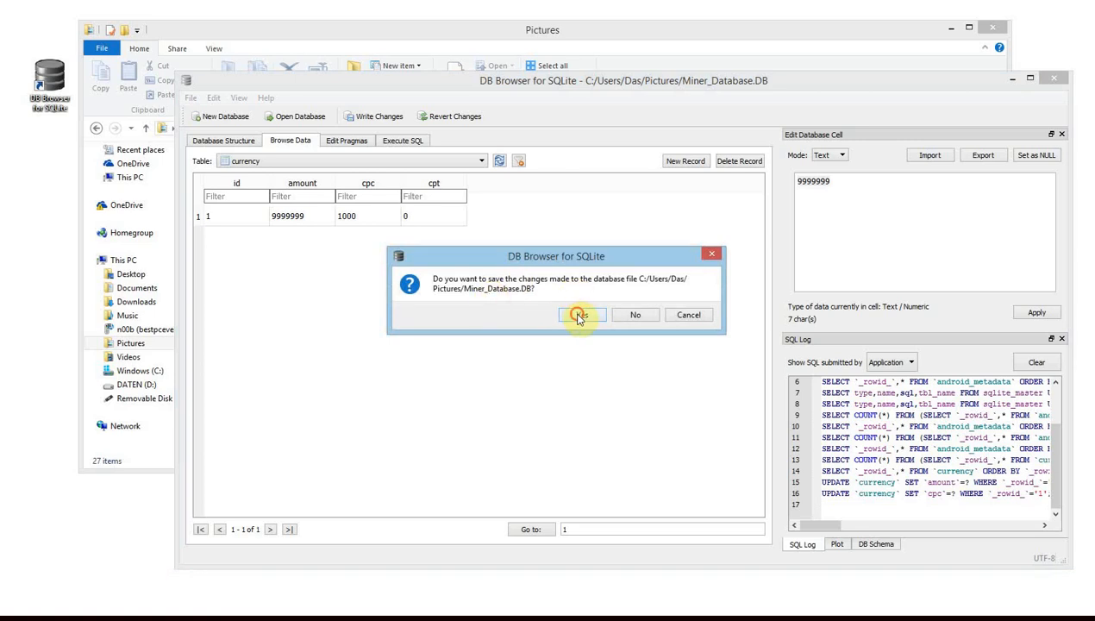
click(581, 314)
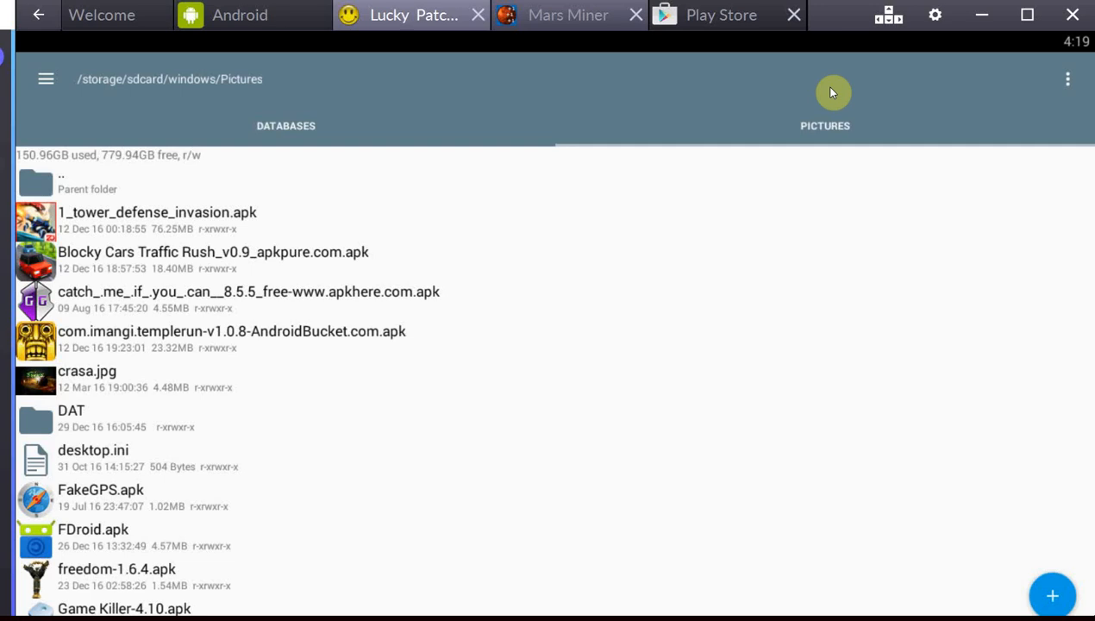
mouse_move(328, 126)
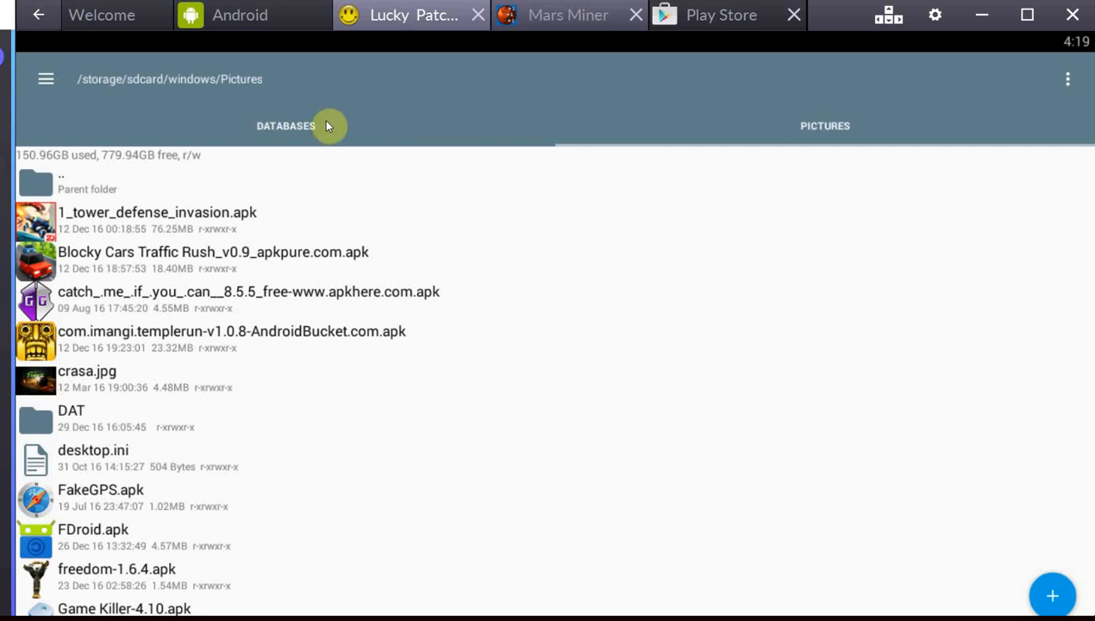
mouse_move(350, 128)
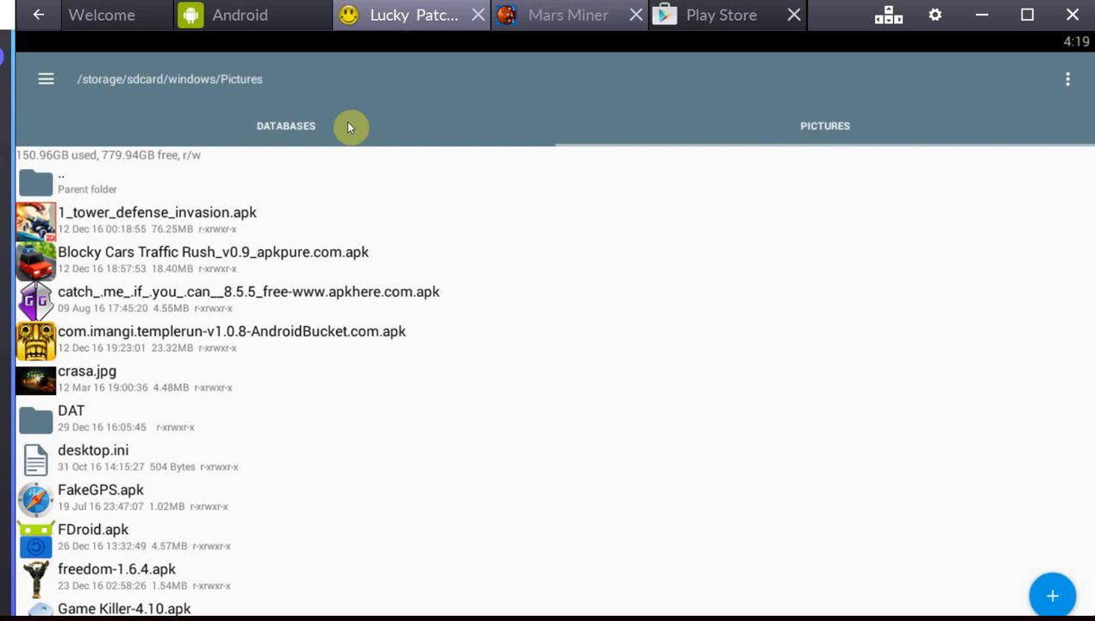
mouse_move(807, 414)
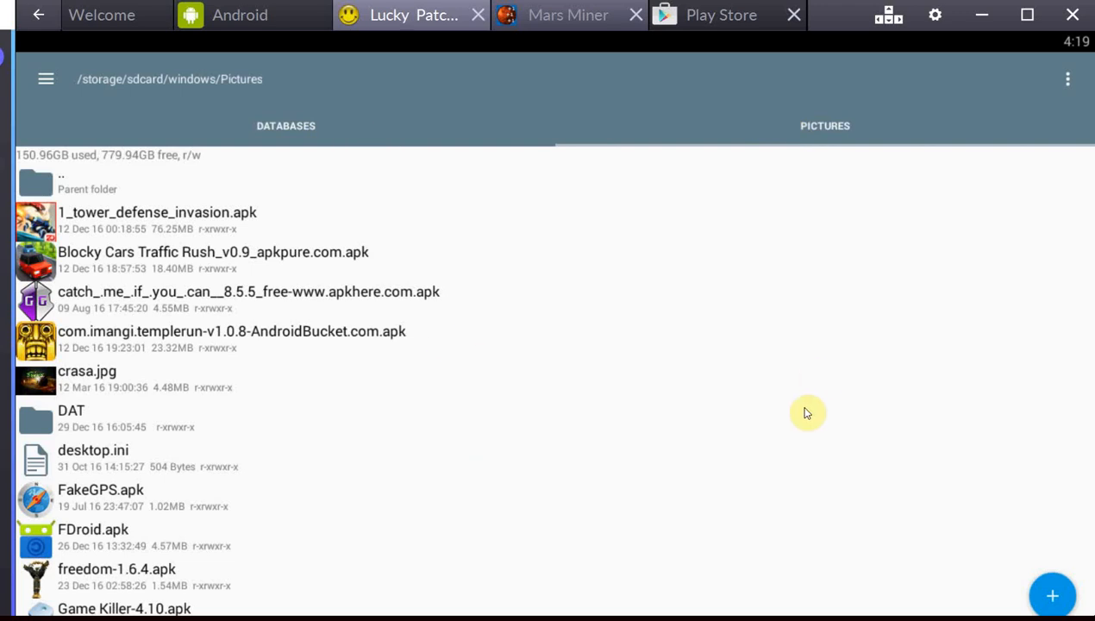
Browse into the shared Pictures folder to find the edited Miner_Database.
scroll(down, 3)
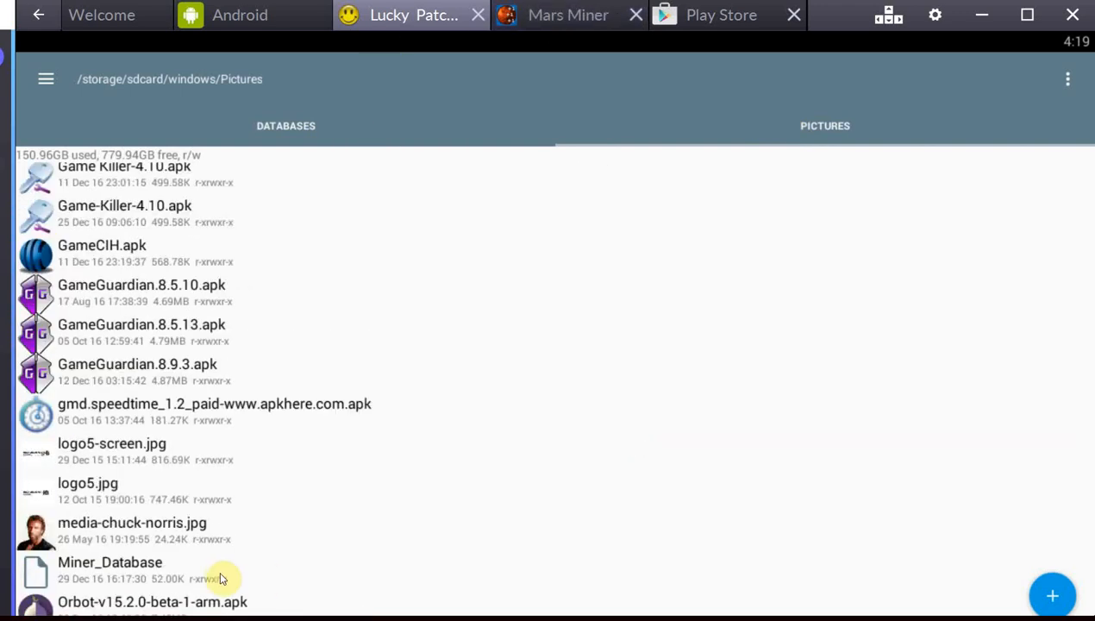
mouse_move(229, 535)
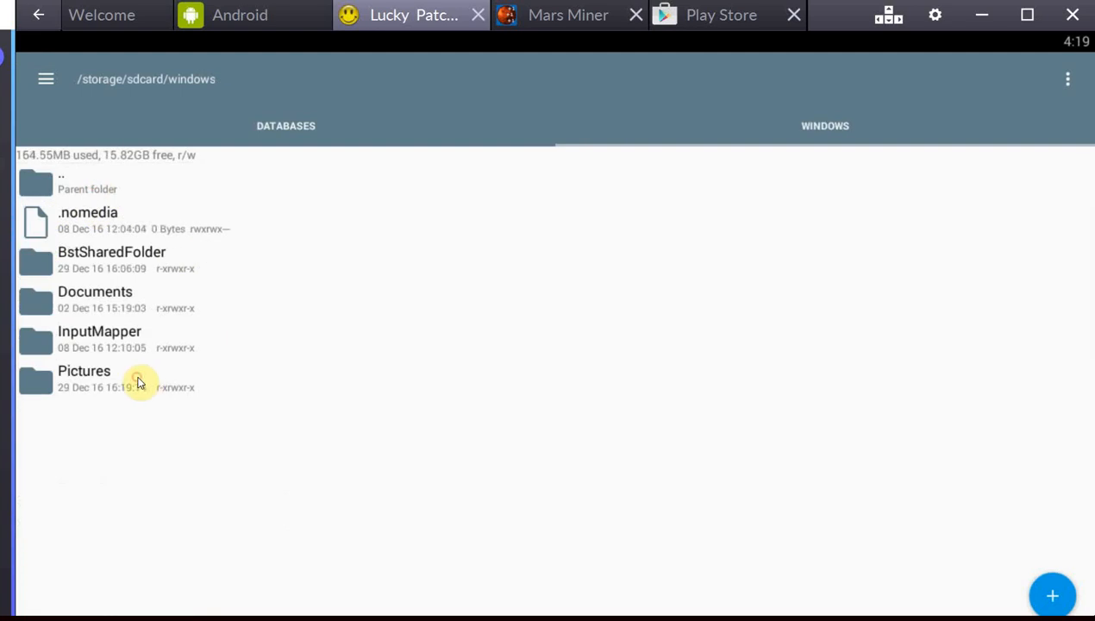
click(84, 370)
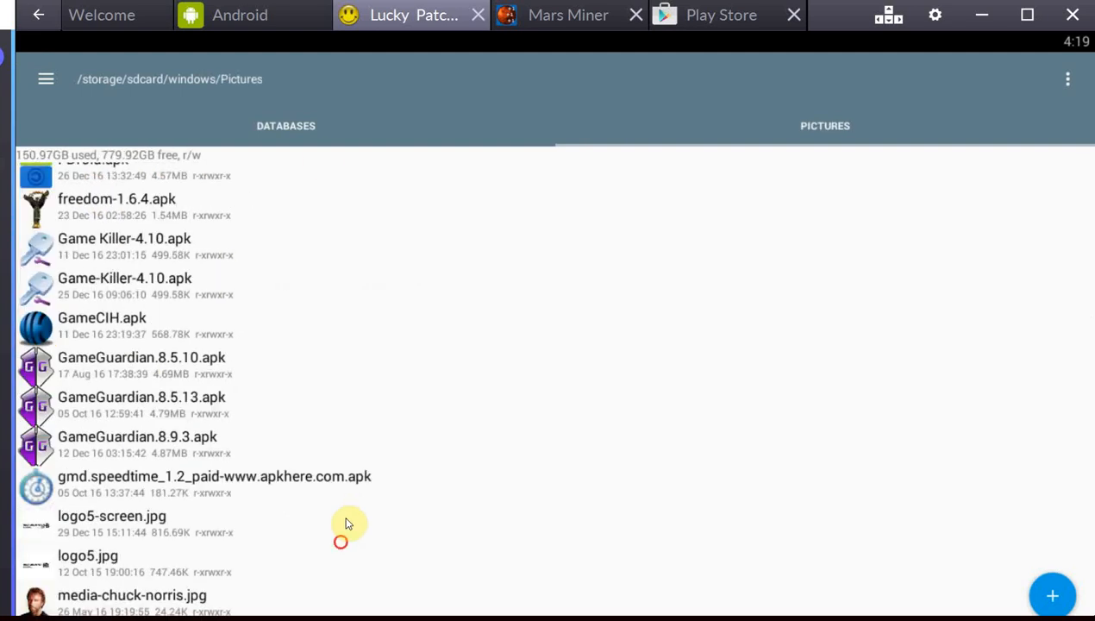
scroll(down, 3)
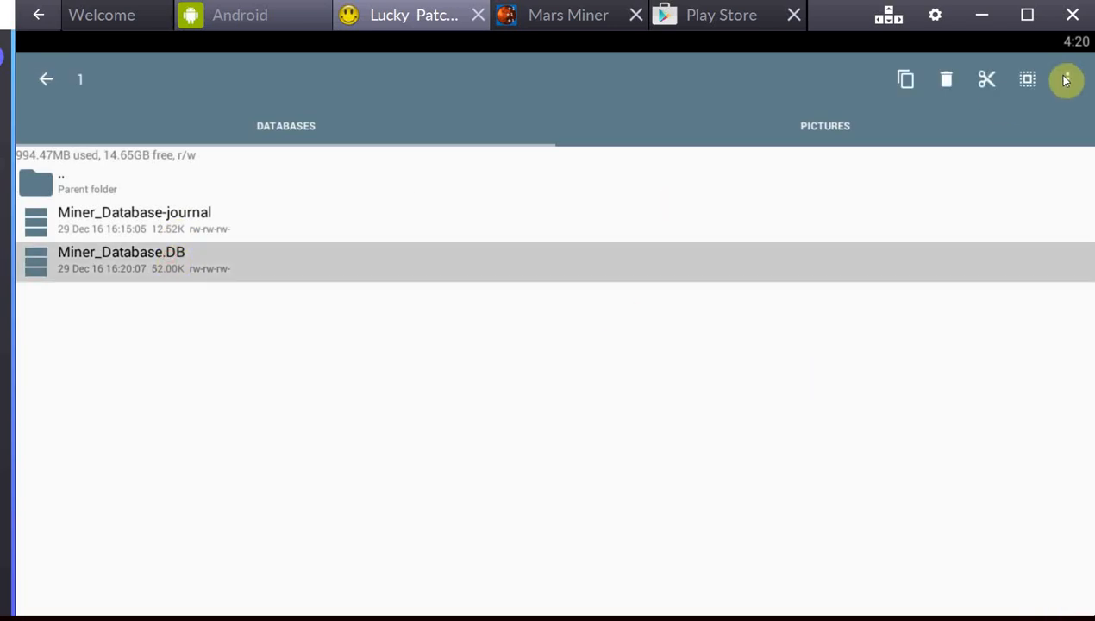
Rename the copied Miner_Database.DB to Miner_Database via the ⋮ menu, then close the running Mars Miner tab.
click(1063, 79)
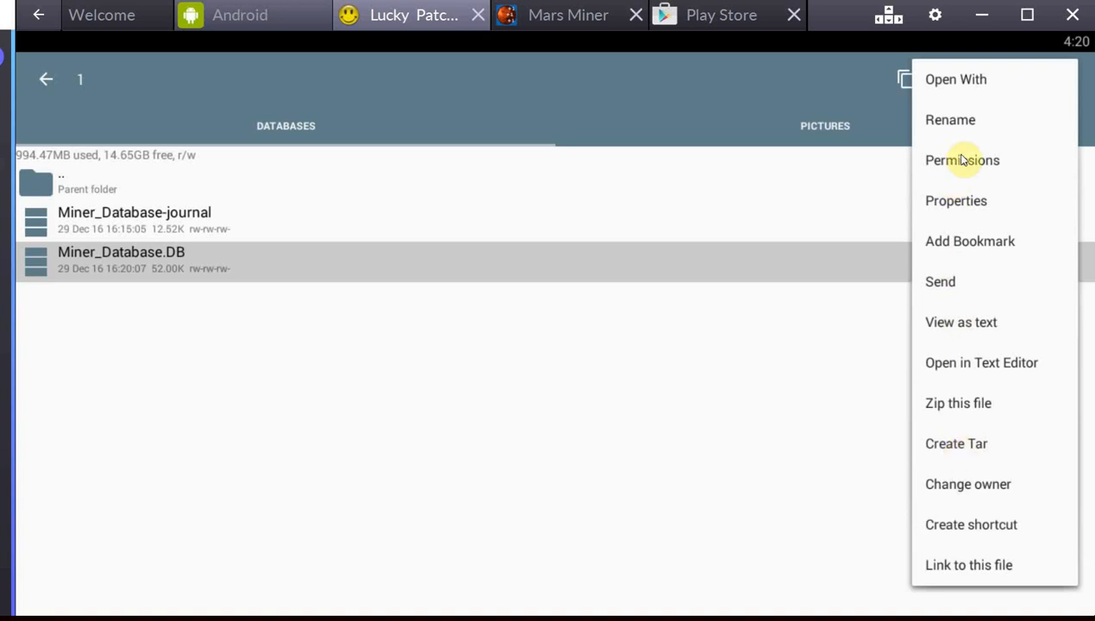
click(949, 119)
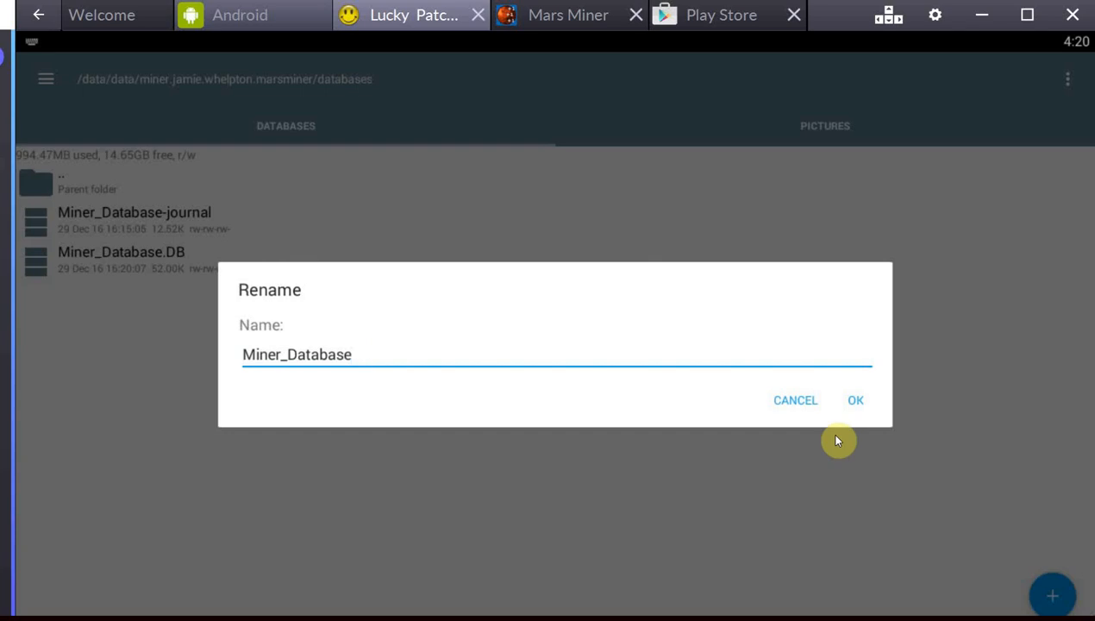
click(855, 400)
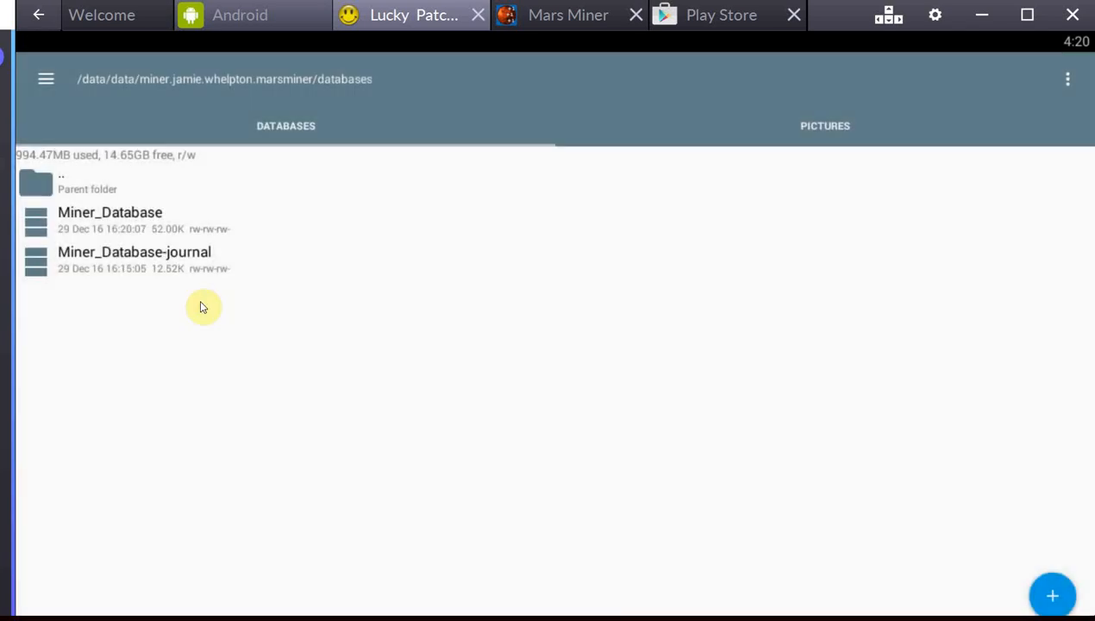
mouse_move(641, 24)
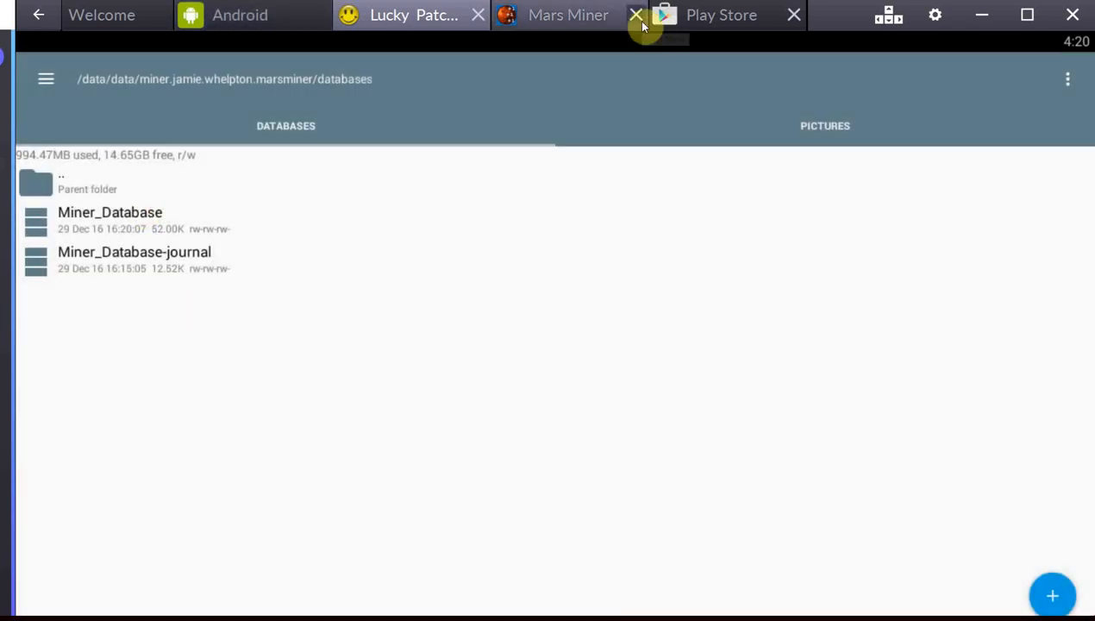
click(615, 14)
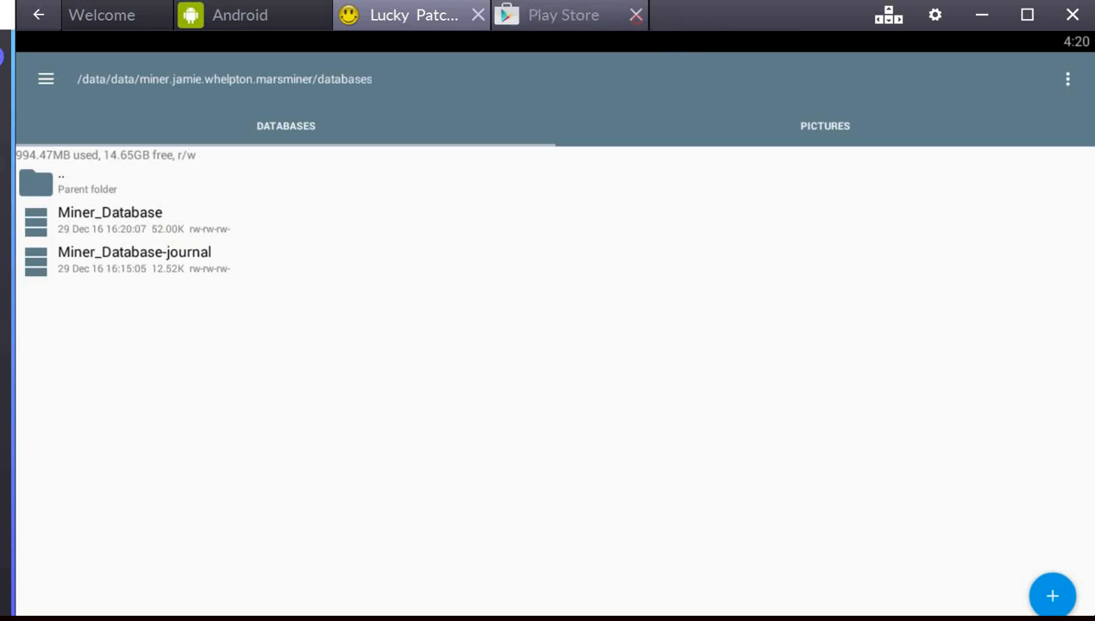
mouse_move(307, 17)
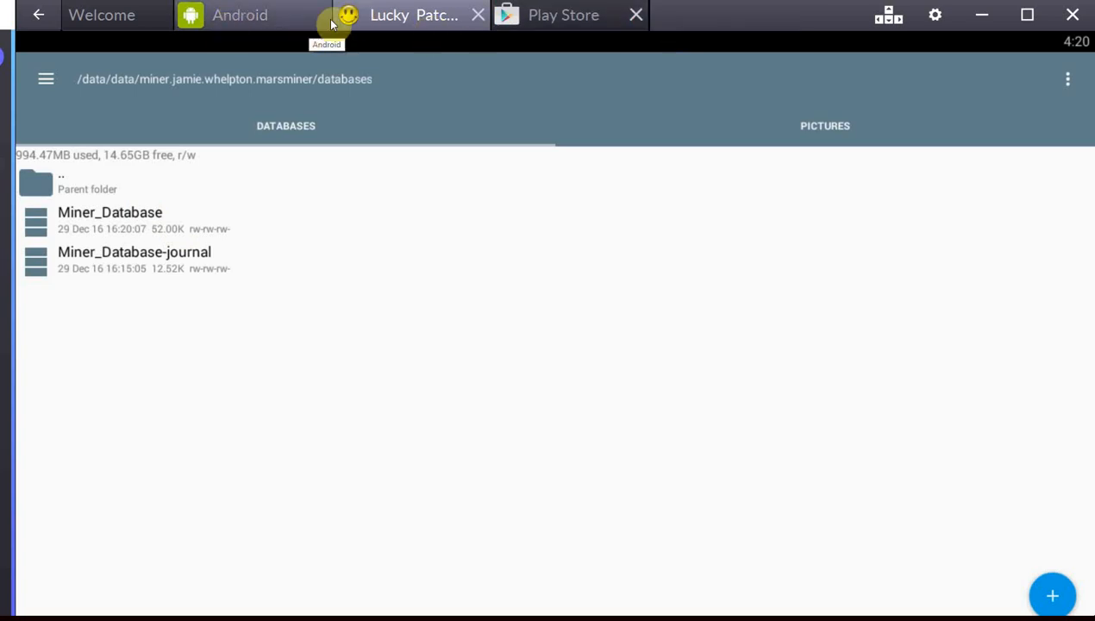
Relaunch Mars Miner from the home screen showing $9,999,999 and start mining the planet at +1,000 per tap.
click(240, 14)
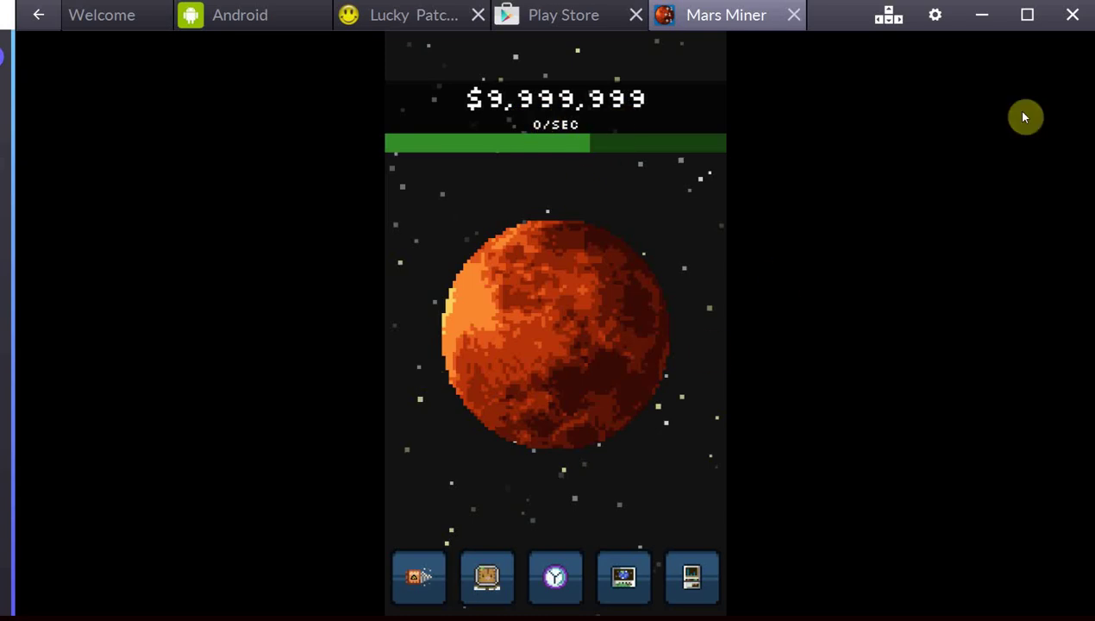
click(562, 303)
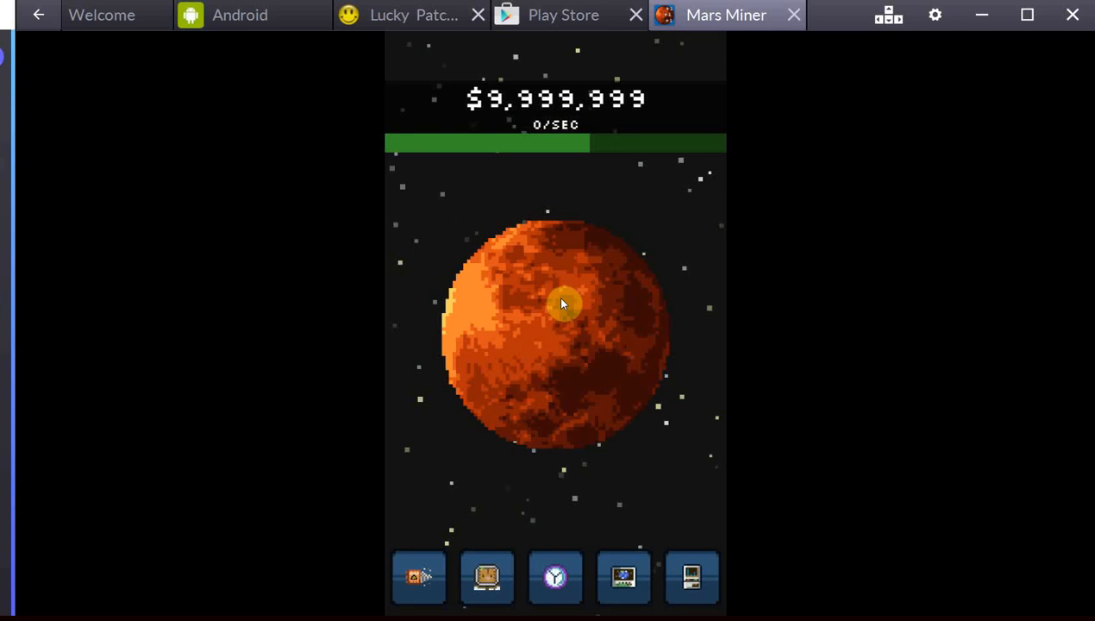
click(562, 303)
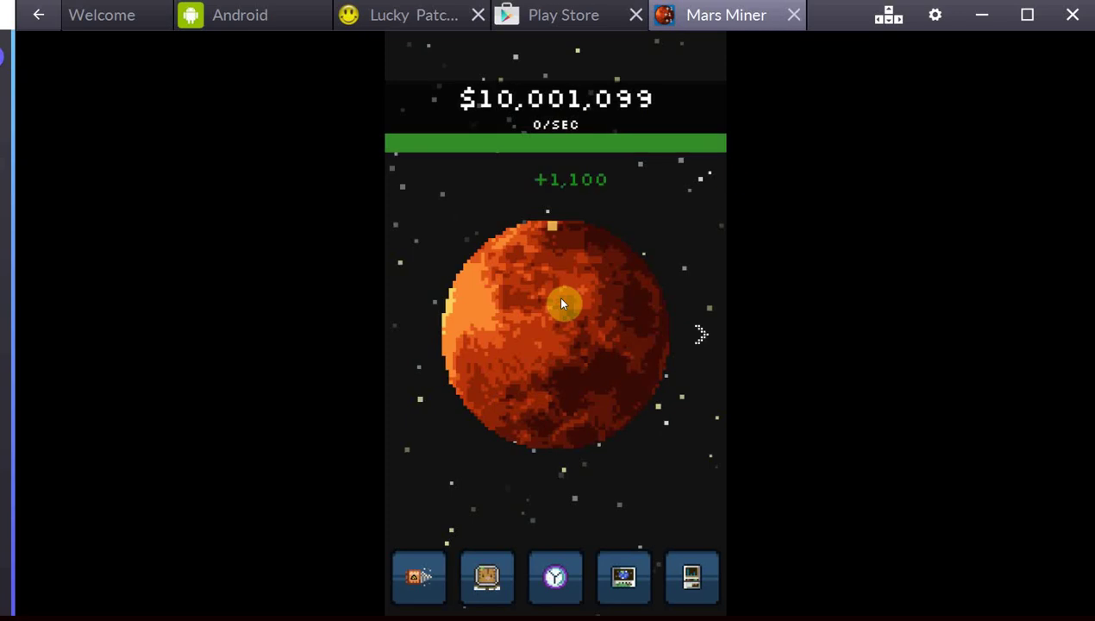
click(564, 304)
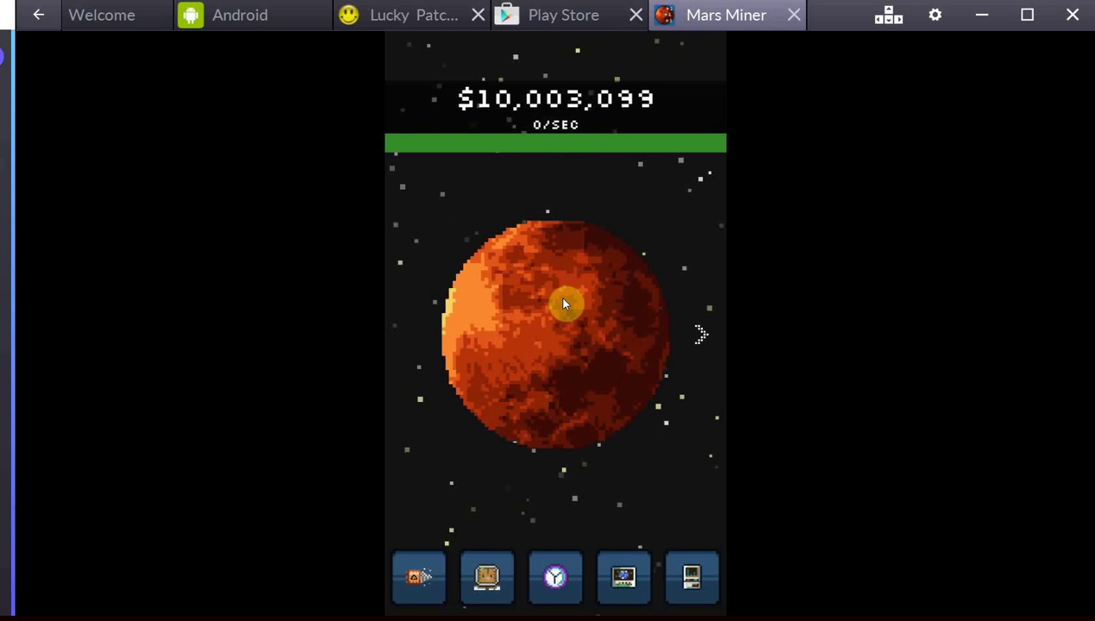
click(564, 304)
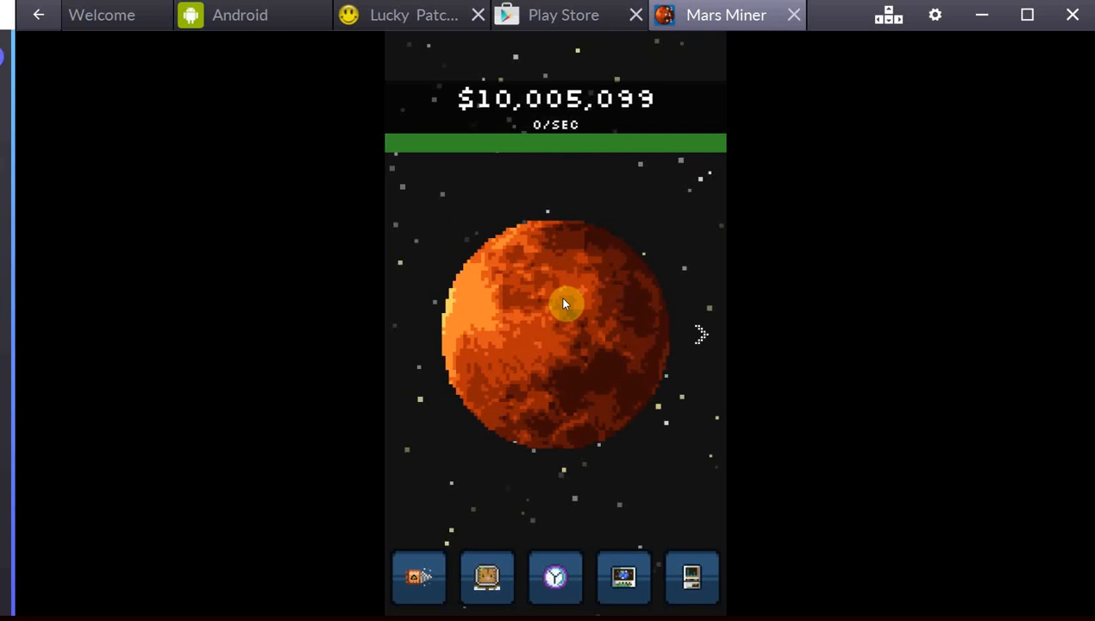
click(568, 304)
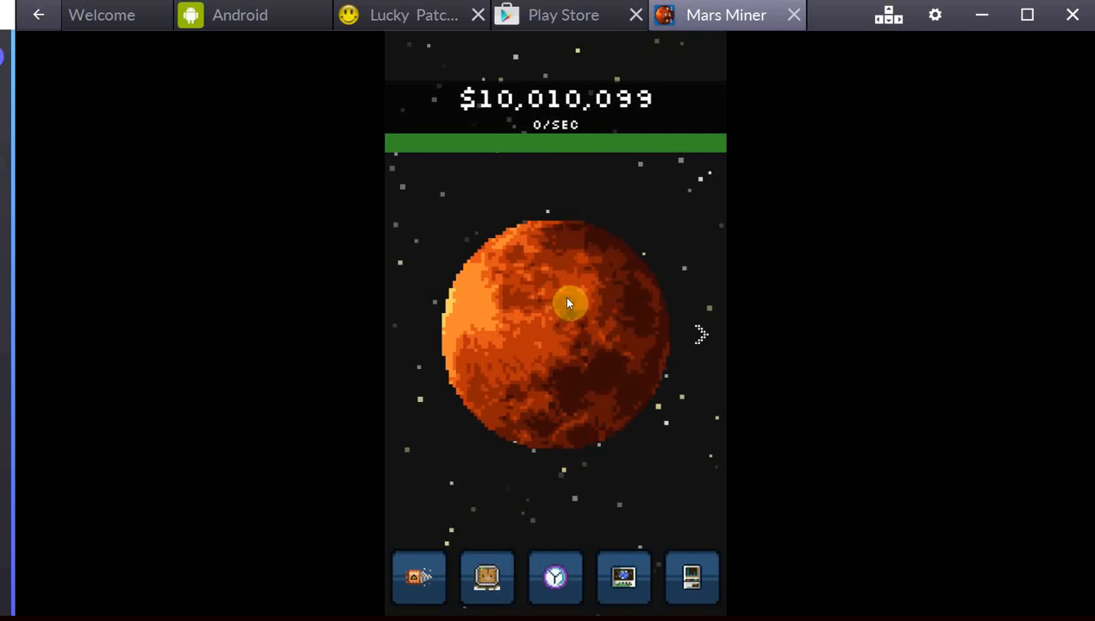
Keep mining the planet until the balance reaches $10,024,099 and bring up the drill upgrades list.
click(569, 304)
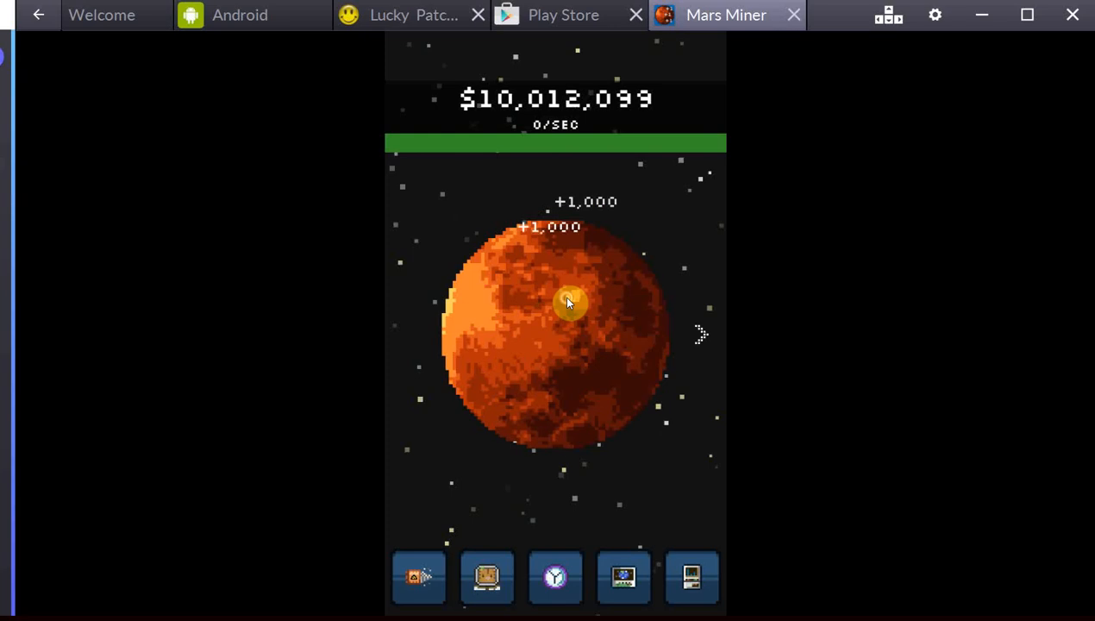
click(569, 302)
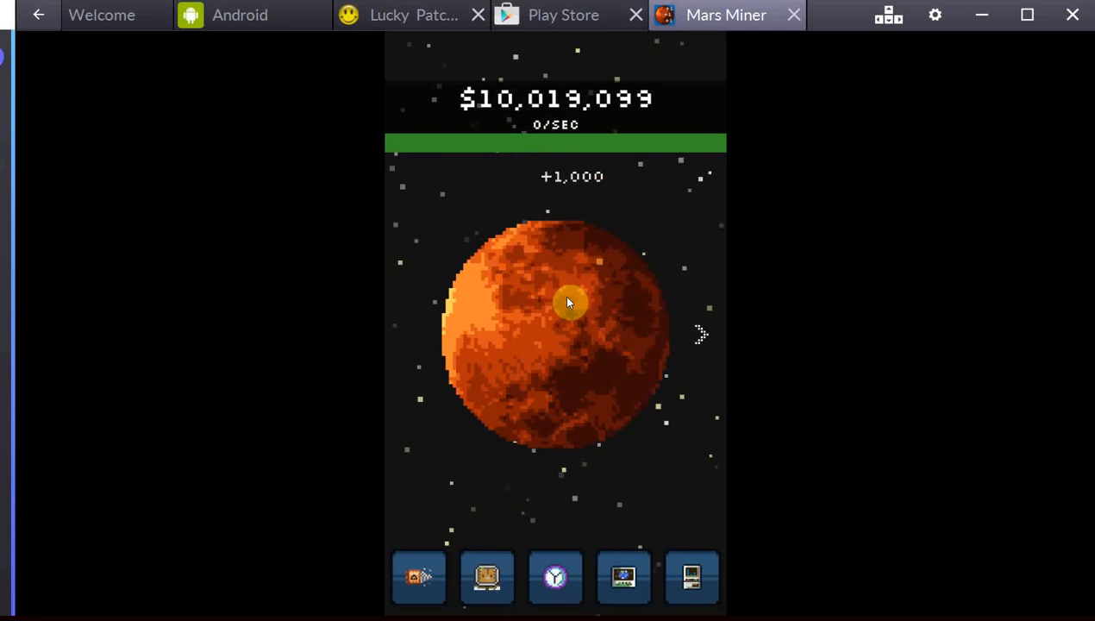
click(567, 300)
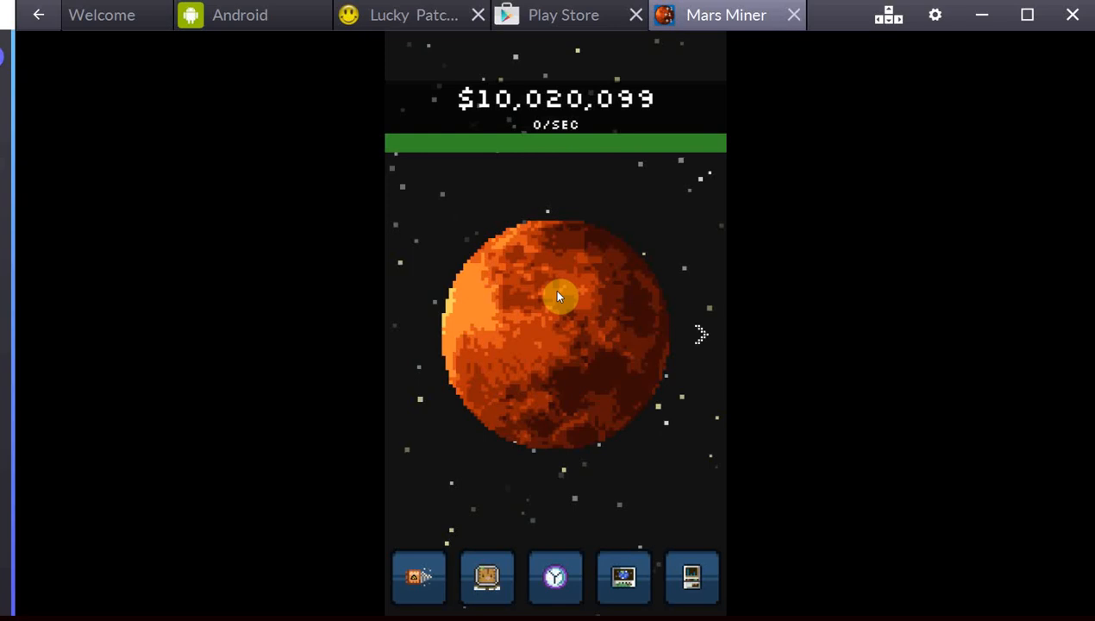
click(560, 303)
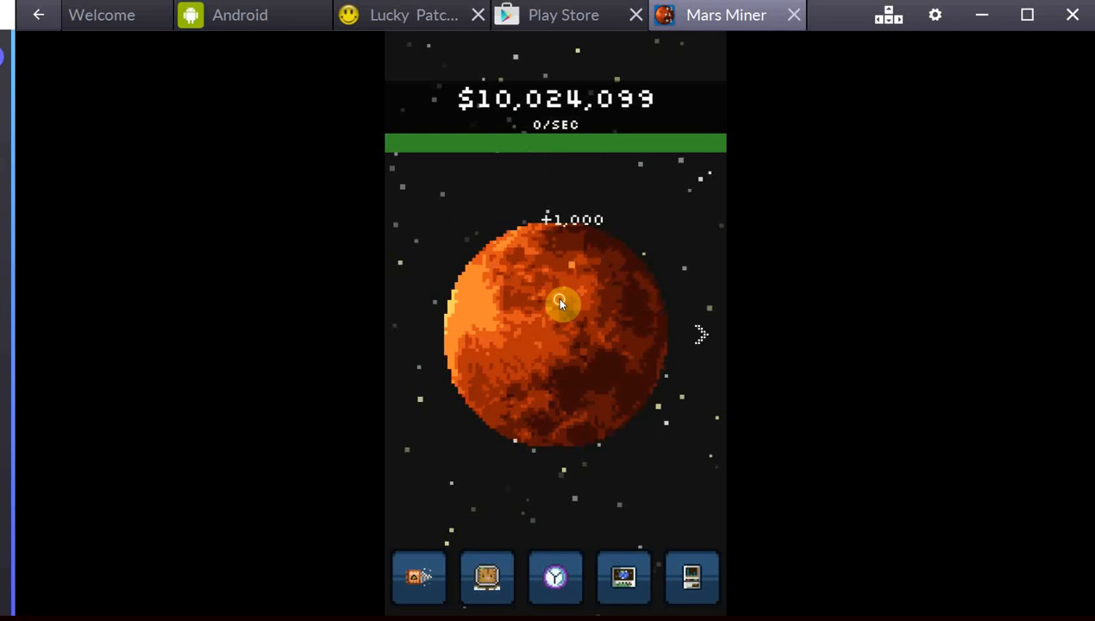
click(547, 431)
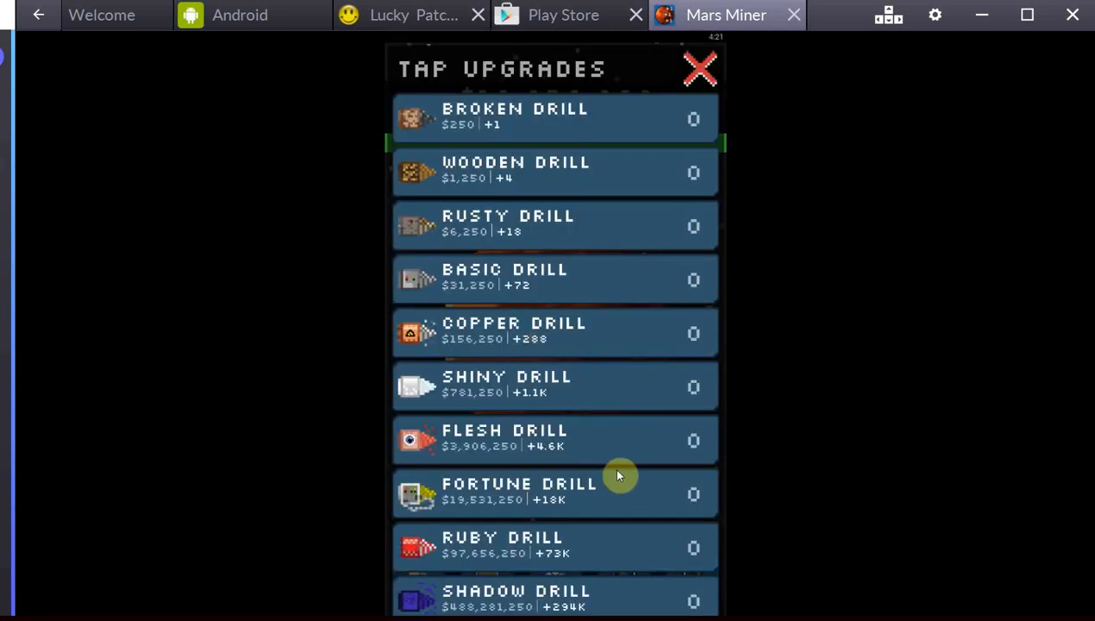
mouse_move(531, 200)
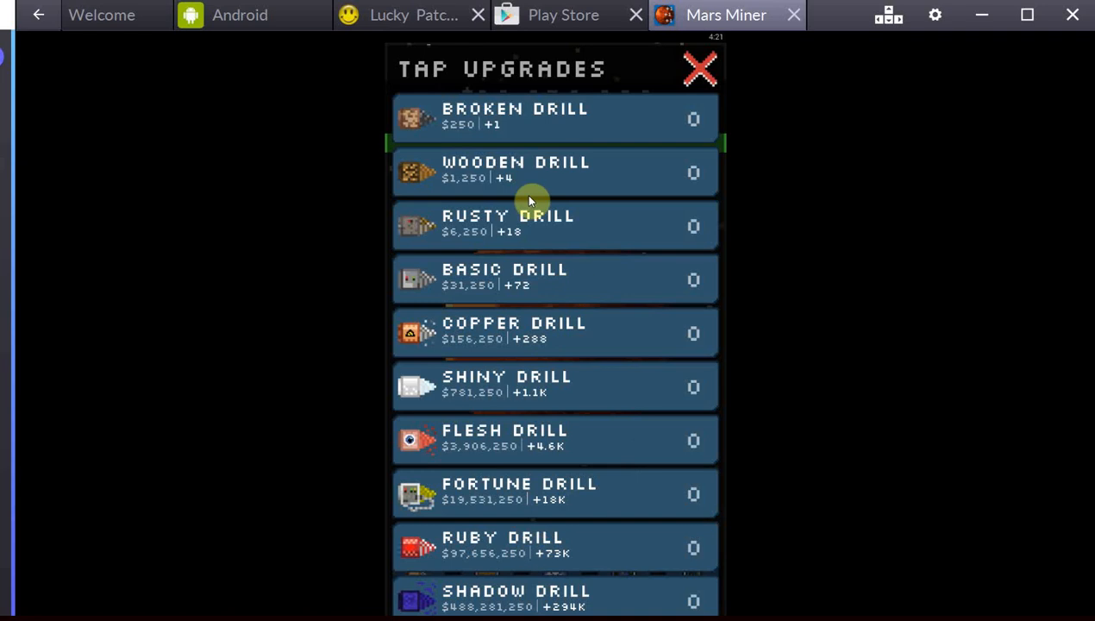
Buy Basic Drill upgrades raising taps to +1,720, mine to $2,932,955, then return to the file browser.
click(551, 280)
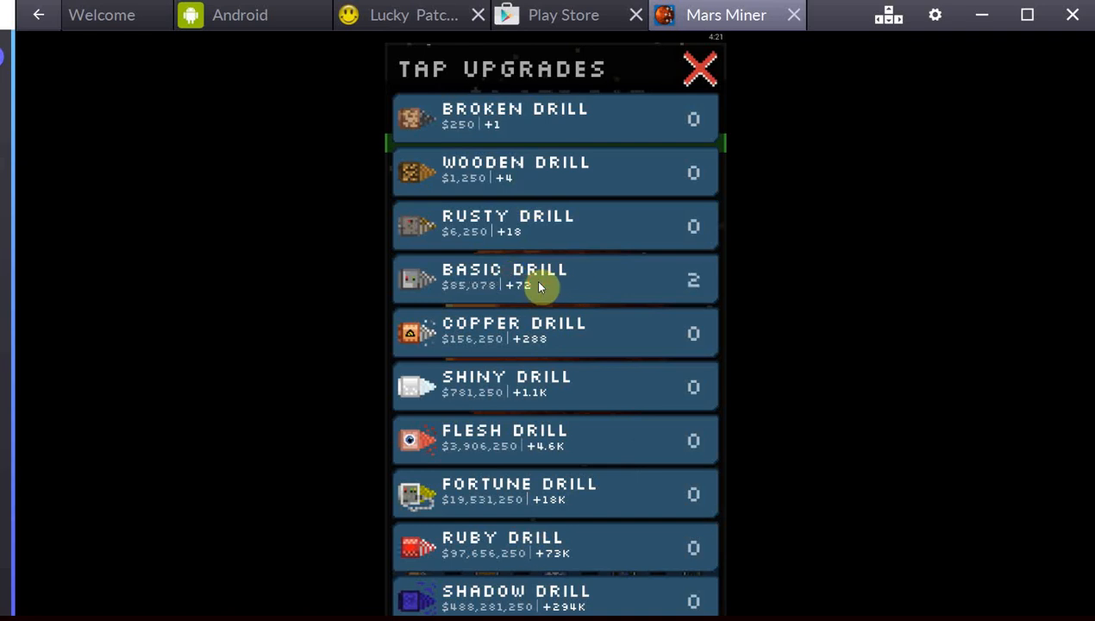
click(552, 279)
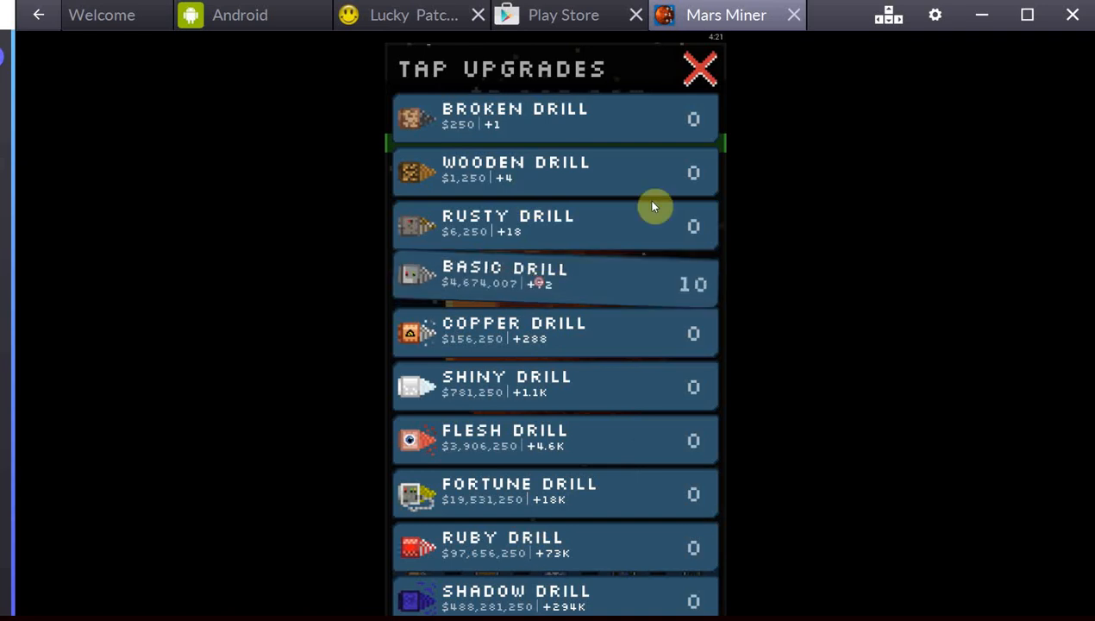
click(700, 69)
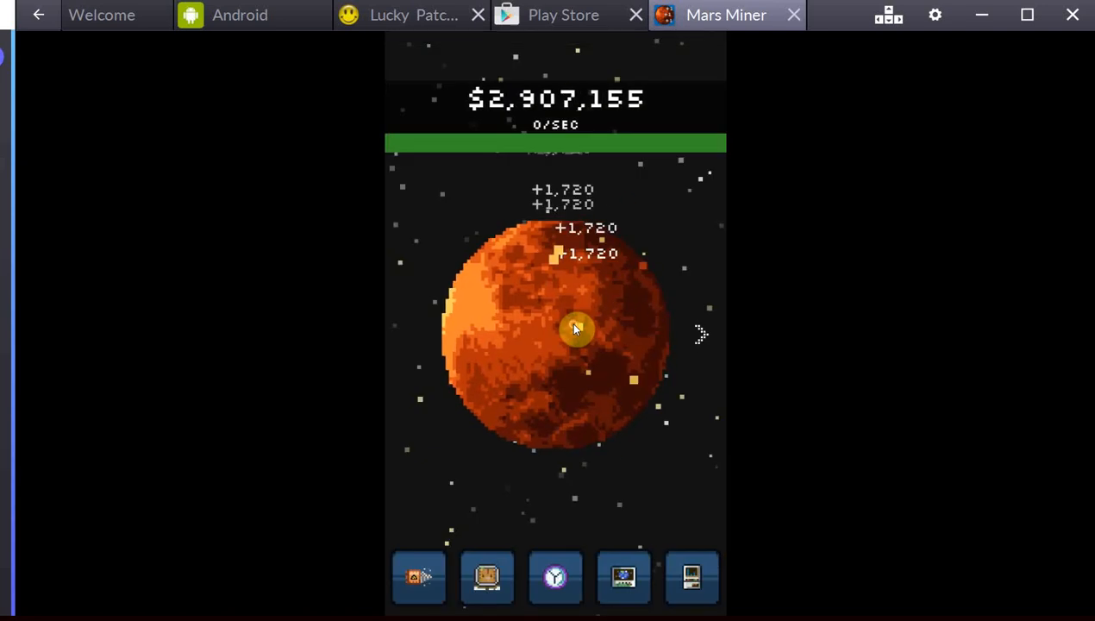
click(574, 329)
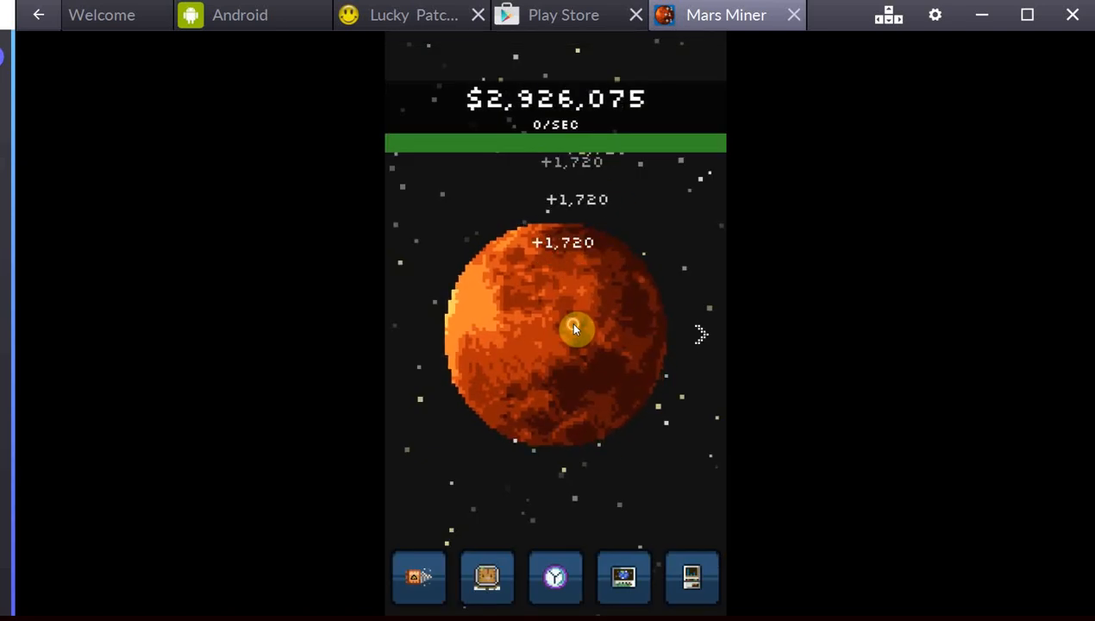
click(572, 329)
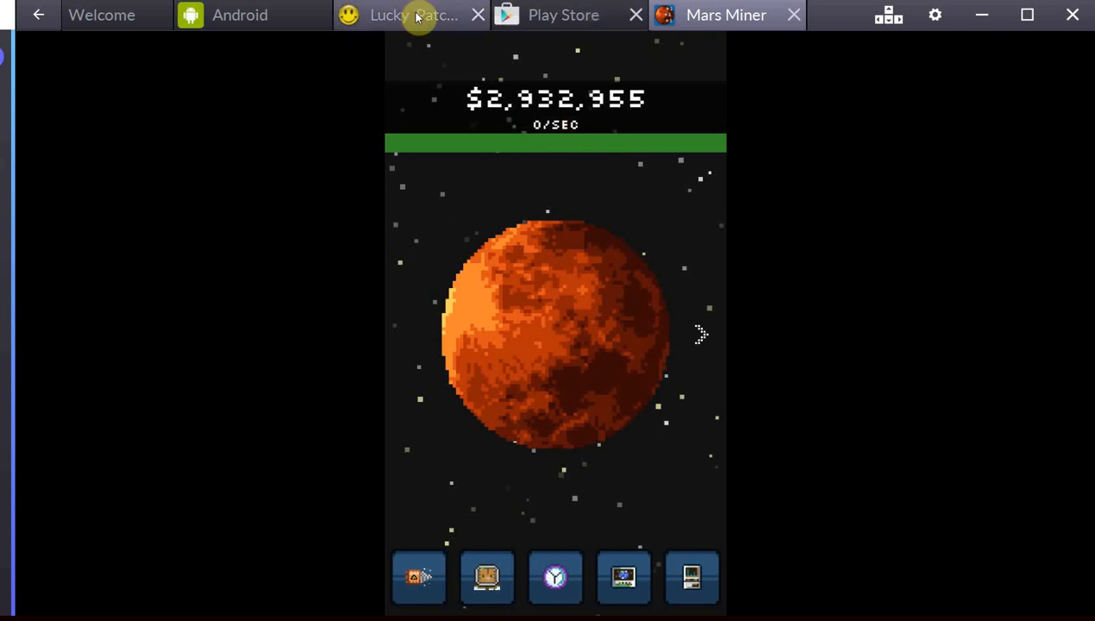
click(414, 14)
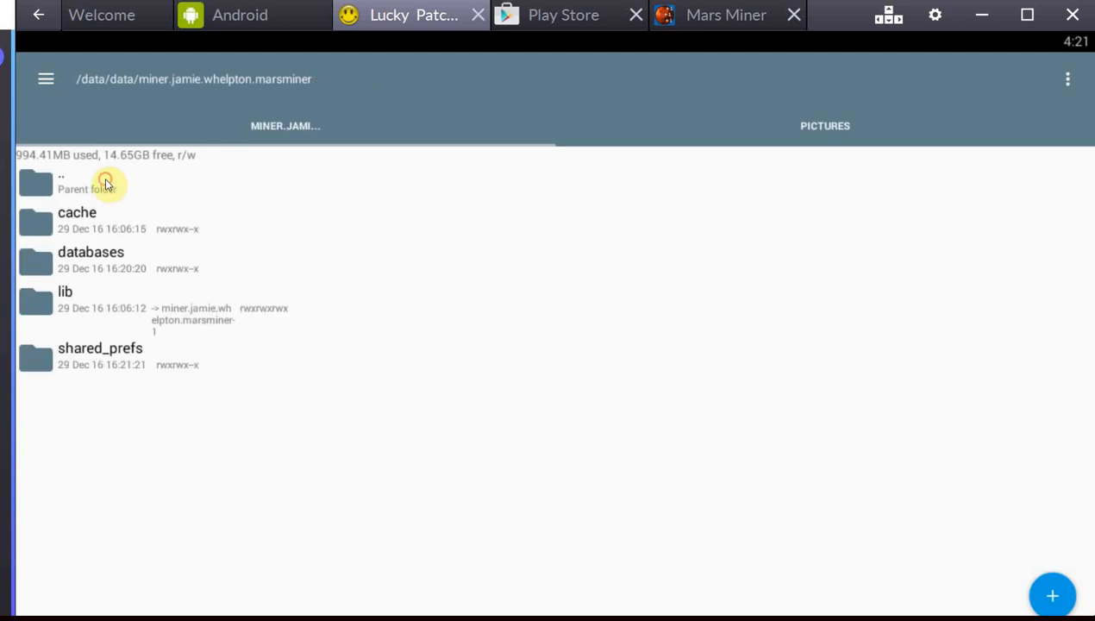
Go up to /data/data and enter the com.zonmob.invasion.towerdefense data folder.
click(78, 181)
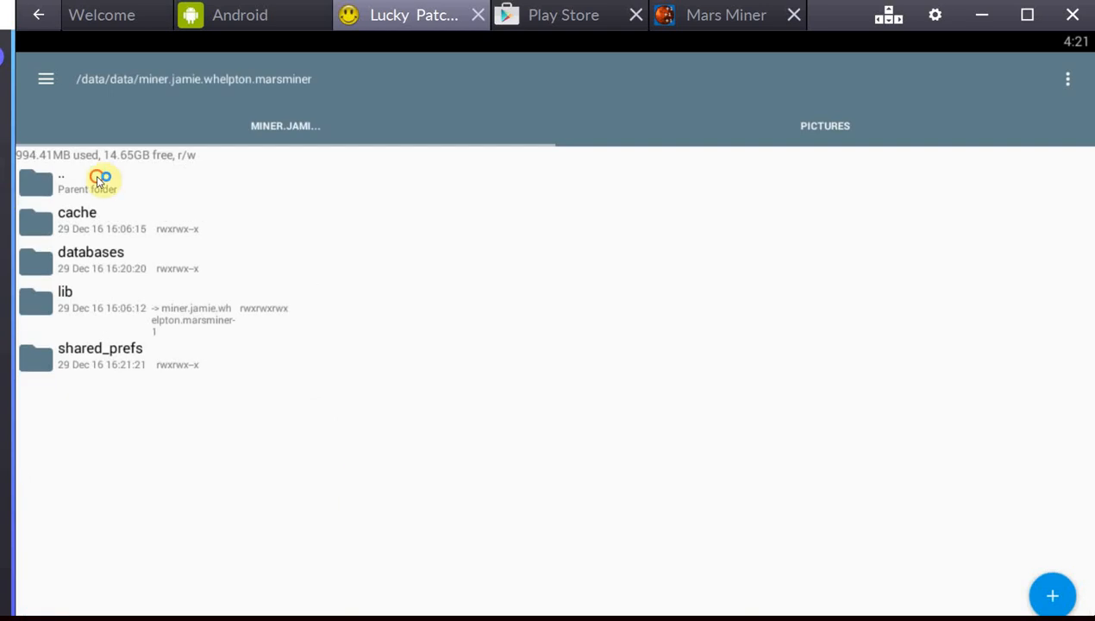
click(86, 181)
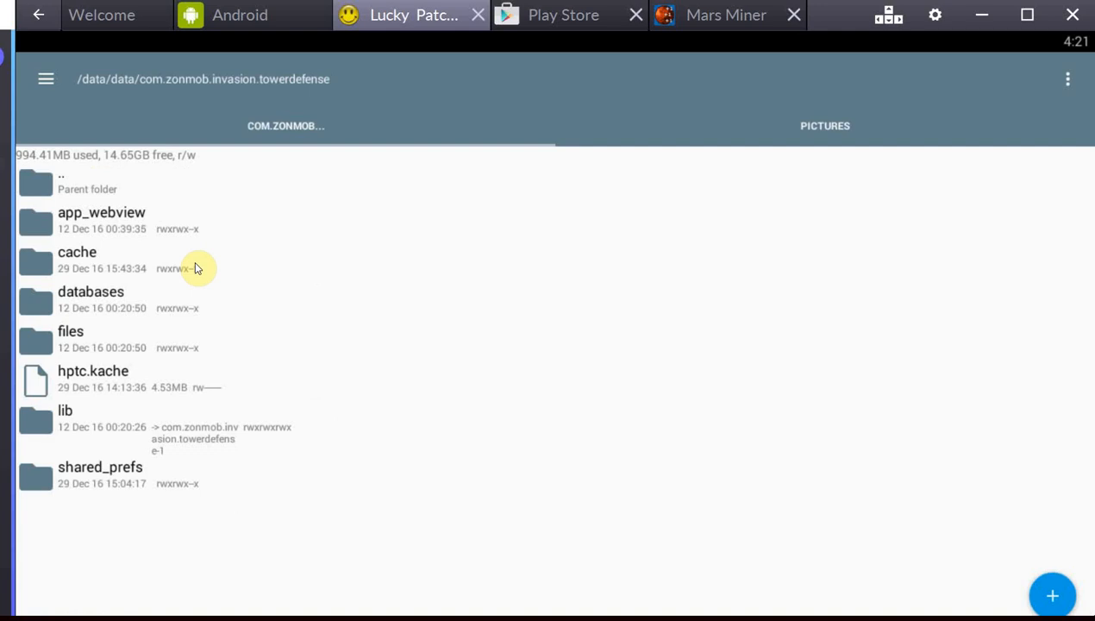
mouse_move(144, 267)
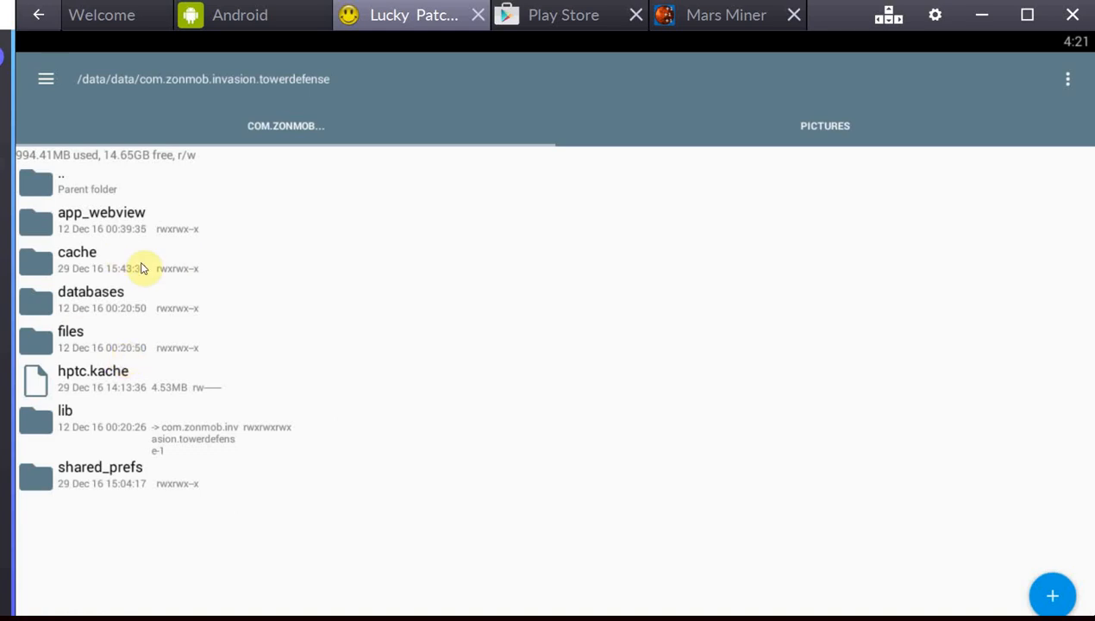
mouse_move(103, 474)
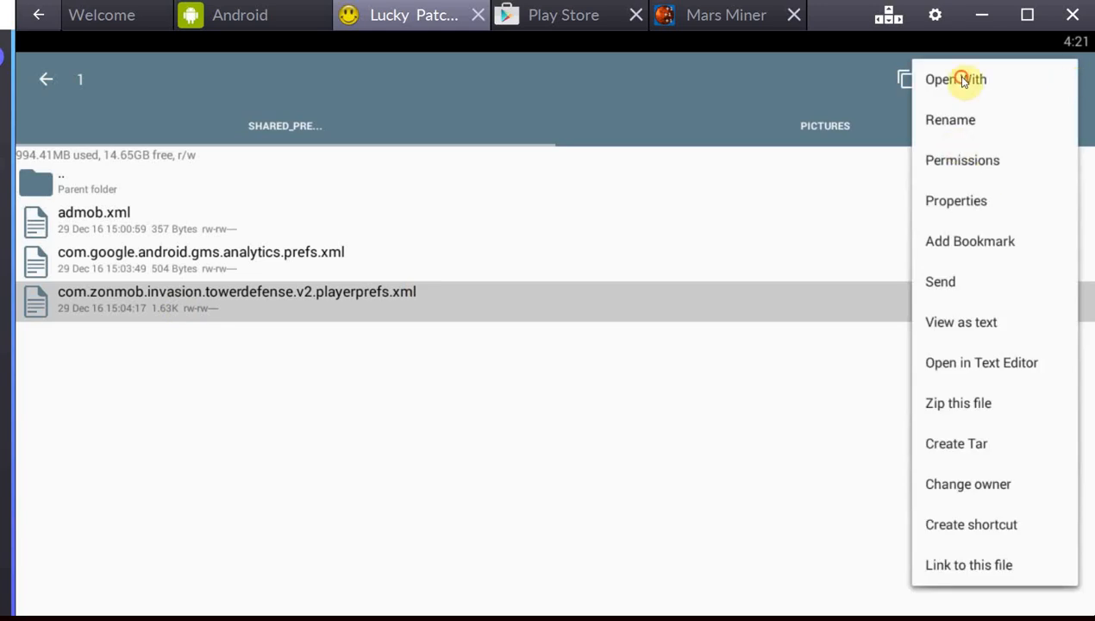
View v2.playerprefs.xml from shared_prefs in the Text Editor, then go back to the data folder.
click(954, 79)
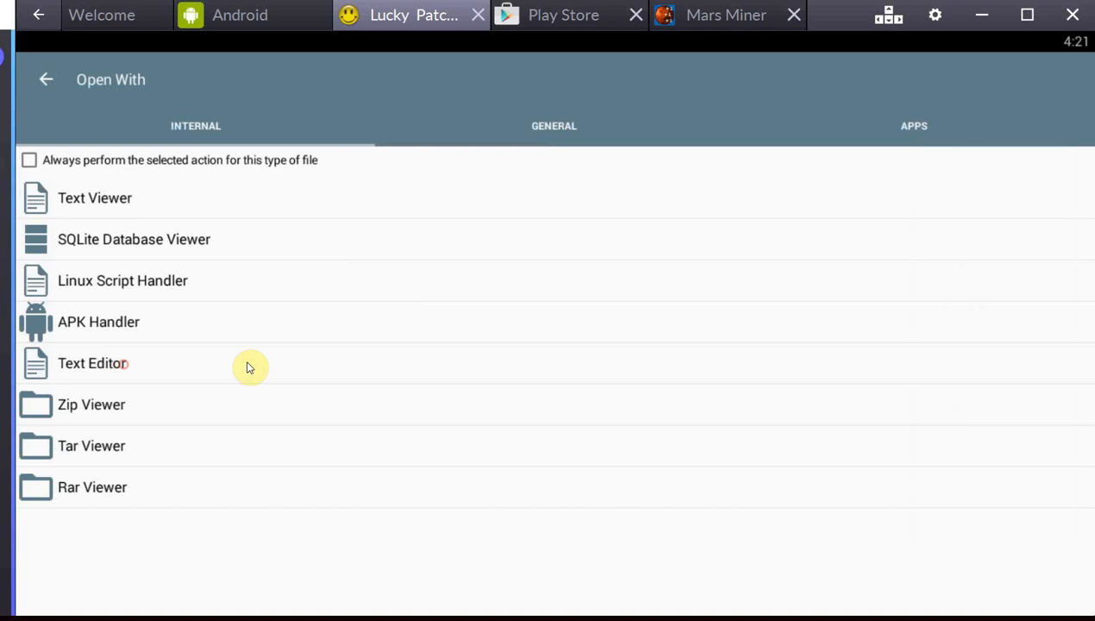
click(93, 362)
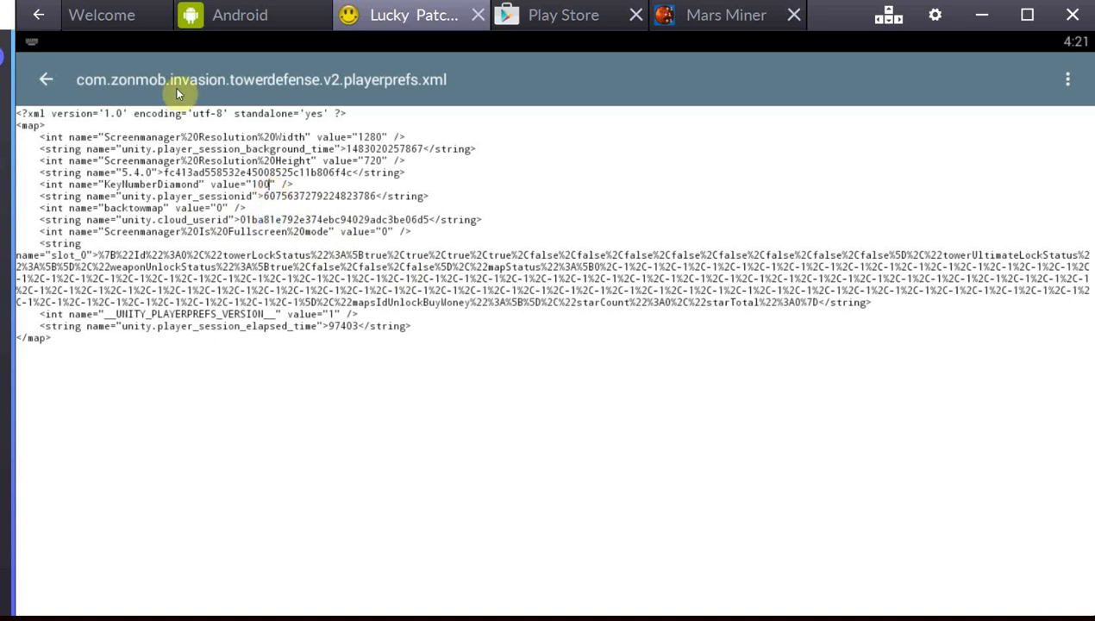
click(45, 80)
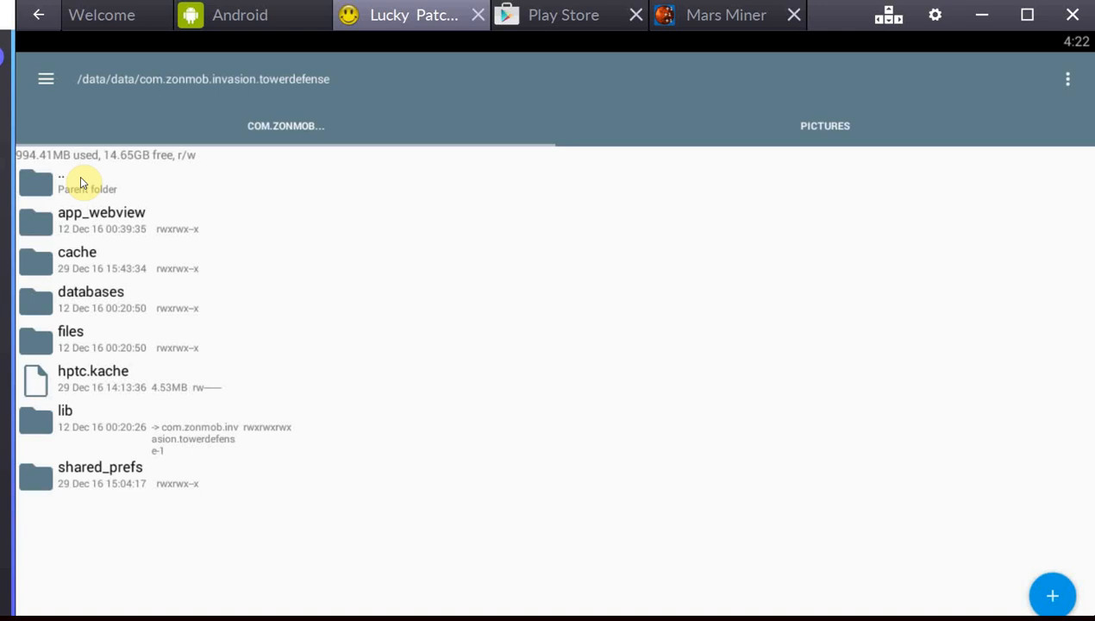
mouse_move(112, 407)
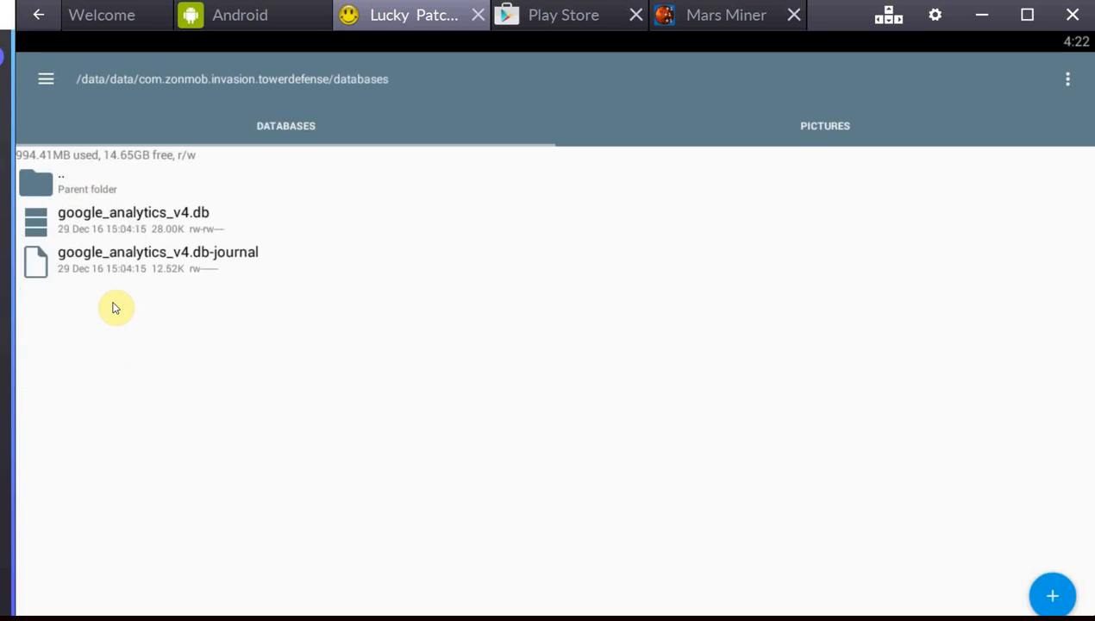
mouse_move(141, 224)
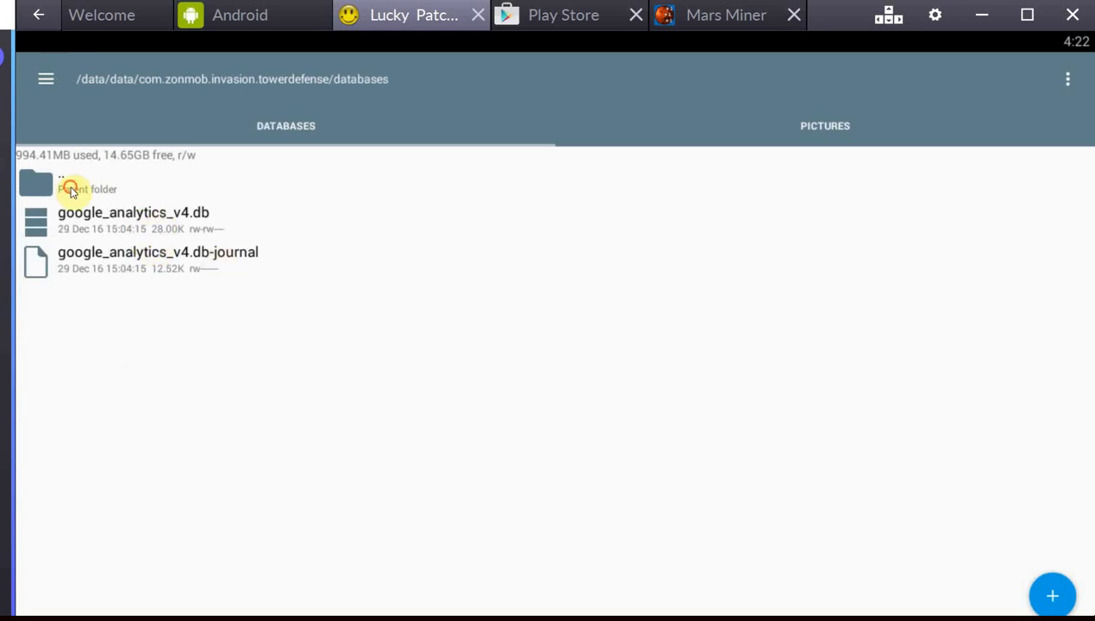
click(75, 182)
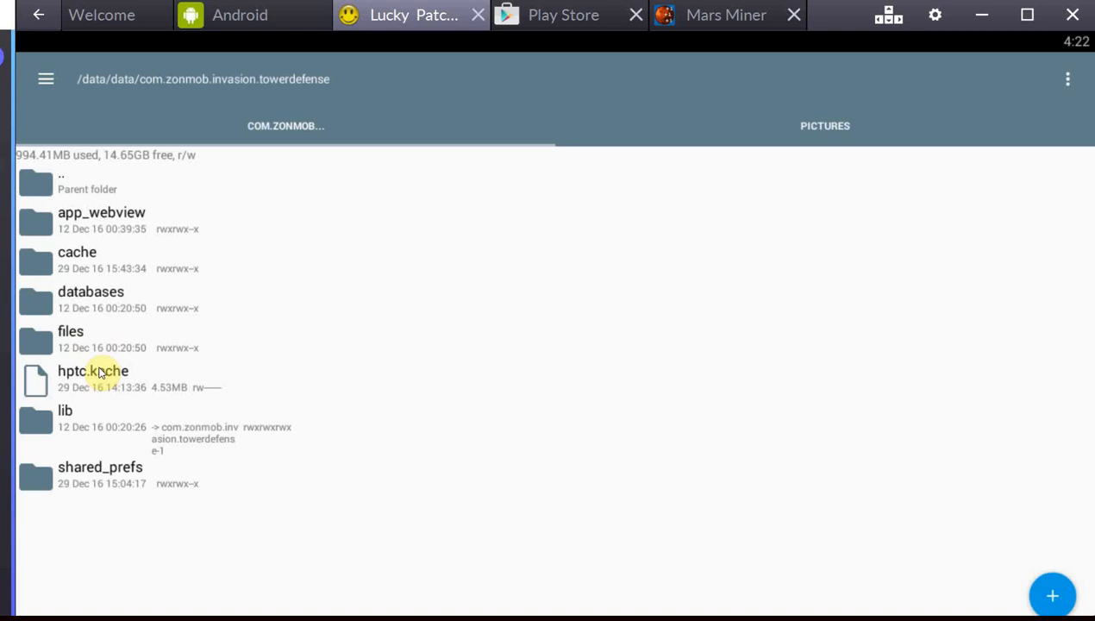
mouse_move(76, 292)
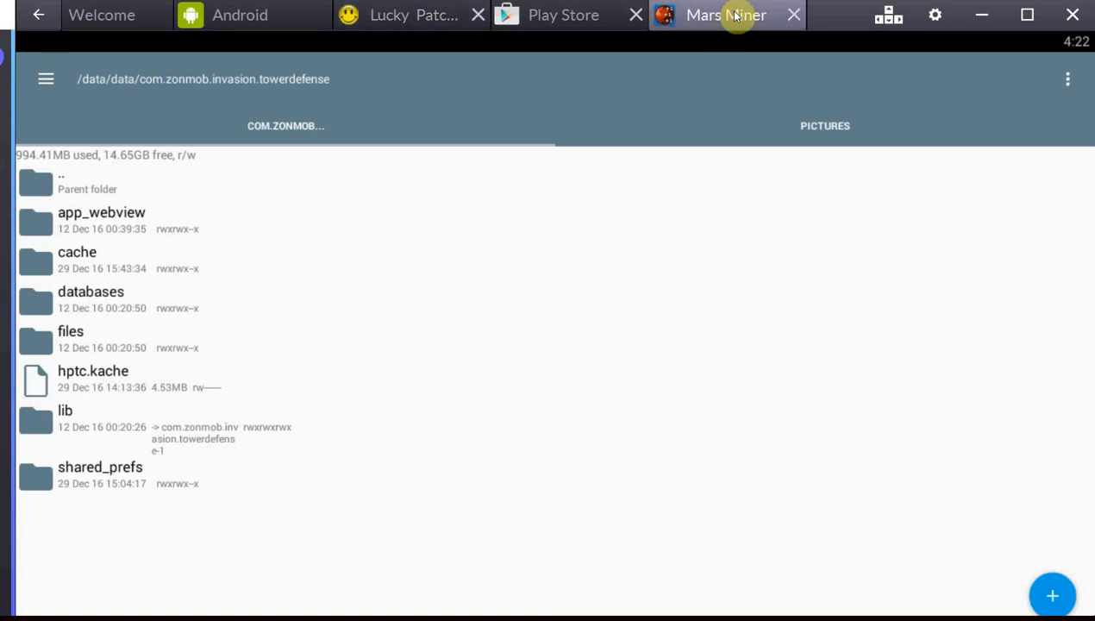
Show Lucky Patcher's installed-app list and scroll past Tower Defense: Invasion down to Calculator and Clock.
click(726, 14)
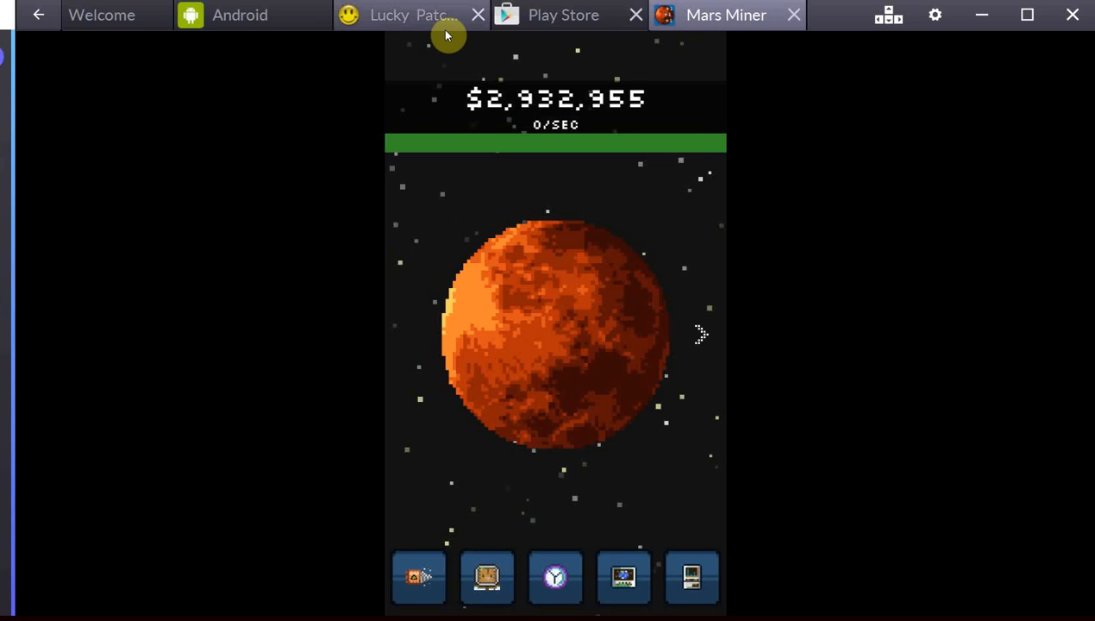
click(414, 14)
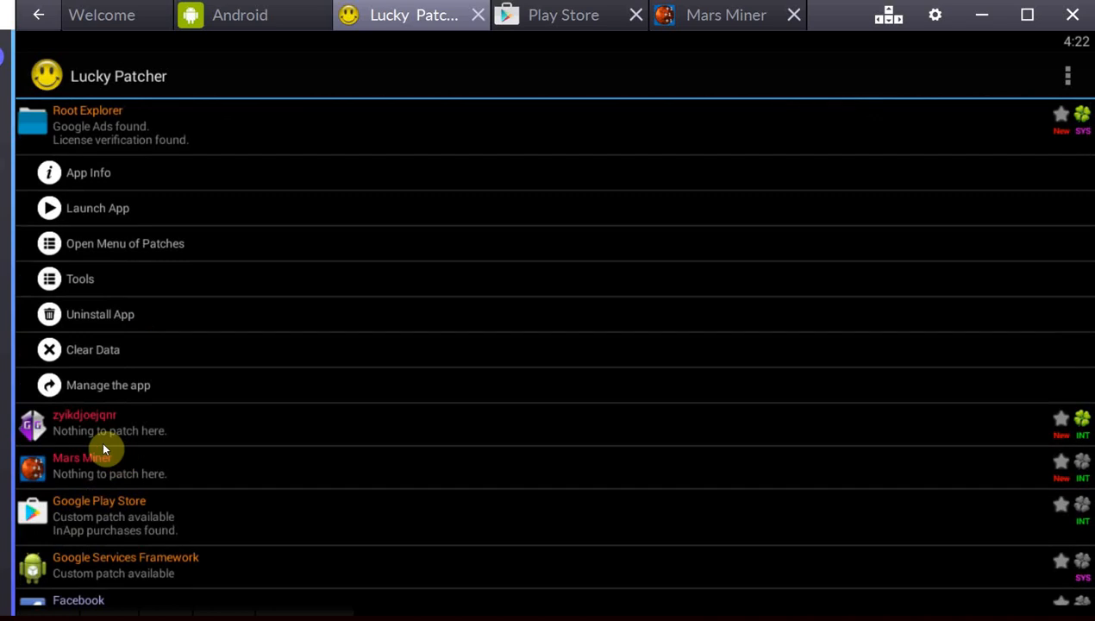
scroll(down, 3)
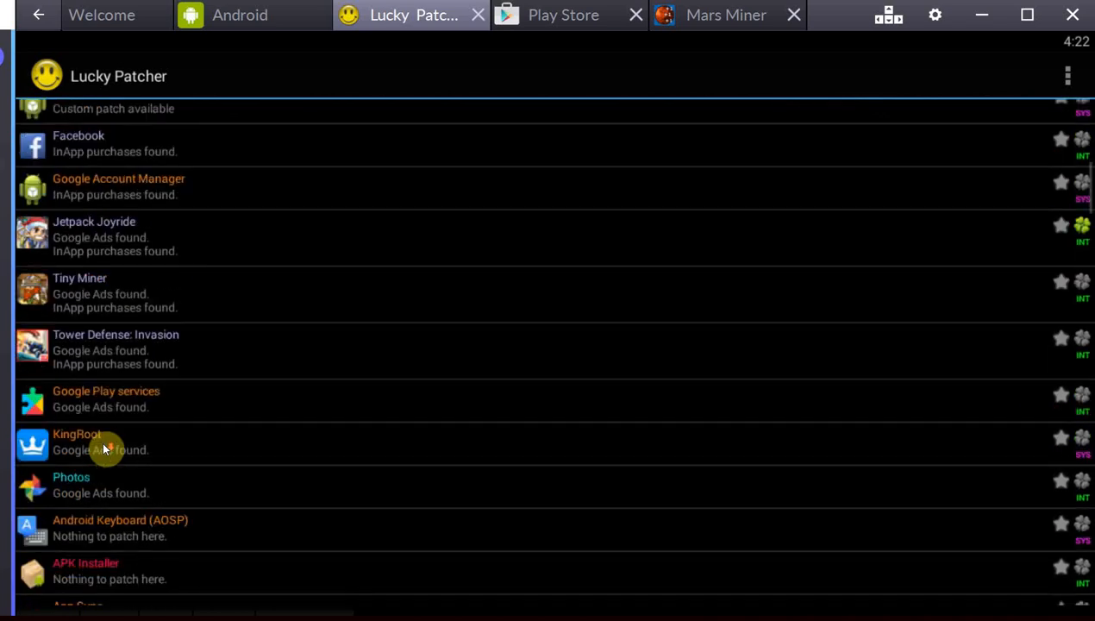
scroll(down, 3)
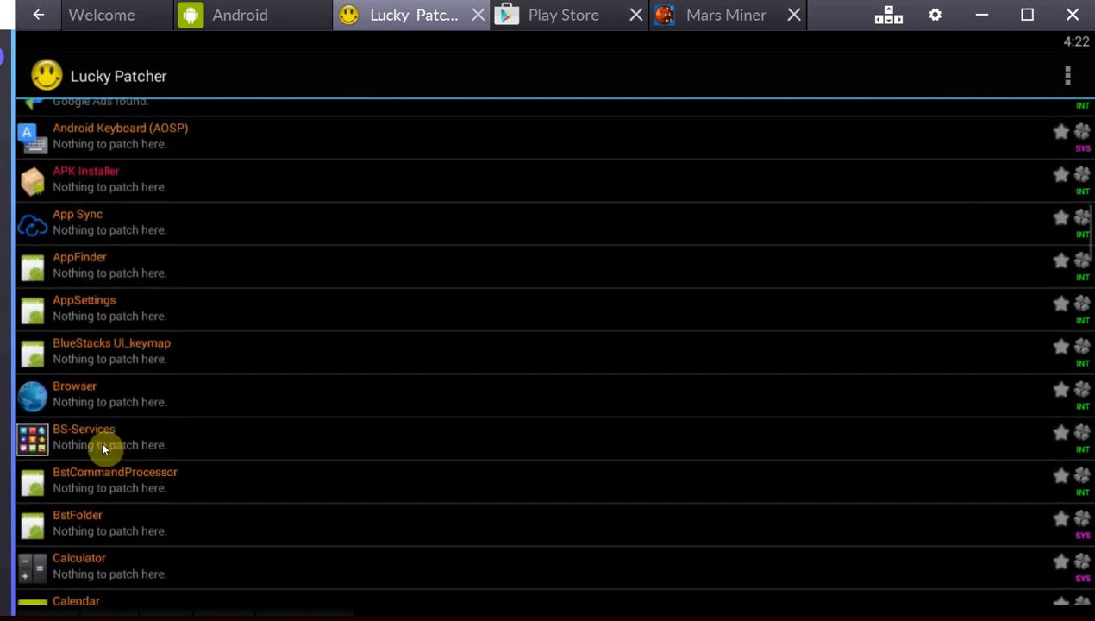
scroll(down, 3)
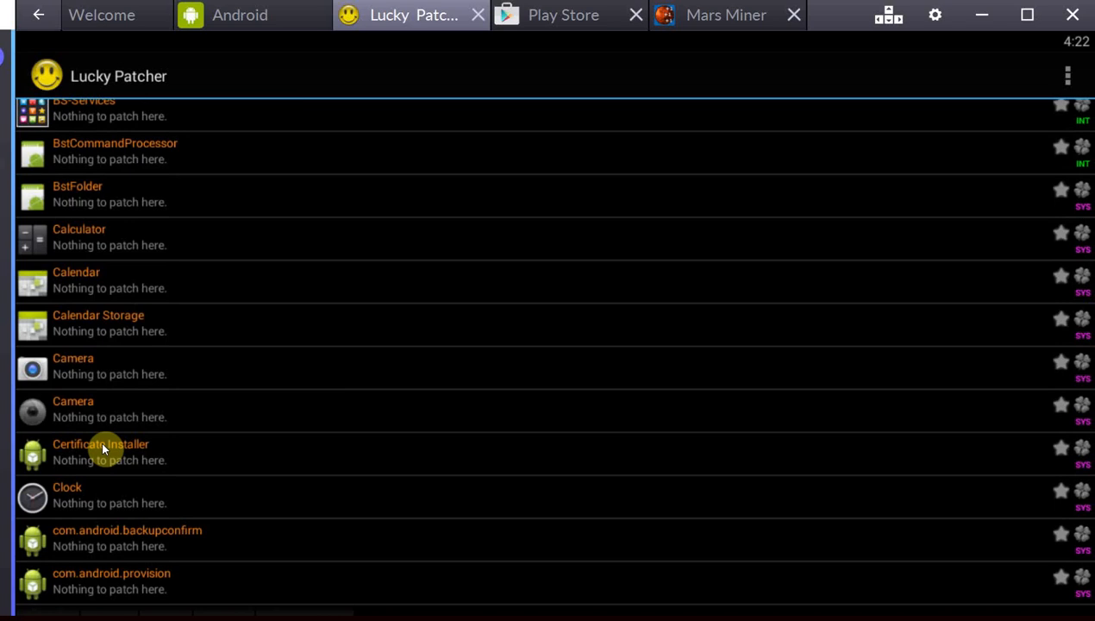
click(569, 16)
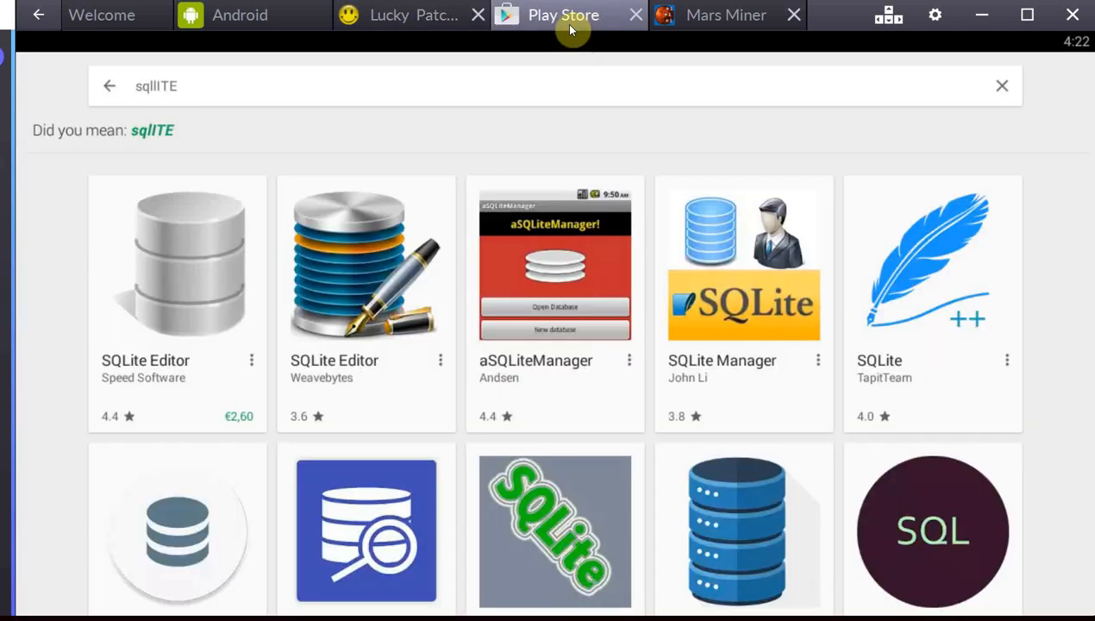
mouse_move(411, 16)
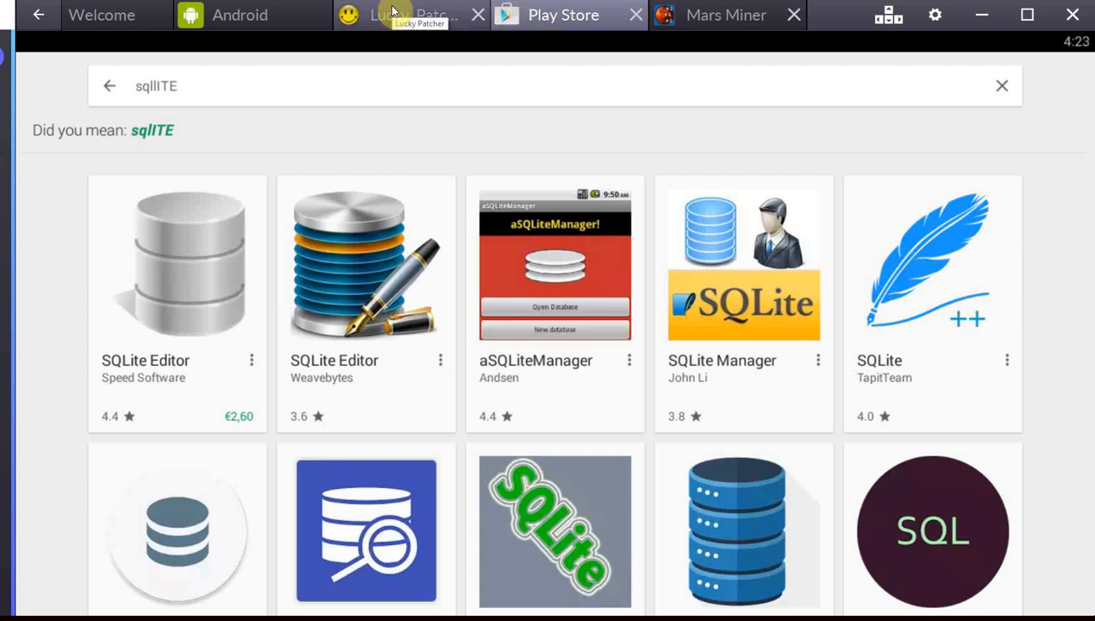
click(429, 15)
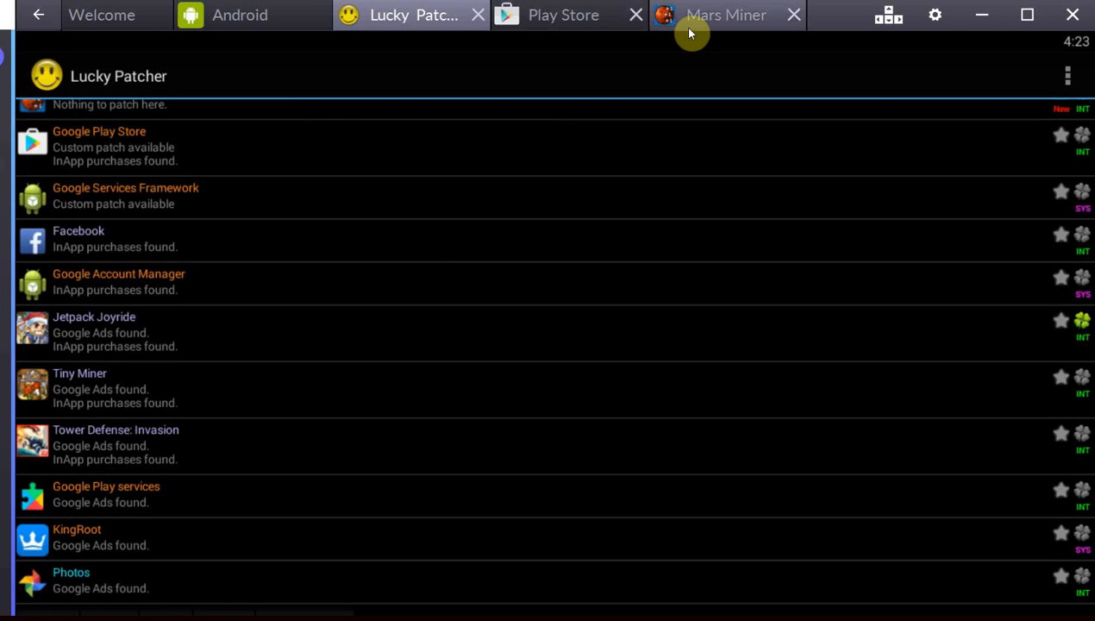
mouse_move(703, 31)
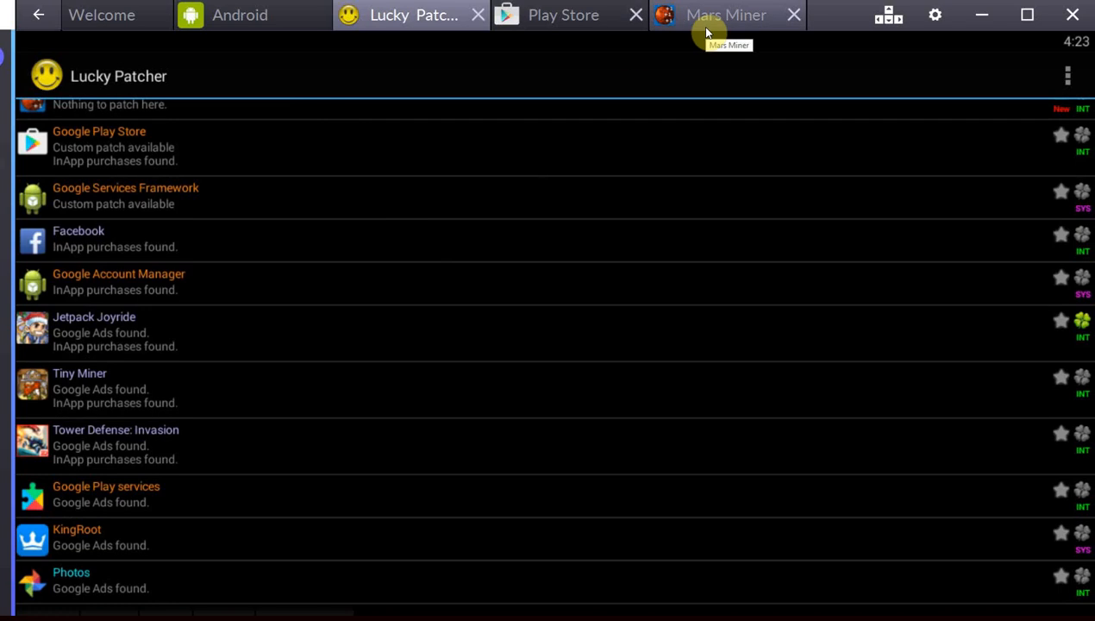
mouse_move(710, 33)
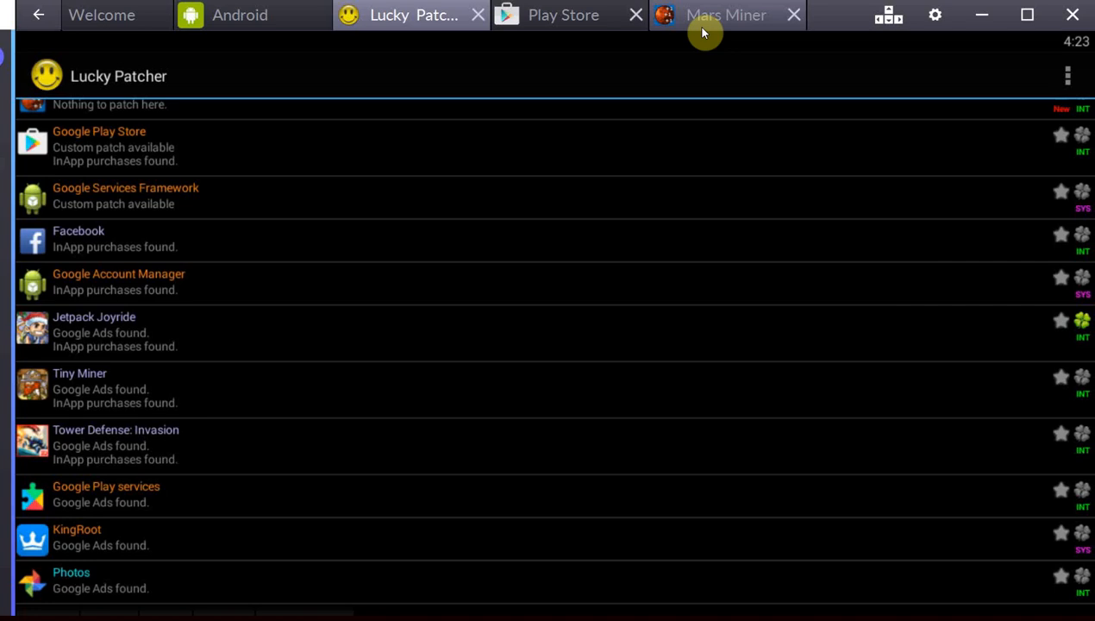
mouse_move(975, 45)
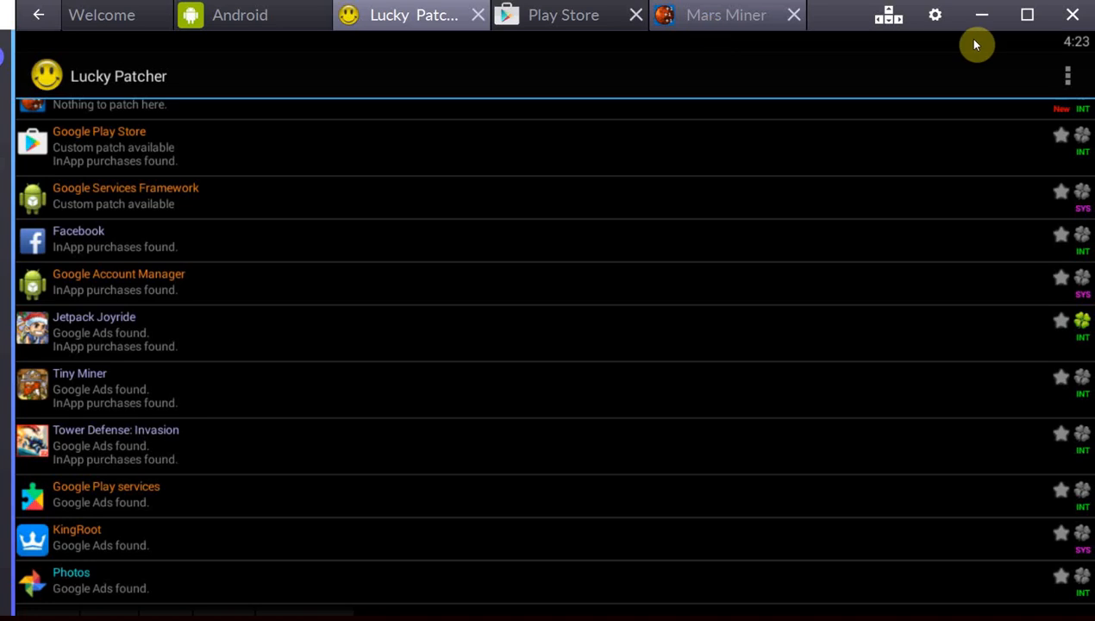